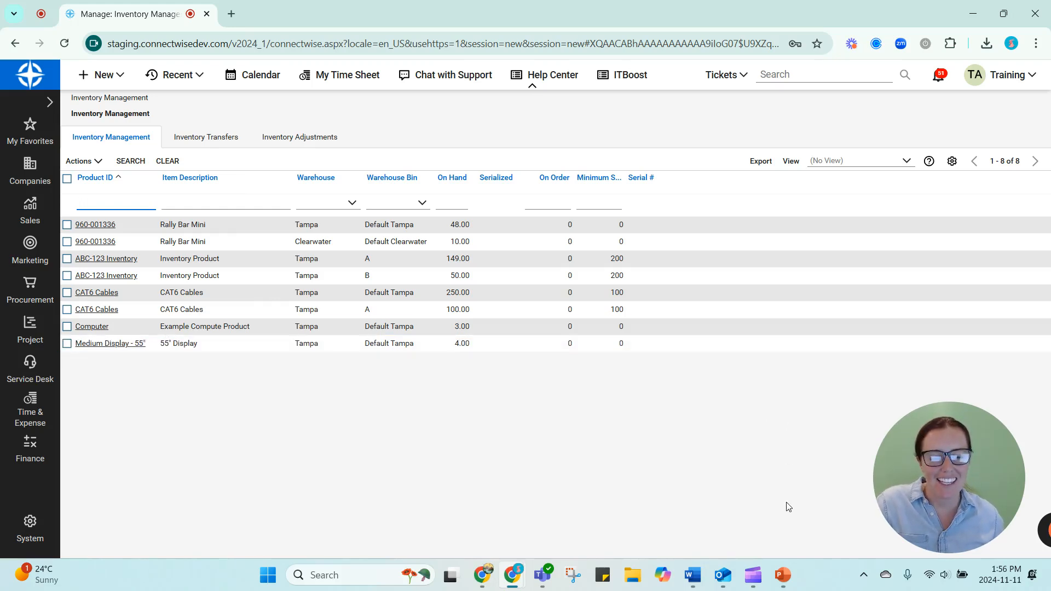
Switch from the inventory list to the purchasing types slide deck
{"action": "left_click", "coordinate": [780, 575]}
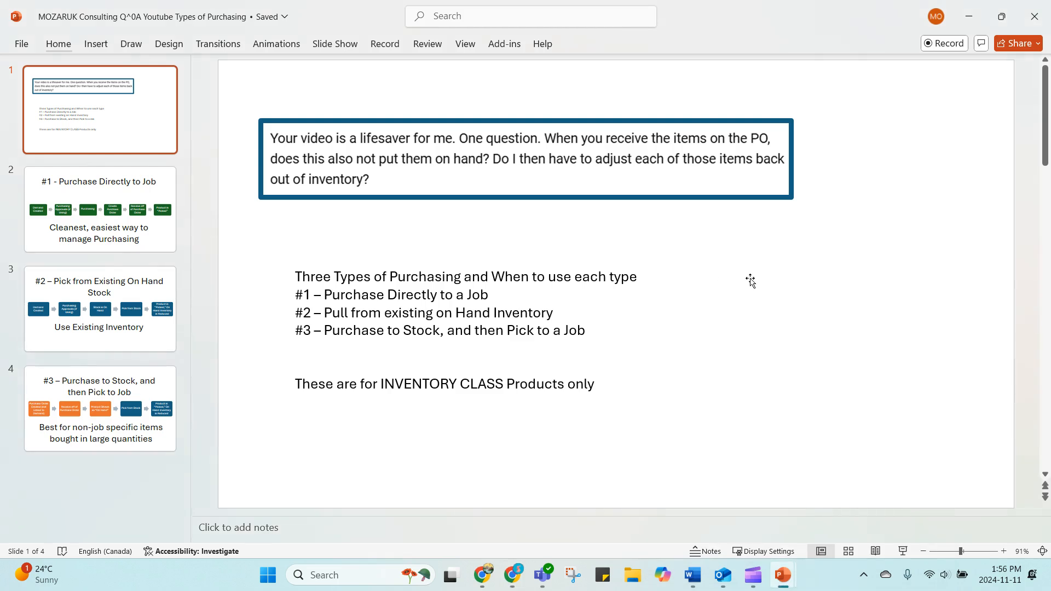
{"action": "mouse_move", "coordinate": [384, 167]}
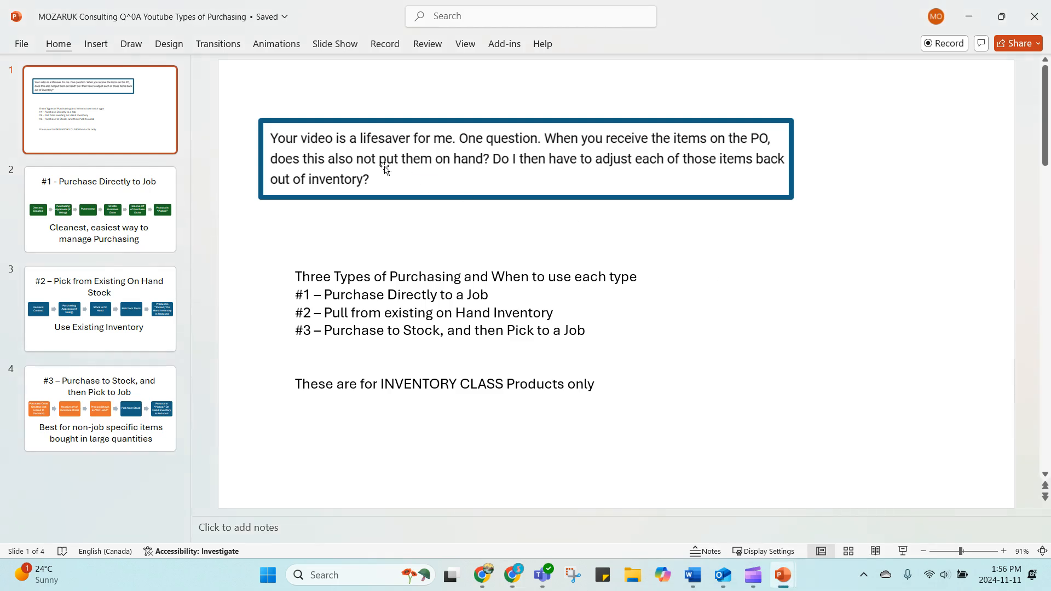
{"action": "mouse_move", "coordinate": [610, 161]}
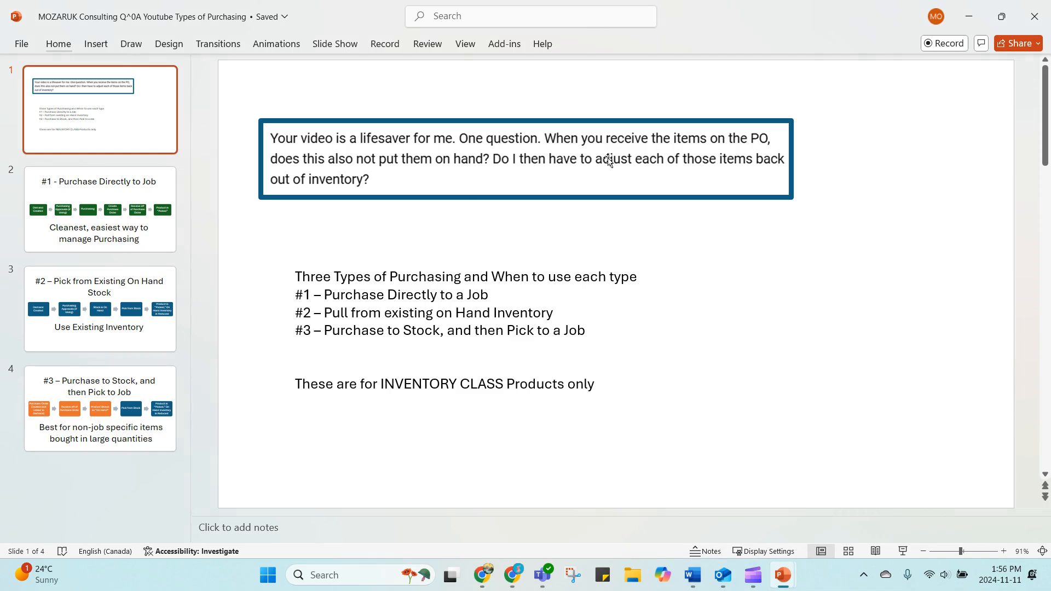
{"action": "mouse_move", "coordinate": [749, 156]}
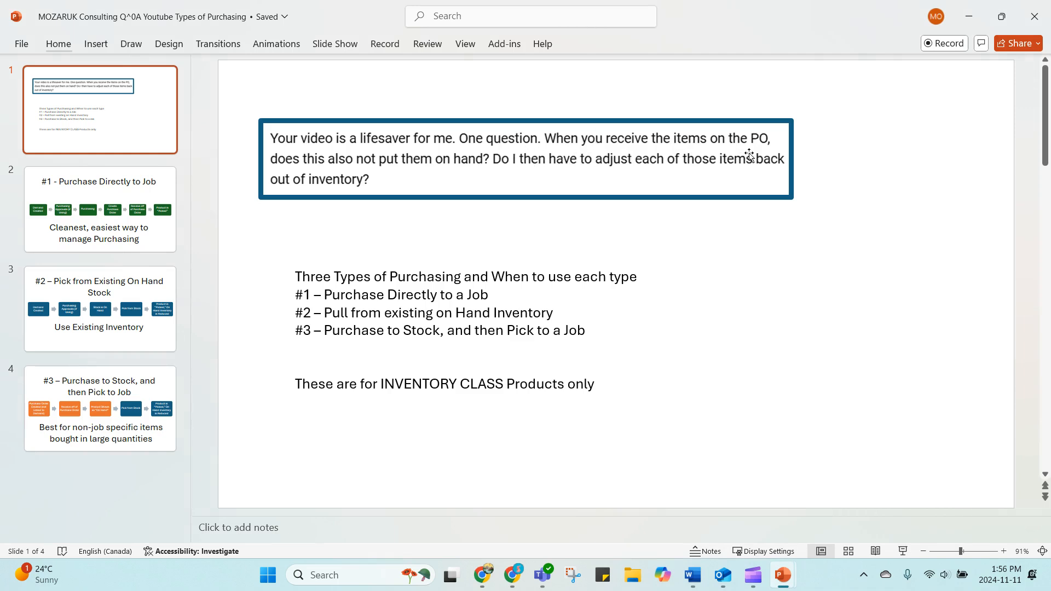
{"action": "mouse_move", "coordinate": [440, 173]}
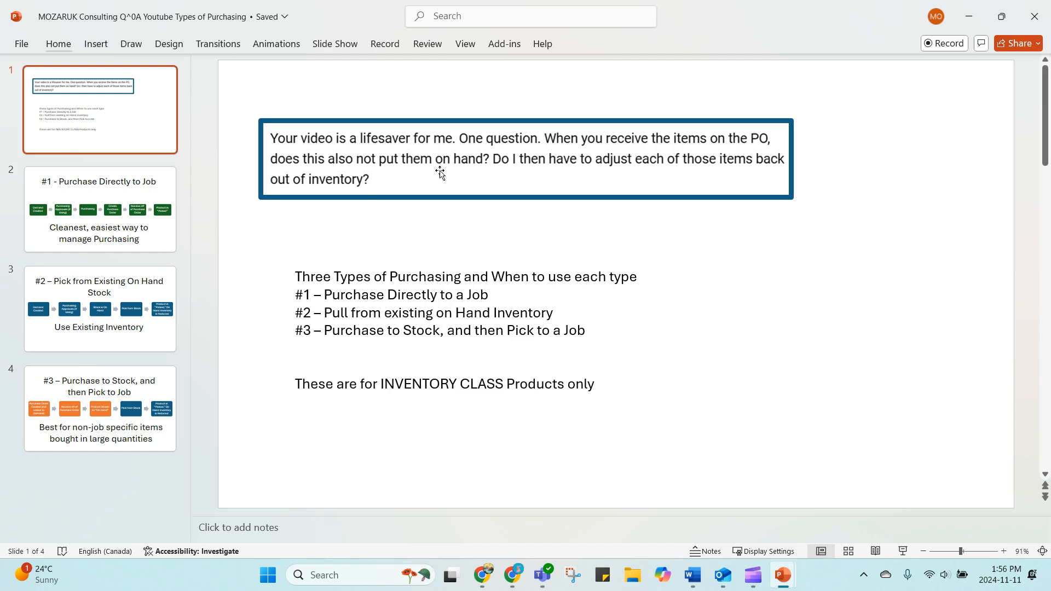
{"action": "mouse_move", "coordinate": [569, 173]}
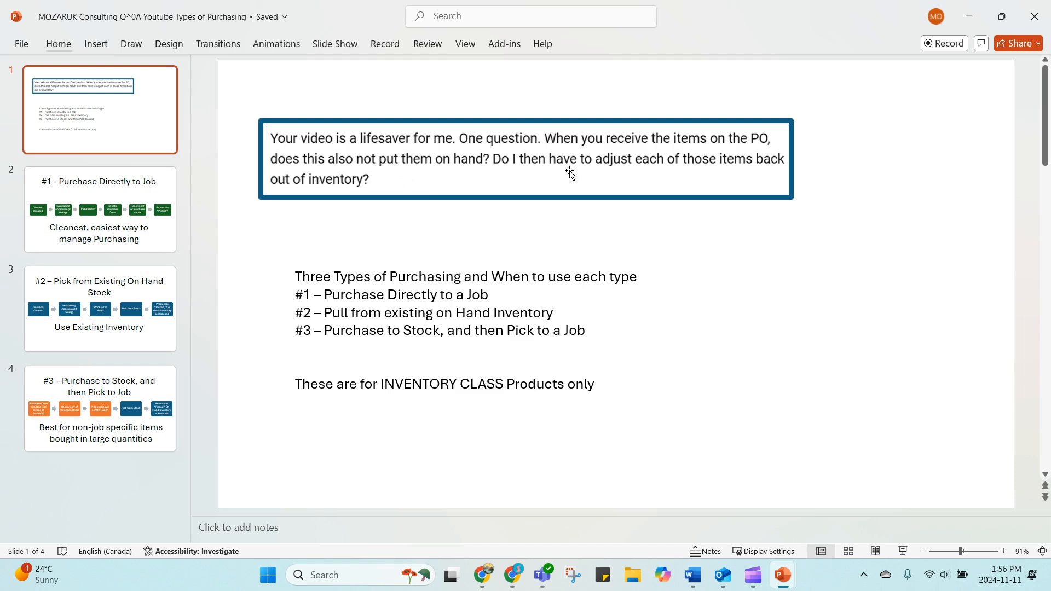
{"action": "mouse_move", "coordinate": [197, 208]}
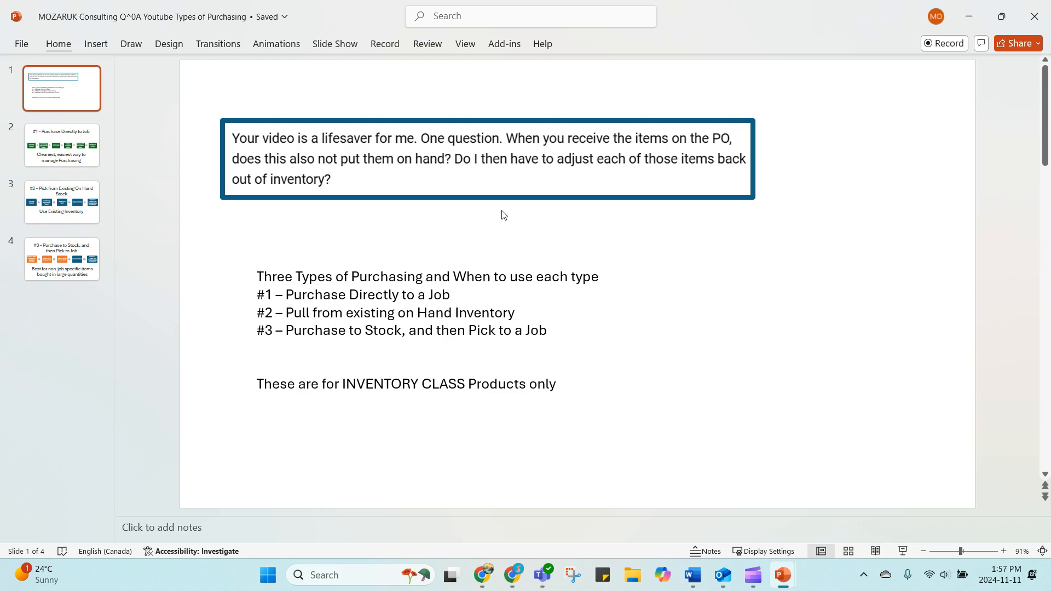
{"action": "mouse_move", "coordinate": [542, 575]}
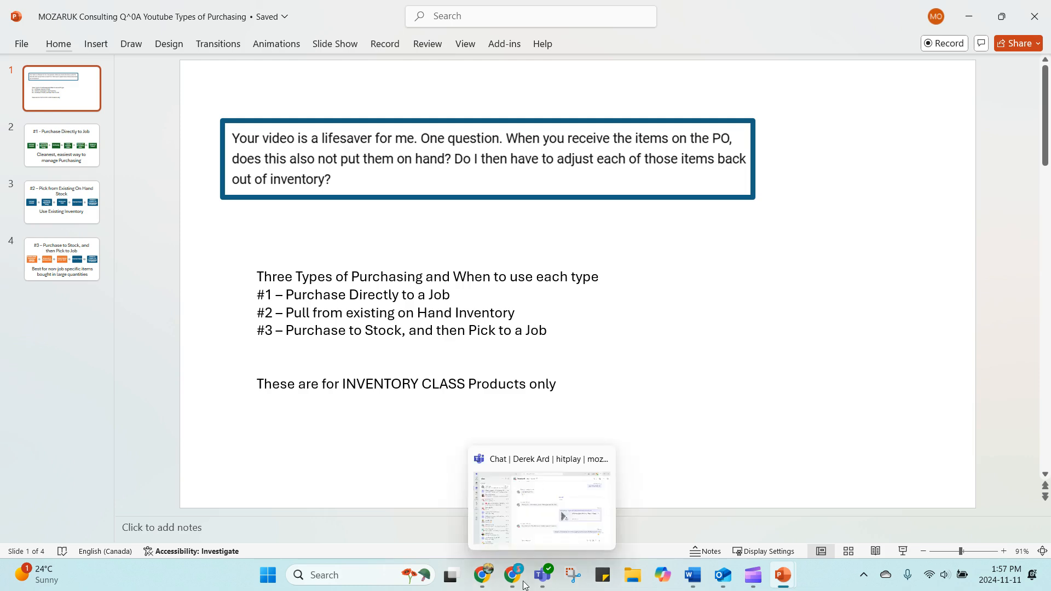
{"action": "mouse_move", "coordinate": [105, 147]}
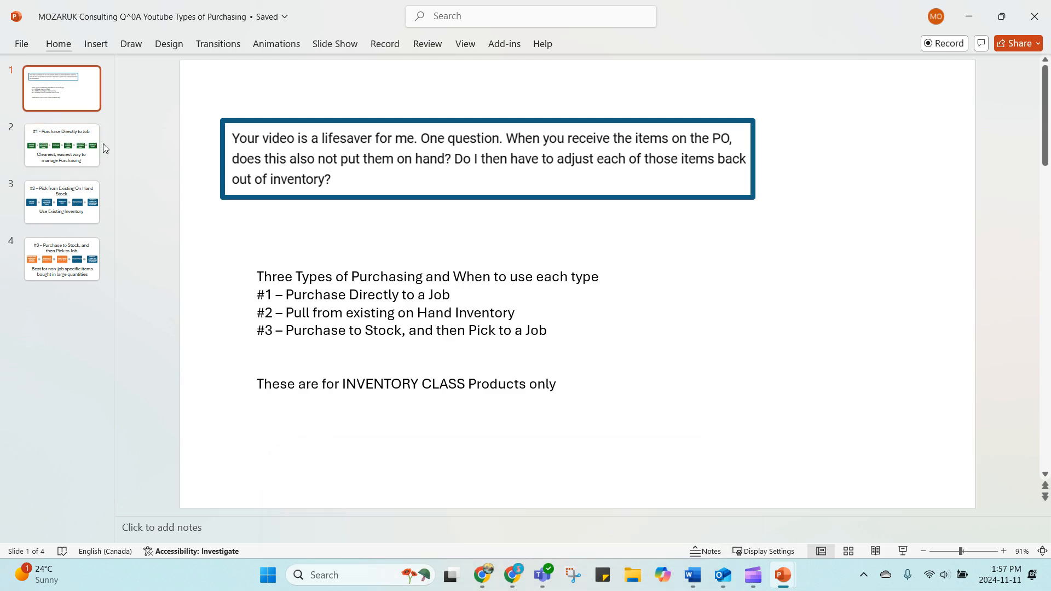
Show the #1 - Purchase Directly to Job slide, then return to the ConnectWise inventory list
{"action": "left_click", "coordinate": [61, 146]}
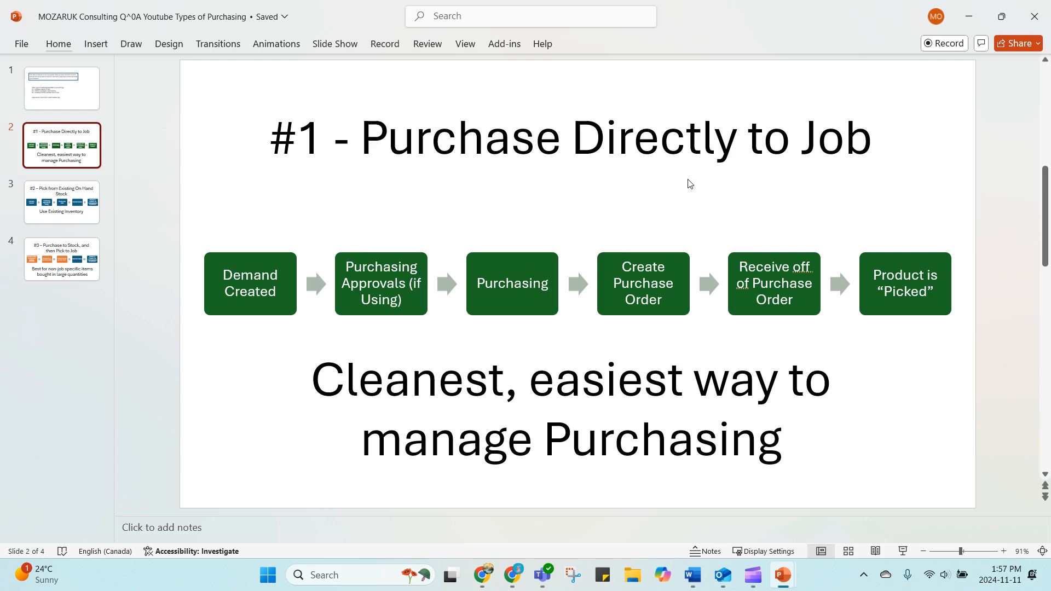
{"action": "mouse_move", "coordinate": [610, 179]}
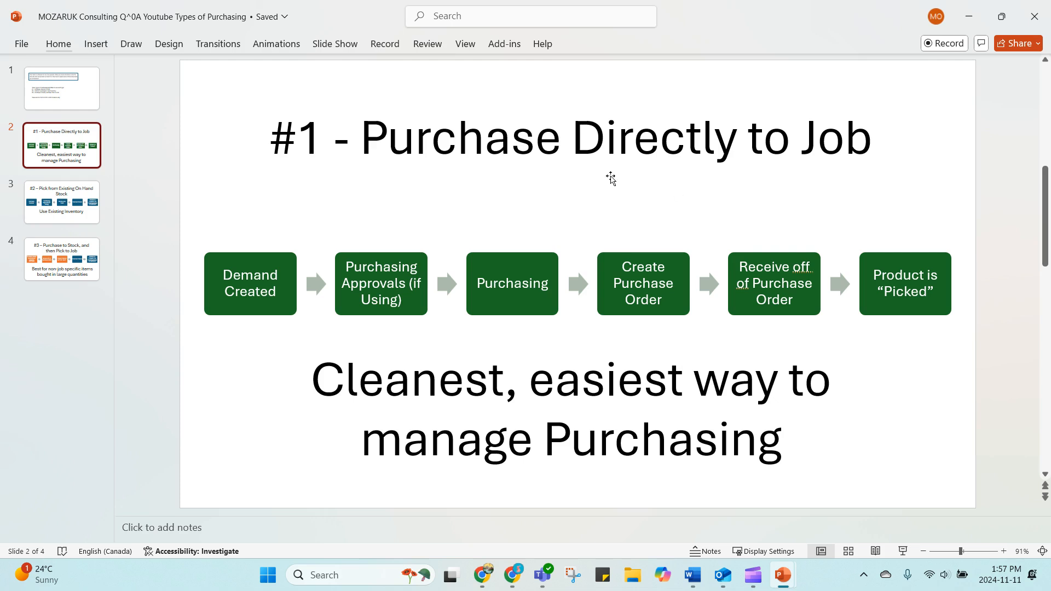
{"action": "left_click", "coordinate": [512, 574]}
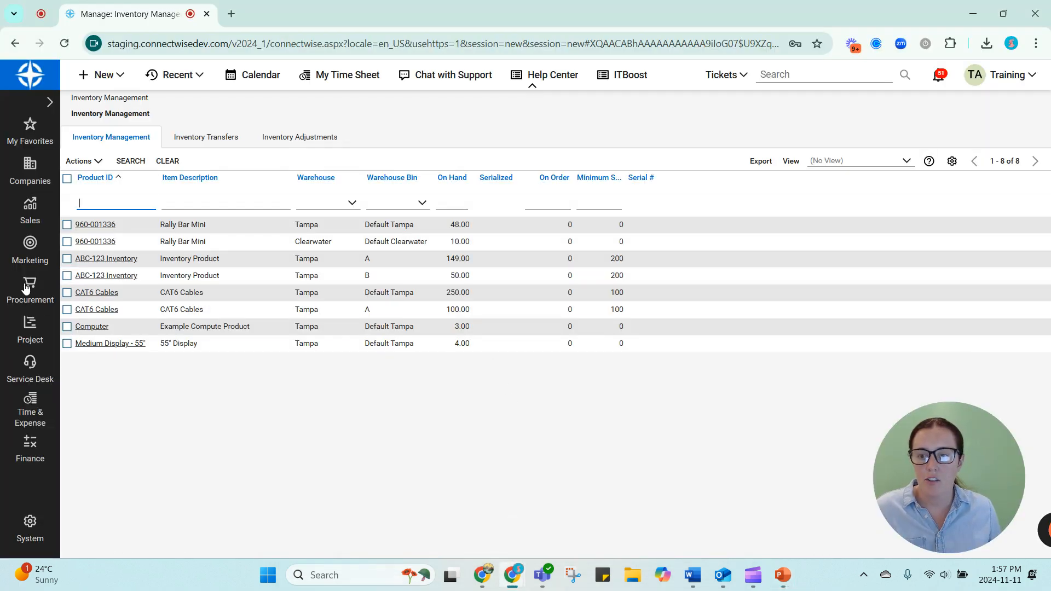
In Purchasing Approvals, tick the Zoom Rooms - Upgrades ABC-123 line and approve the product
{"action": "left_click", "coordinate": [29, 291]}
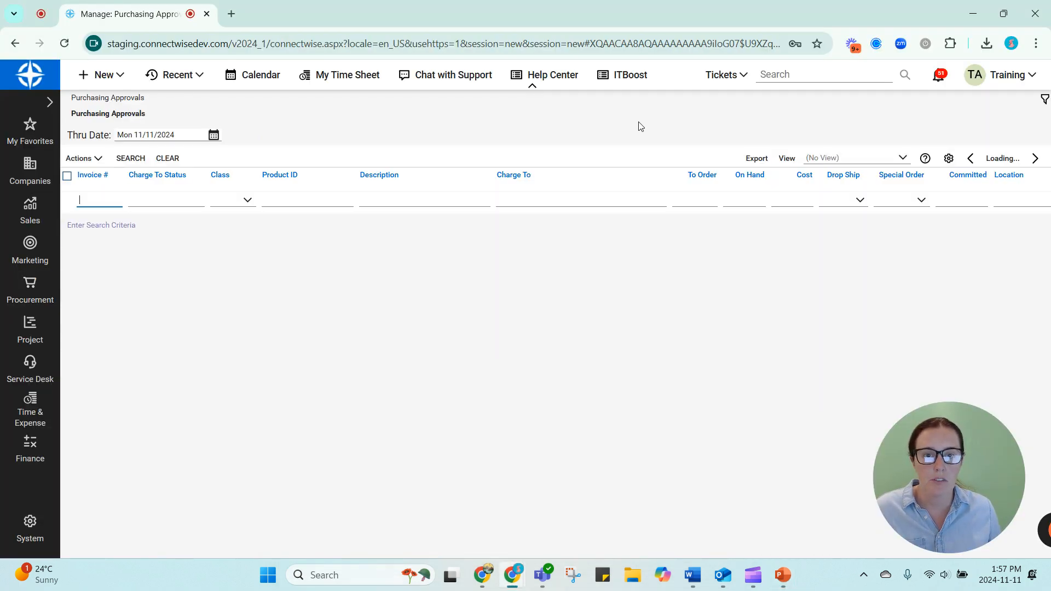
{"action": "left_click", "coordinate": [130, 158]}
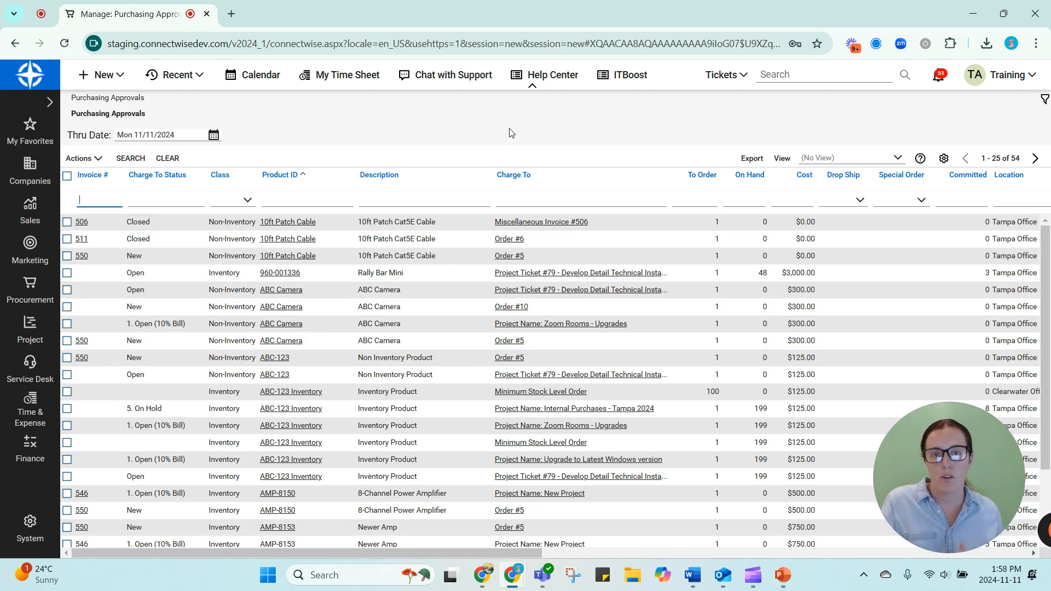
{"action": "mouse_move", "coordinate": [564, 151]}
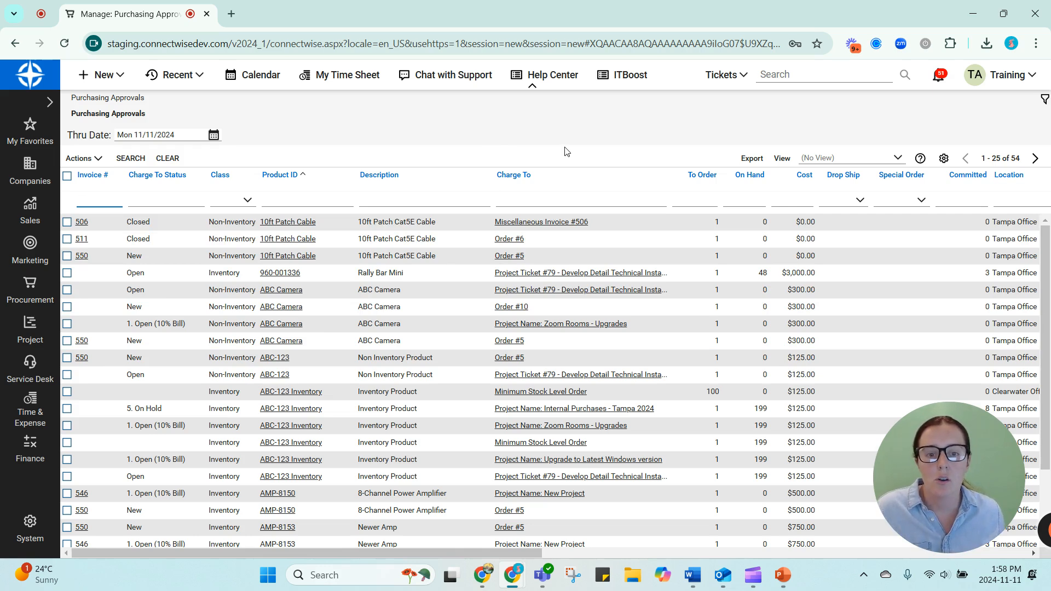
{"action": "mouse_move", "coordinate": [282, 177]}
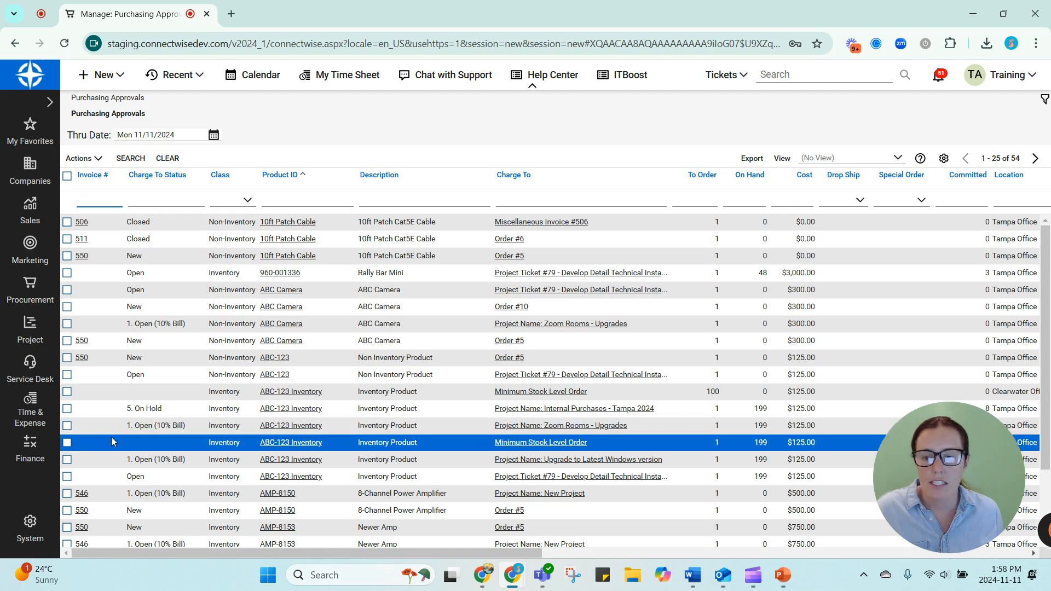
{"action": "left_click", "coordinate": [67, 424]}
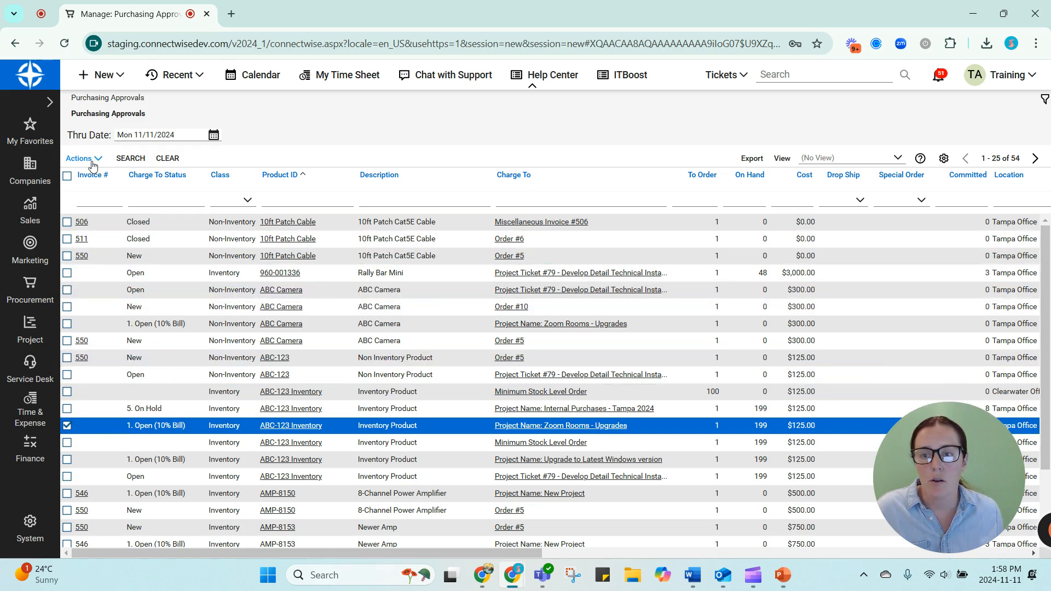
{"action": "left_click", "coordinate": [100, 174]}
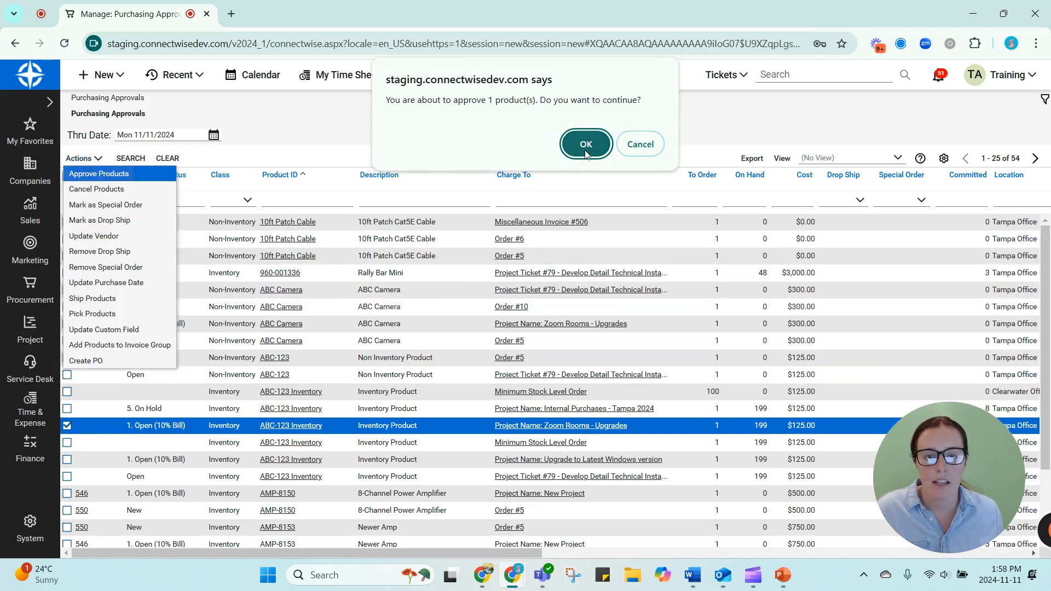
{"action": "left_click", "coordinate": [584, 143]}
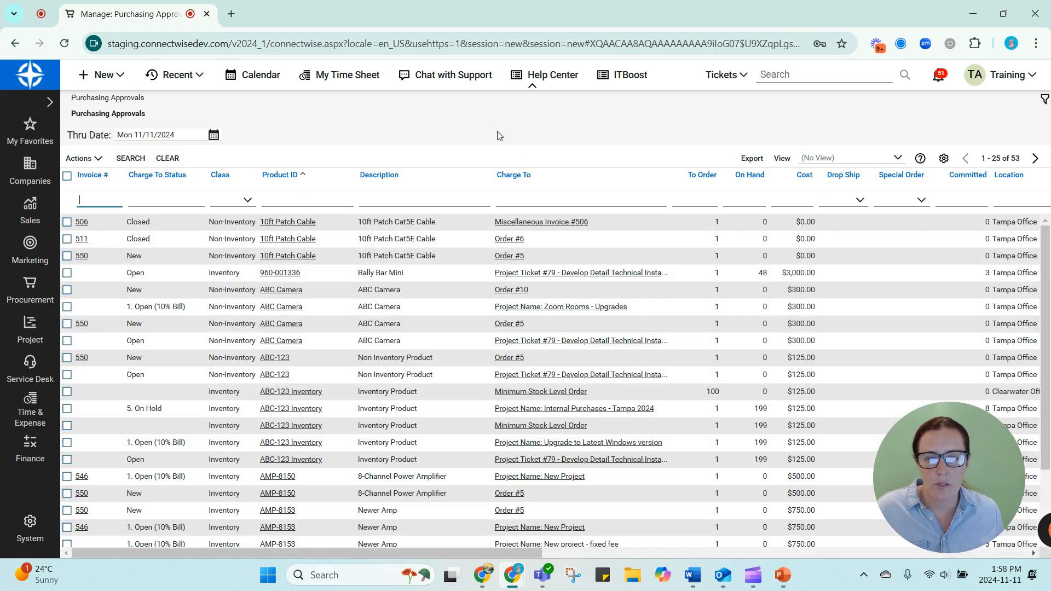
Go to Procurement > Purchasing to list the seven lines ready to order
{"action": "left_click", "coordinate": [30, 293]}
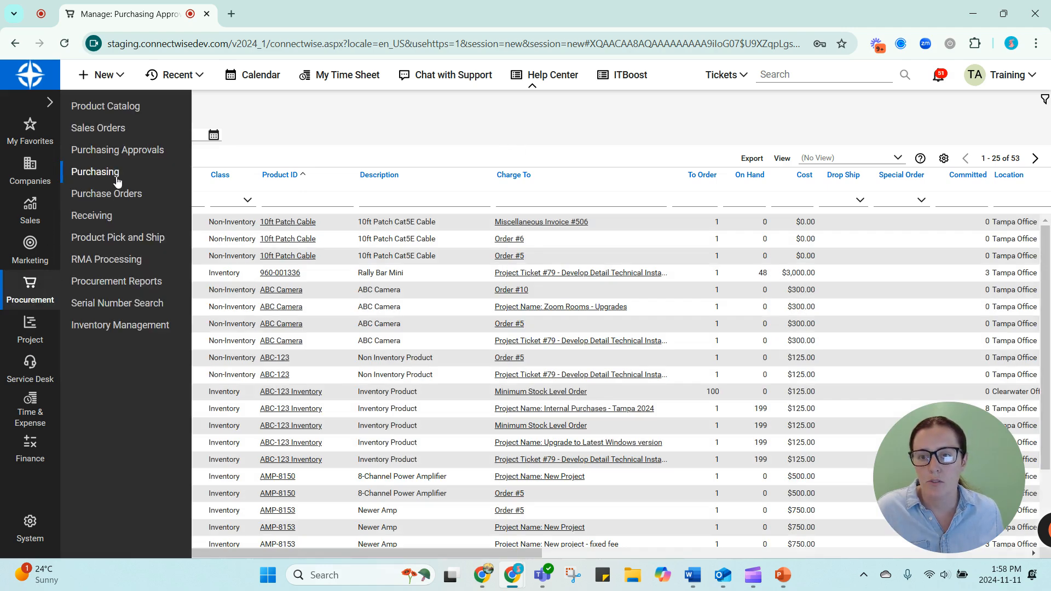
{"action": "left_click", "coordinate": [95, 172]}
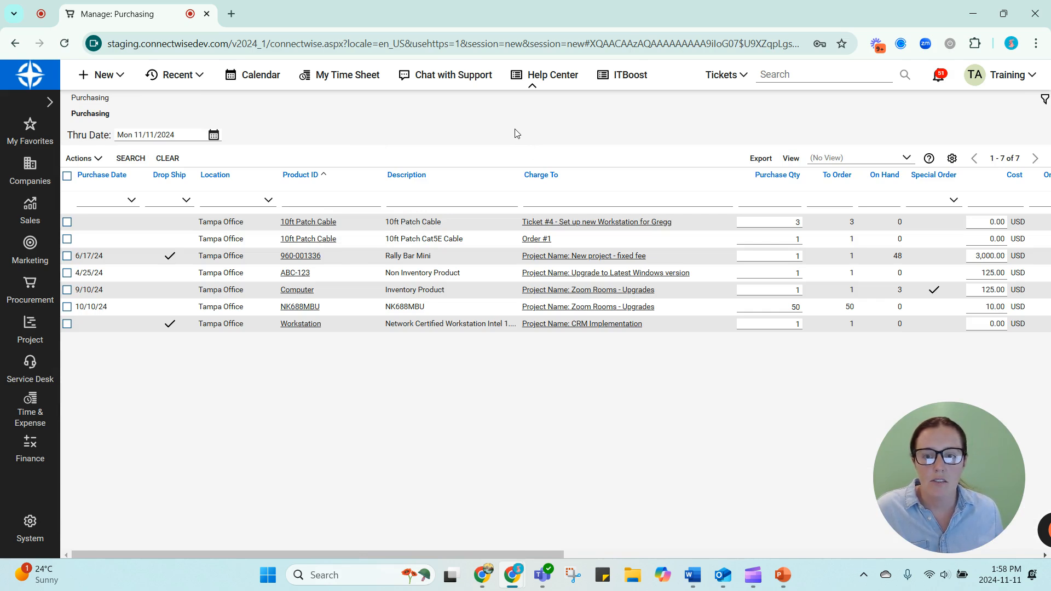
{"action": "mouse_move", "coordinate": [531, 125]}
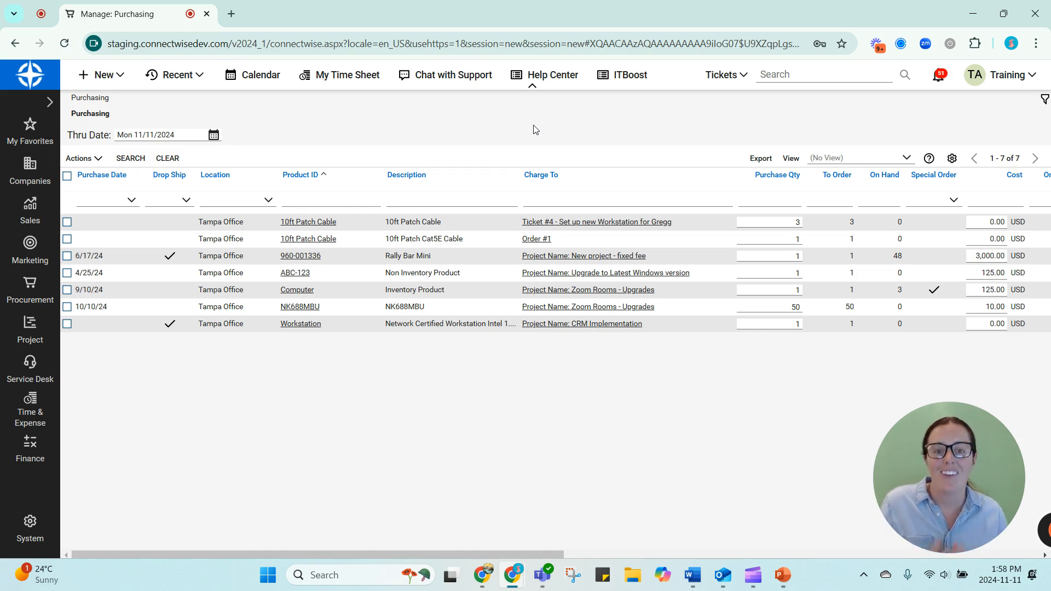
{"action": "mouse_move", "coordinate": [518, 130]}
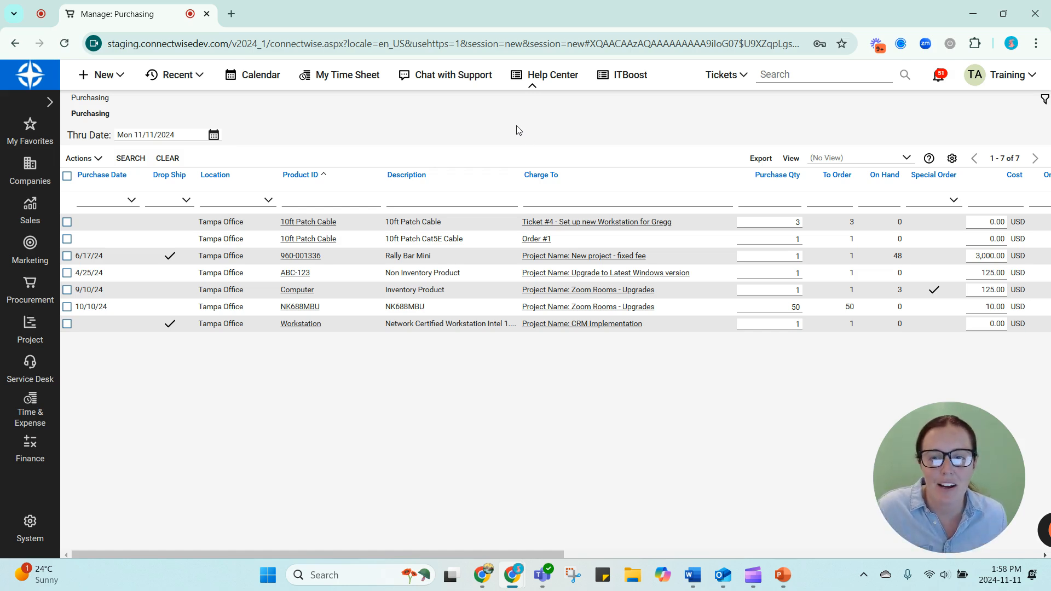
{"action": "mouse_move", "coordinate": [515, 136]}
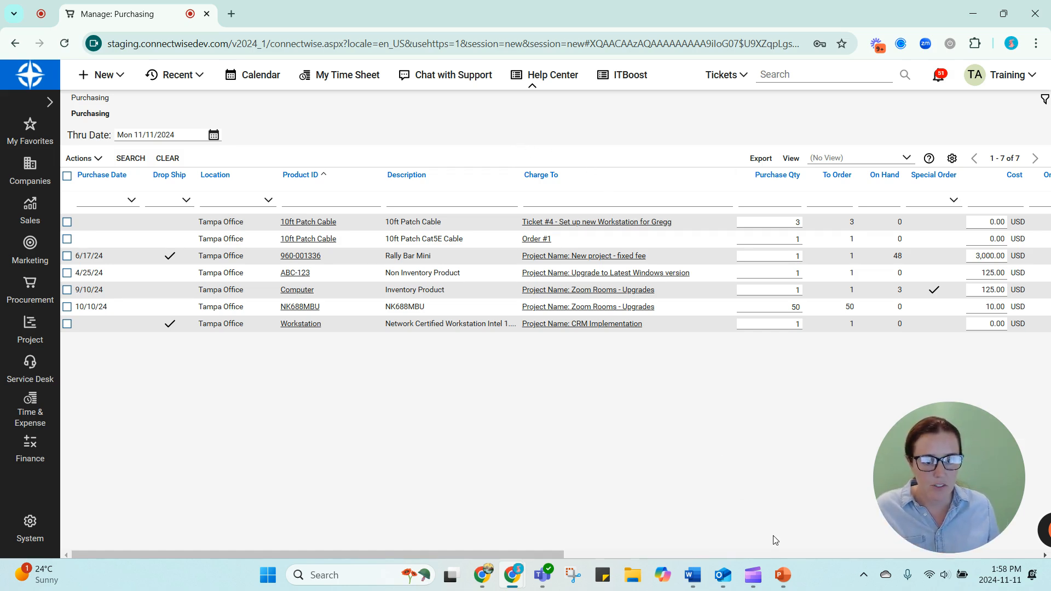
Return to the presentation and show slide 3, #2 – Pick from Existing On Hand Stock
{"action": "left_click", "coordinate": [781, 574]}
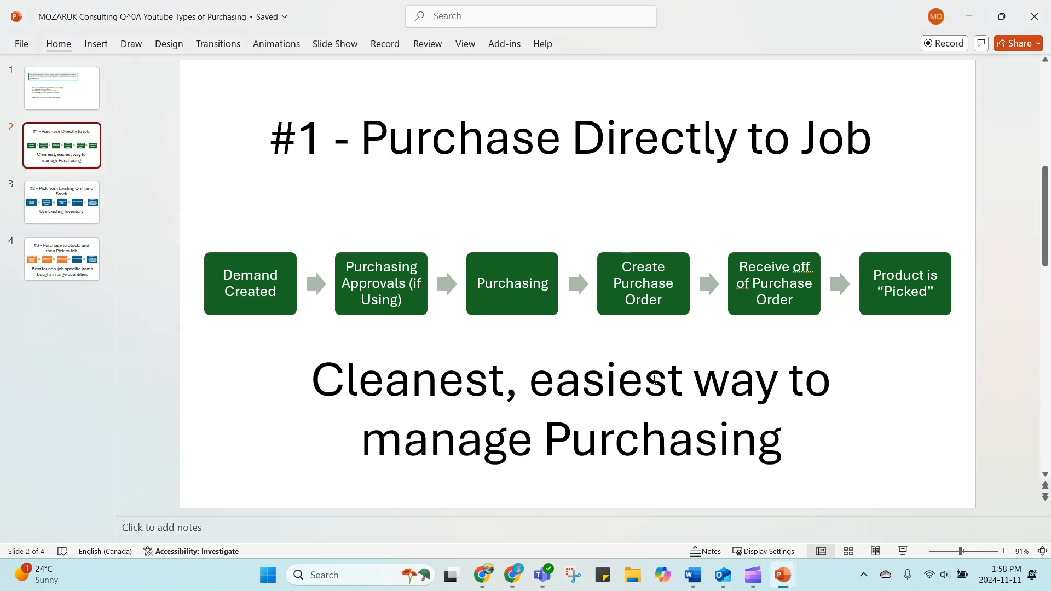
{"action": "mouse_move", "coordinate": [241, 258]}
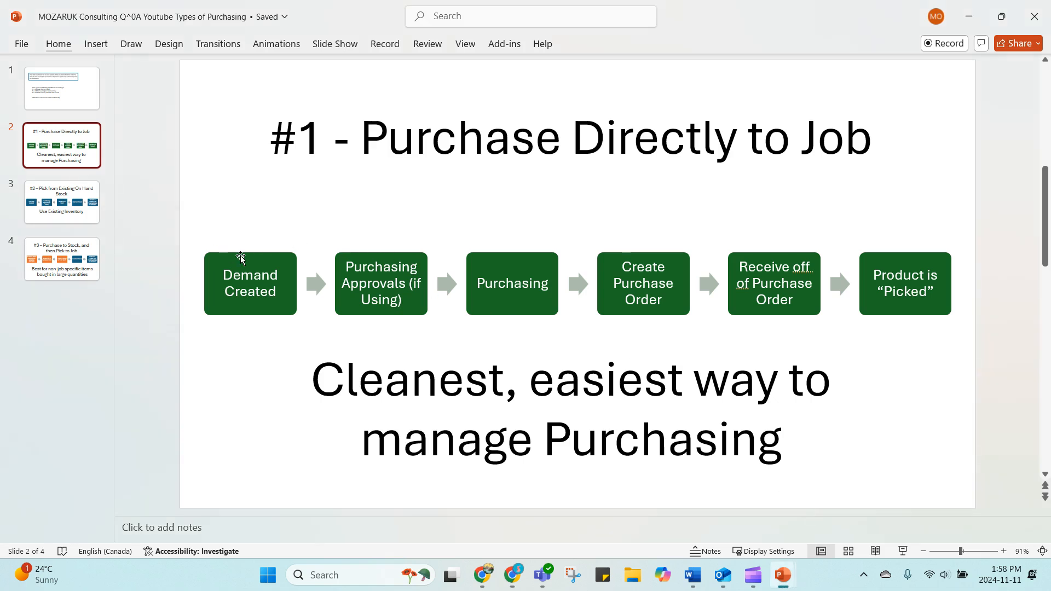
{"action": "mouse_move", "coordinate": [207, 235]}
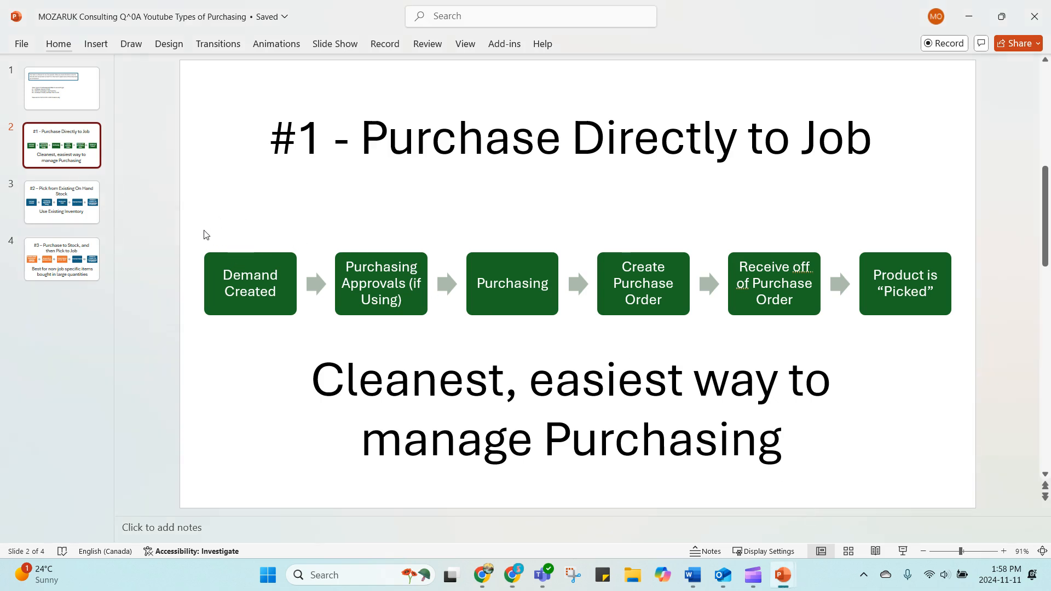
{"action": "mouse_move", "coordinate": [62, 201]}
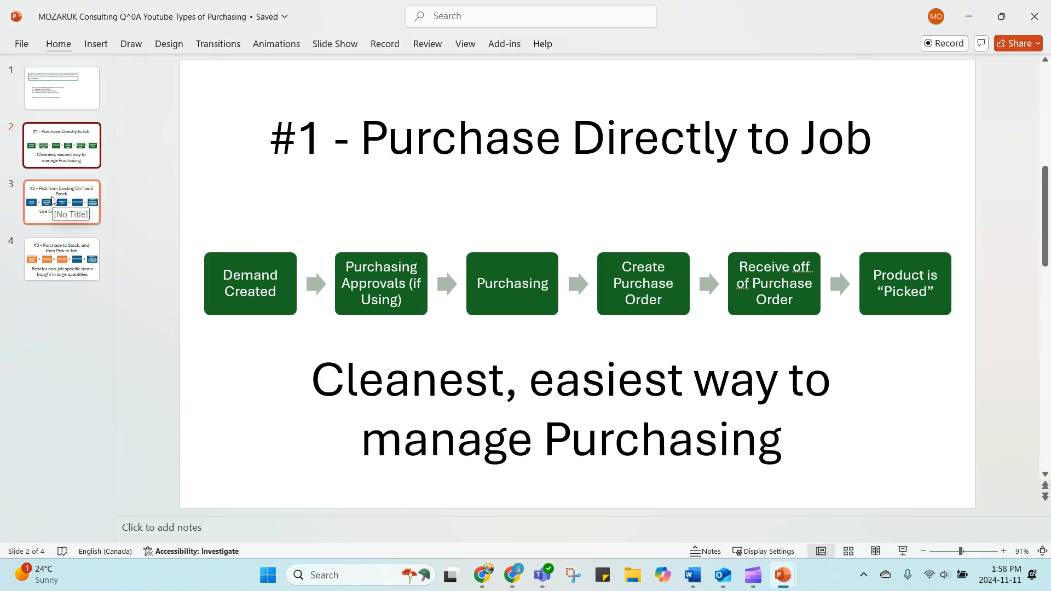
{"action": "left_click", "coordinate": [62, 201]}
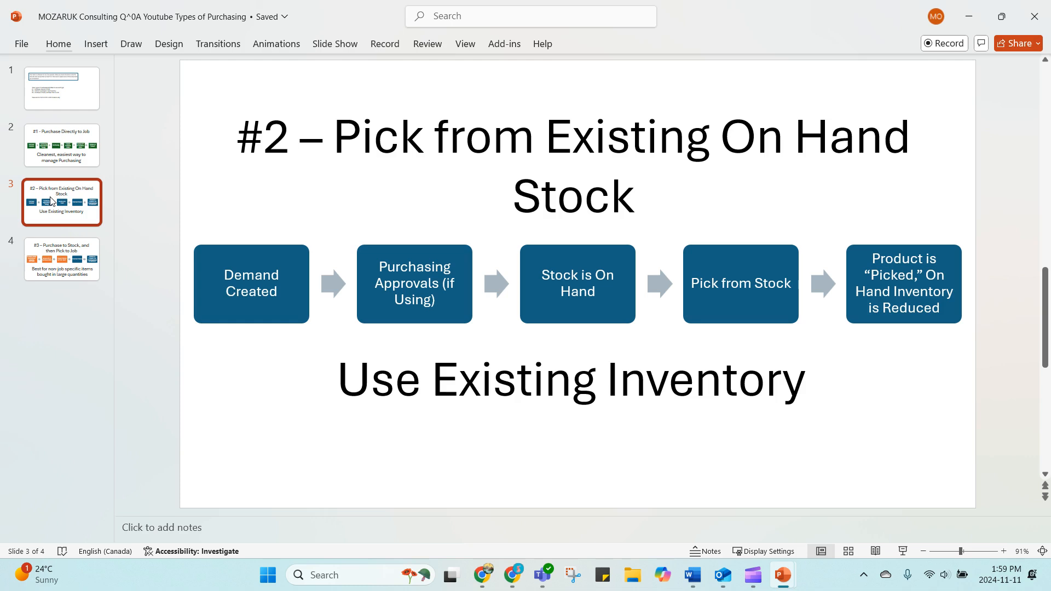
{"action": "mouse_move", "coordinate": [272, 309]}
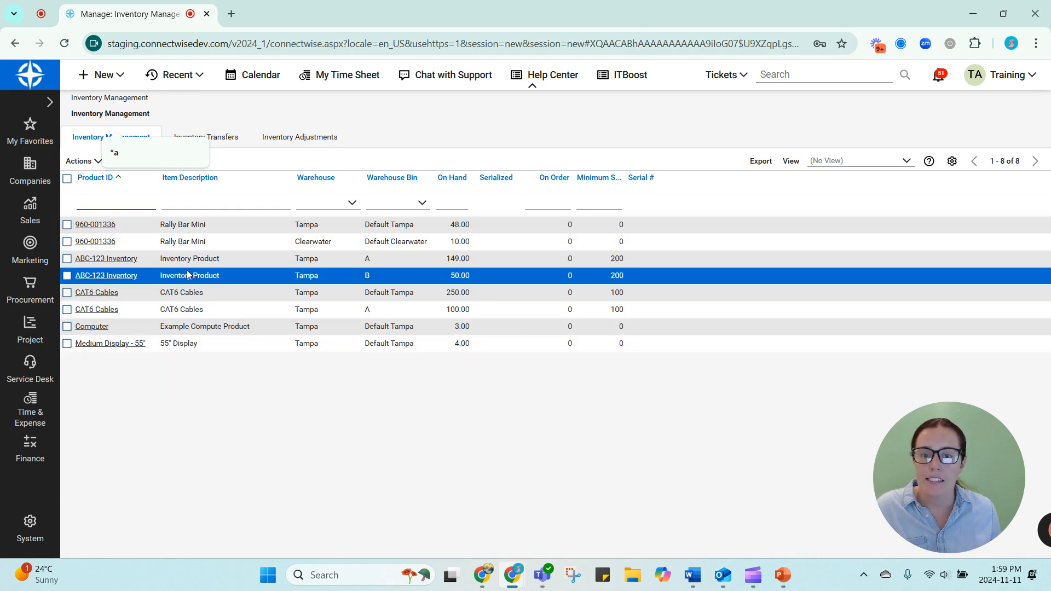
{"action": "left_click", "coordinate": [106, 259]}
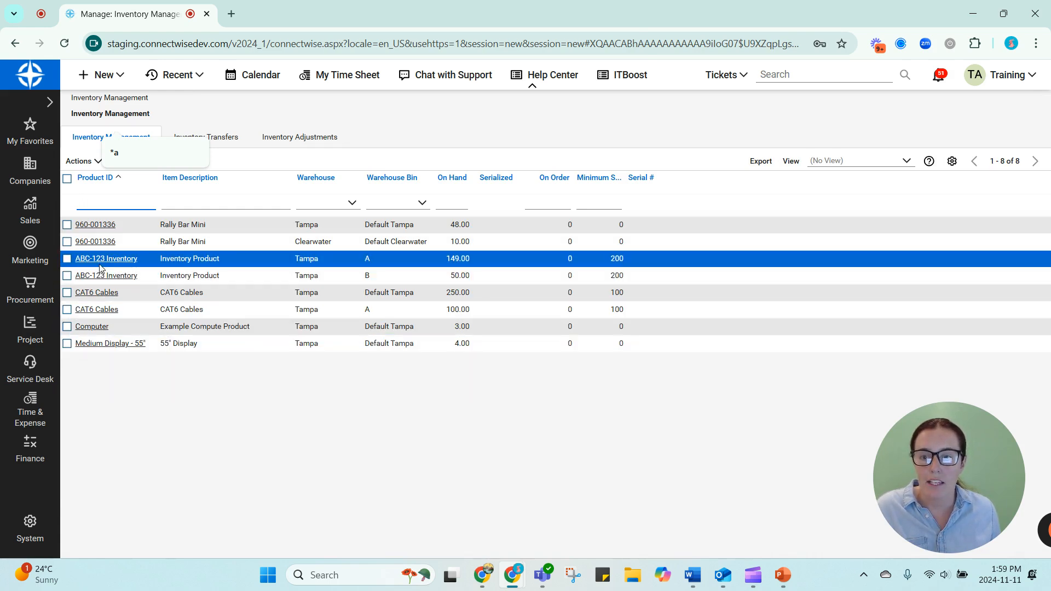
{"action": "left_click", "coordinate": [105, 275]}
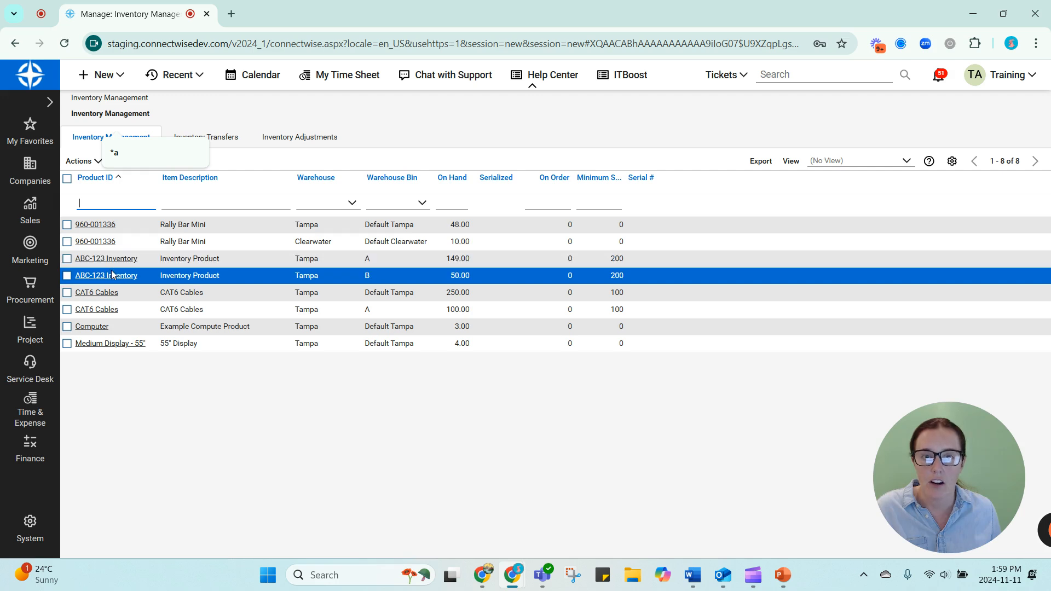
{"action": "left_click", "coordinate": [106, 258]}
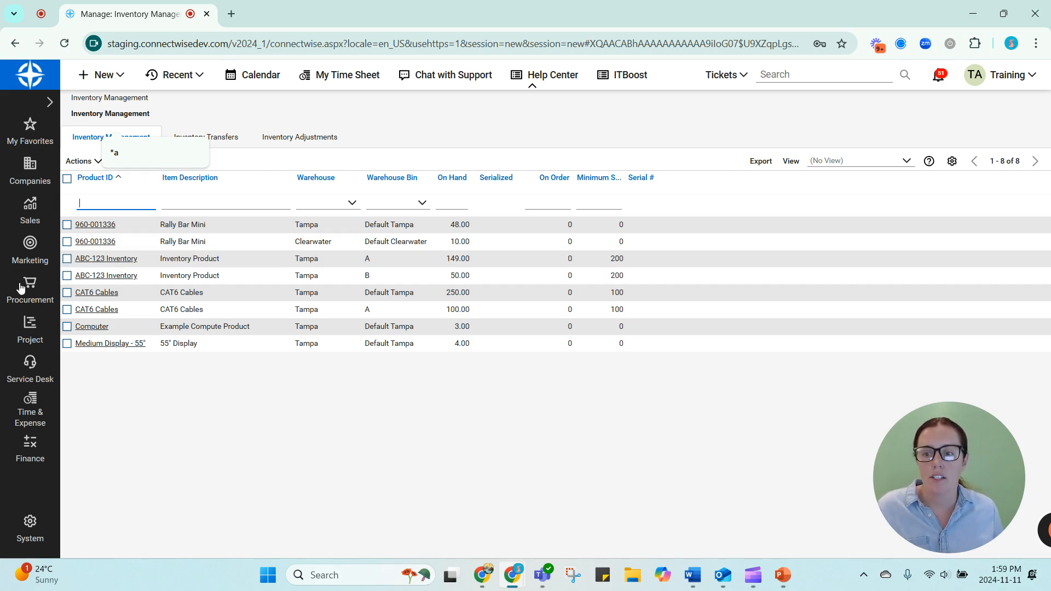
In Product Pick and Ship, mark the Zoom Rooms - Upgrades ABC-123 Inventory line
{"action": "left_click", "coordinate": [29, 291]}
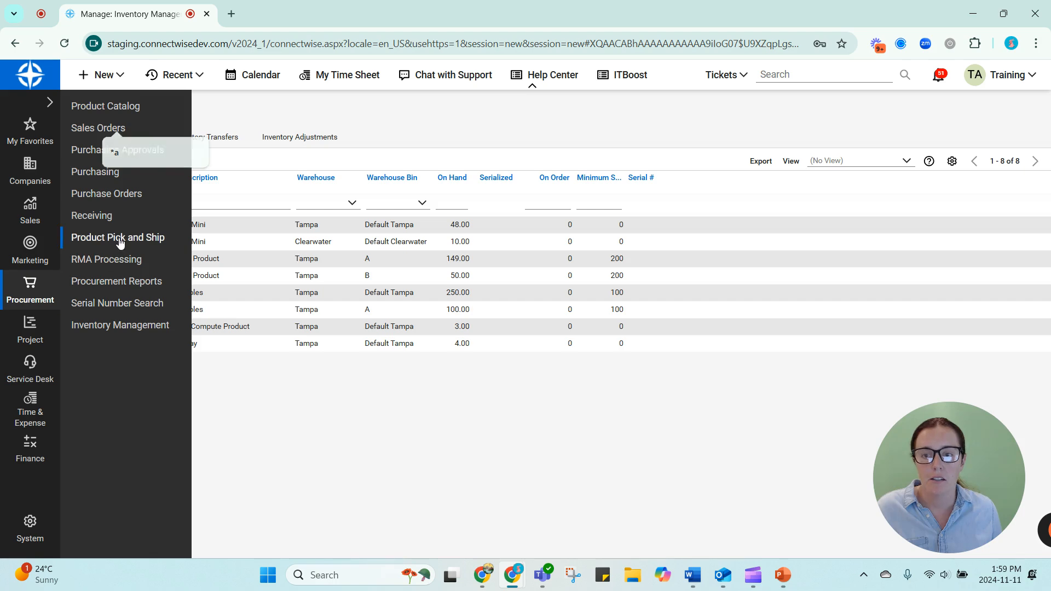
{"action": "left_click", "coordinate": [119, 237]}
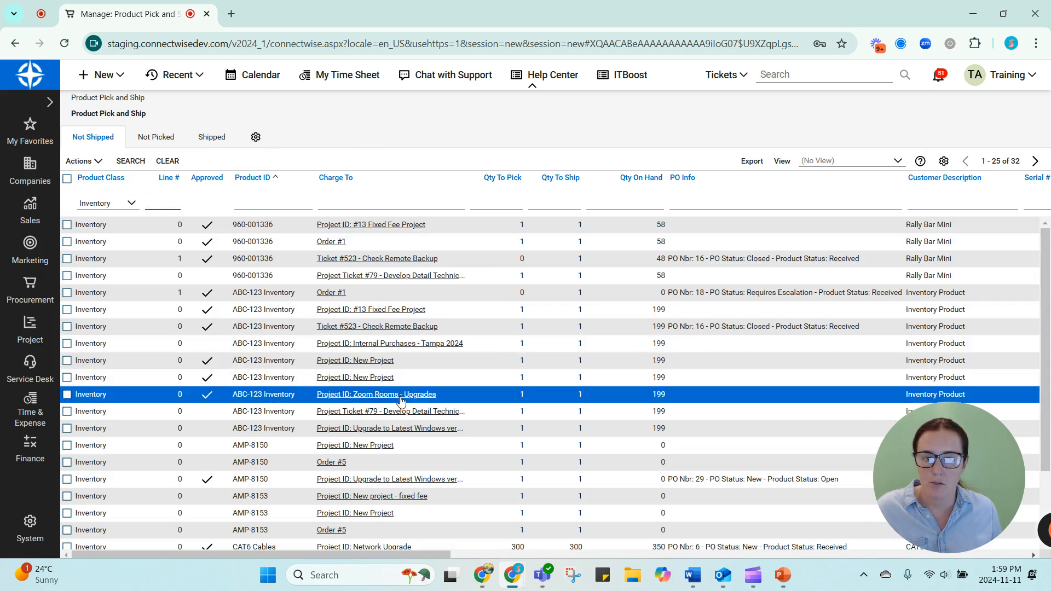
{"action": "mouse_move", "coordinate": [232, 399]}
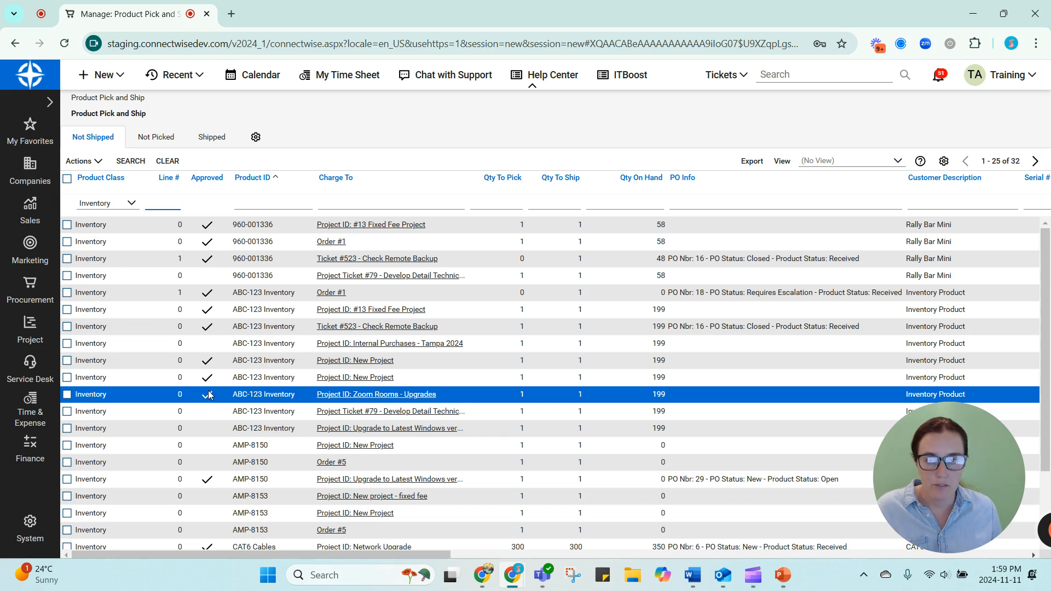
{"action": "left_click", "coordinate": [162, 202]}
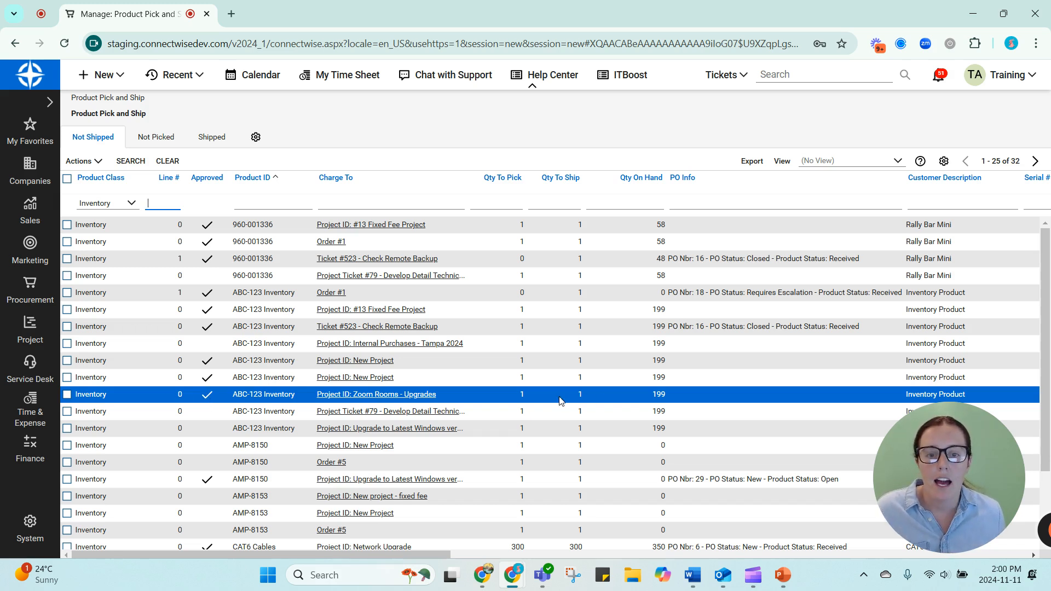
{"action": "mouse_move", "coordinate": [668, 404]}
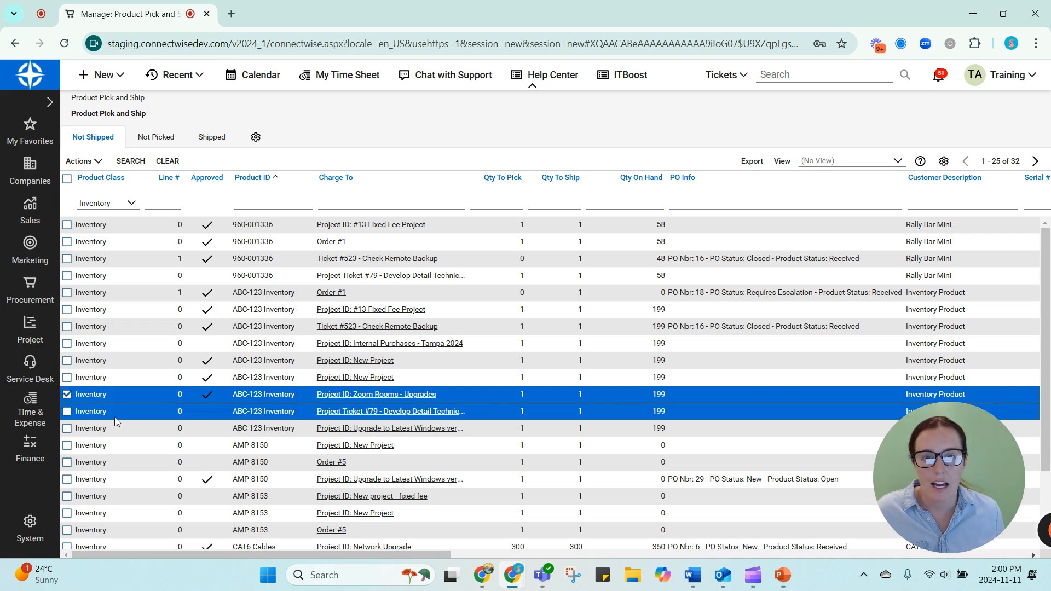
{"action": "left_click", "coordinate": [80, 160]}
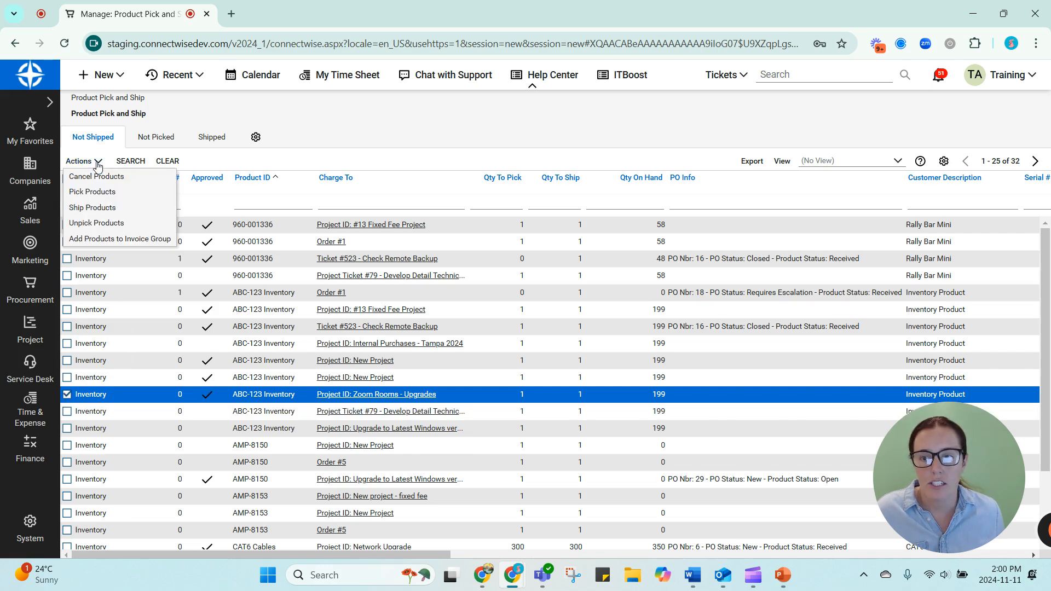
Pick the marked product from the Tampa warehouse default bin and save; zero on-hand stock rejects it
{"action": "left_click", "coordinate": [92, 191]}
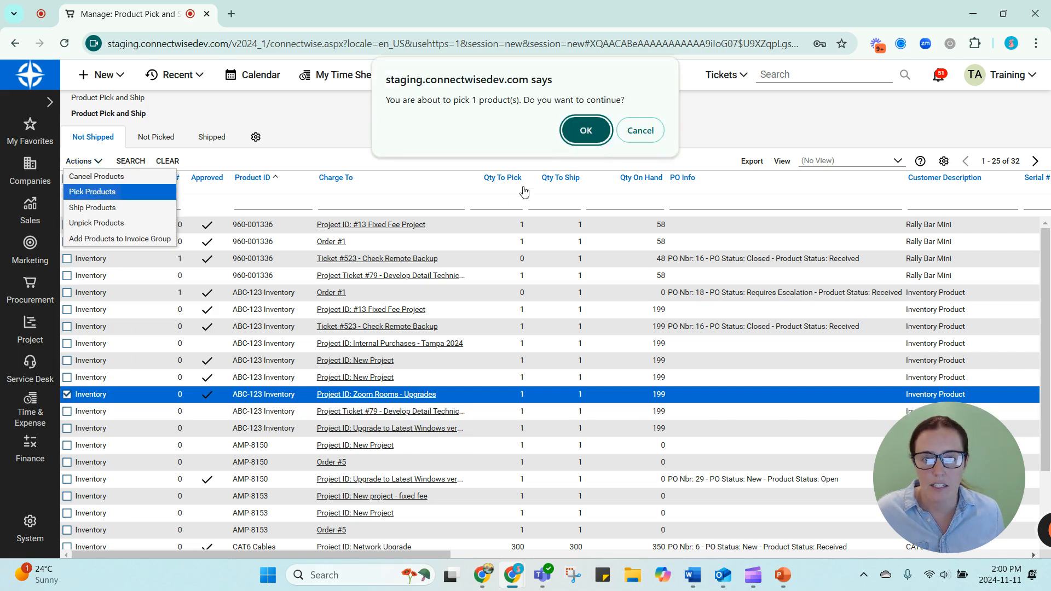
{"action": "left_click", "coordinate": [585, 130]}
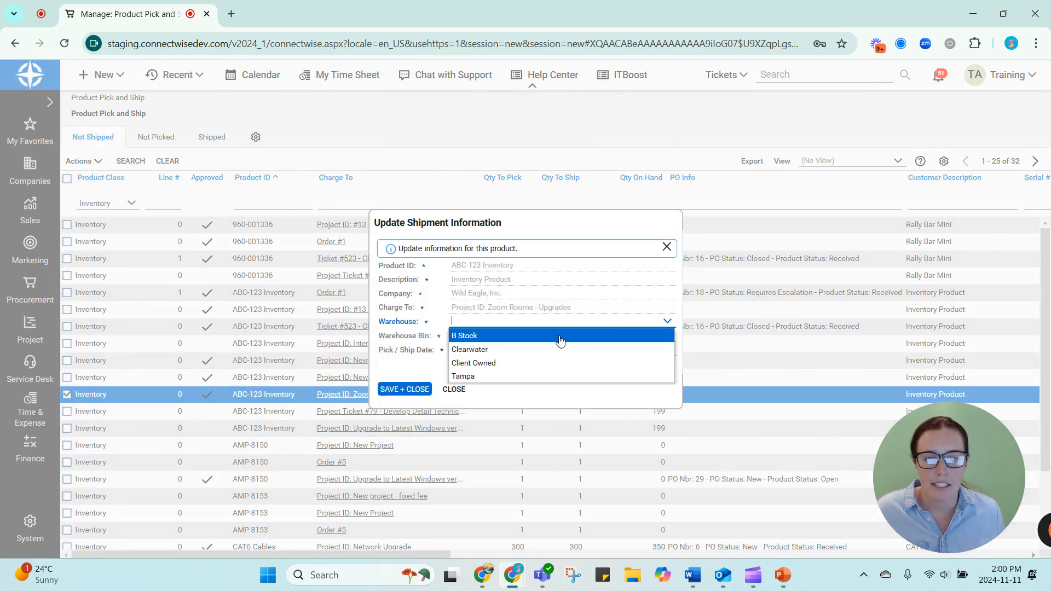
{"action": "left_click", "coordinate": [462, 375]}
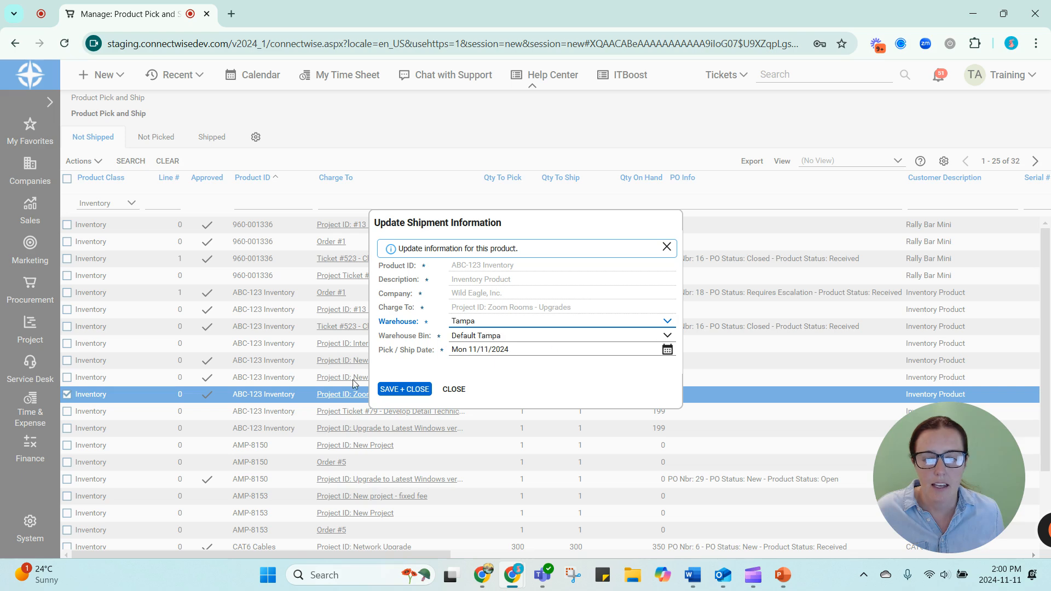
{"action": "left_click", "coordinate": [404, 388]}
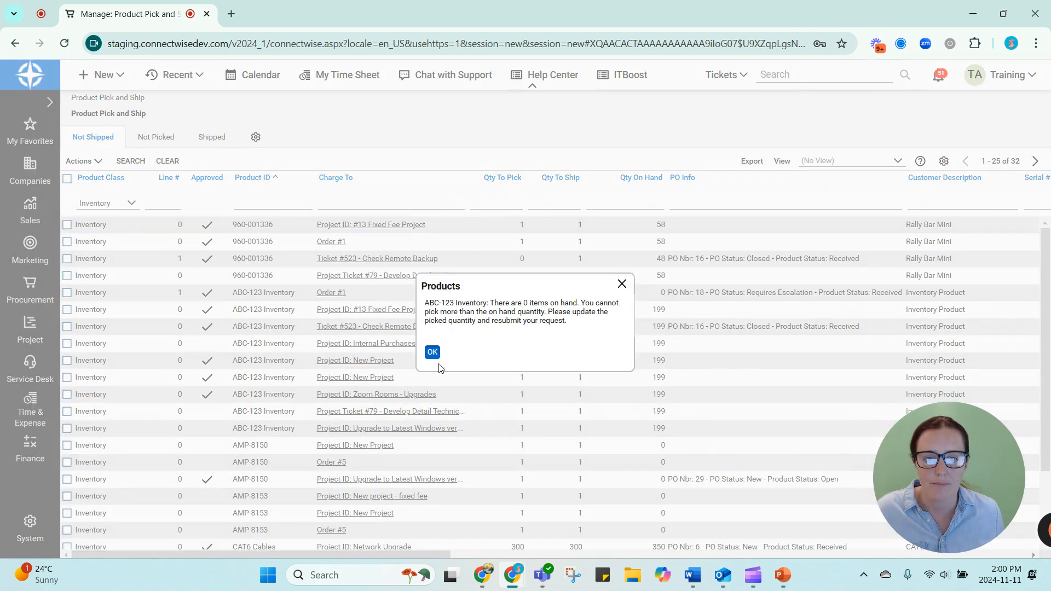
Dismiss the zero on-hand error and return to the Product Pick and Ship list after checking Inventory Management
{"action": "left_click", "coordinate": [431, 351]}
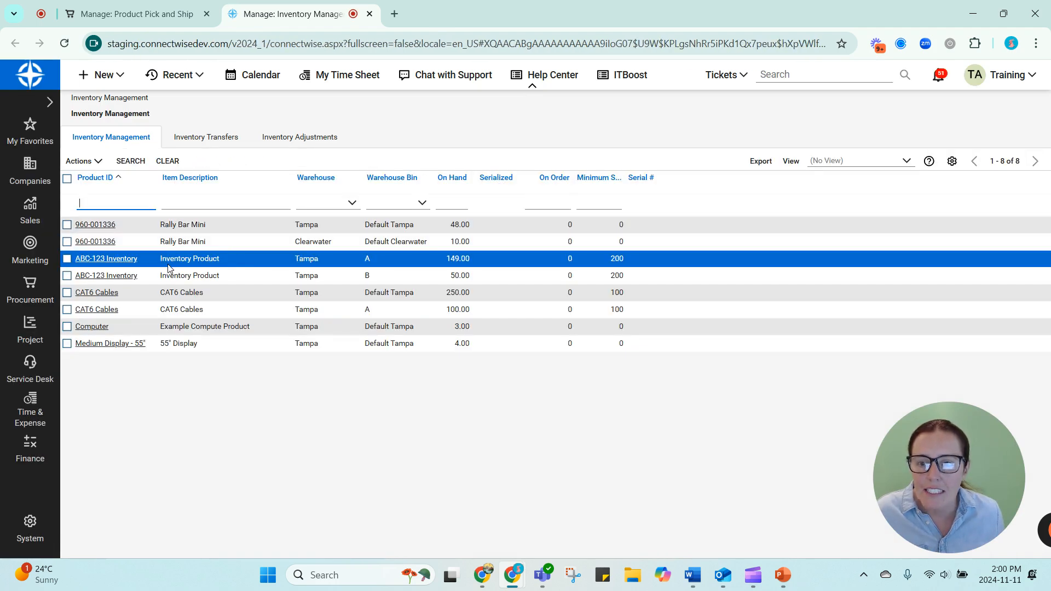
{"action": "left_click", "coordinate": [127, 13]}
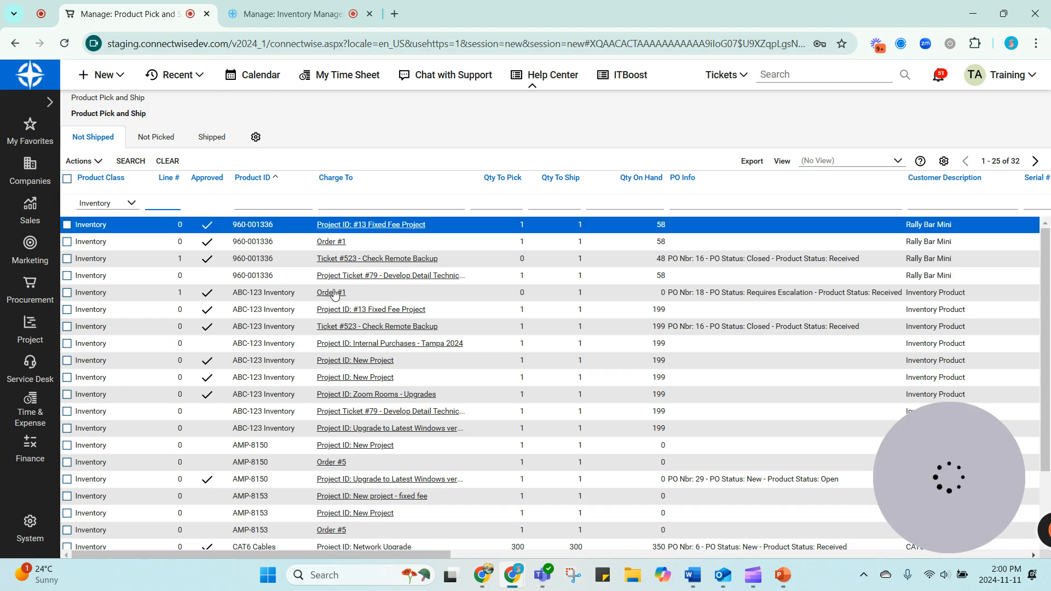
Pick the Zoom Rooms - Upgrades ABC-123 line from Tampa warehouse bin A and save the pick
{"action": "left_click", "coordinate": [376, 394]}
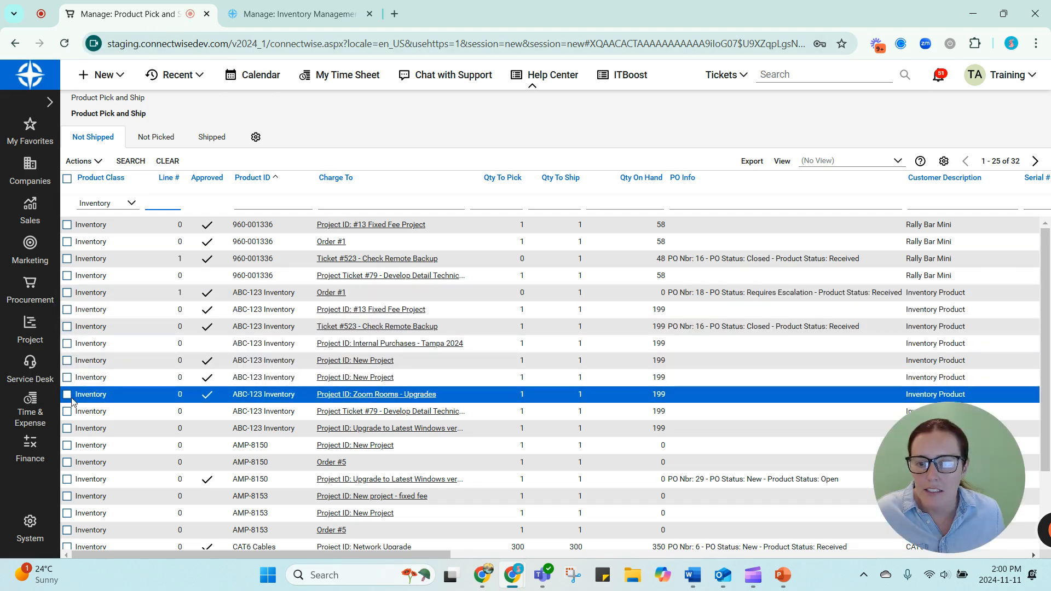
{"action": "left_click", "coordinate": [80, 161]}
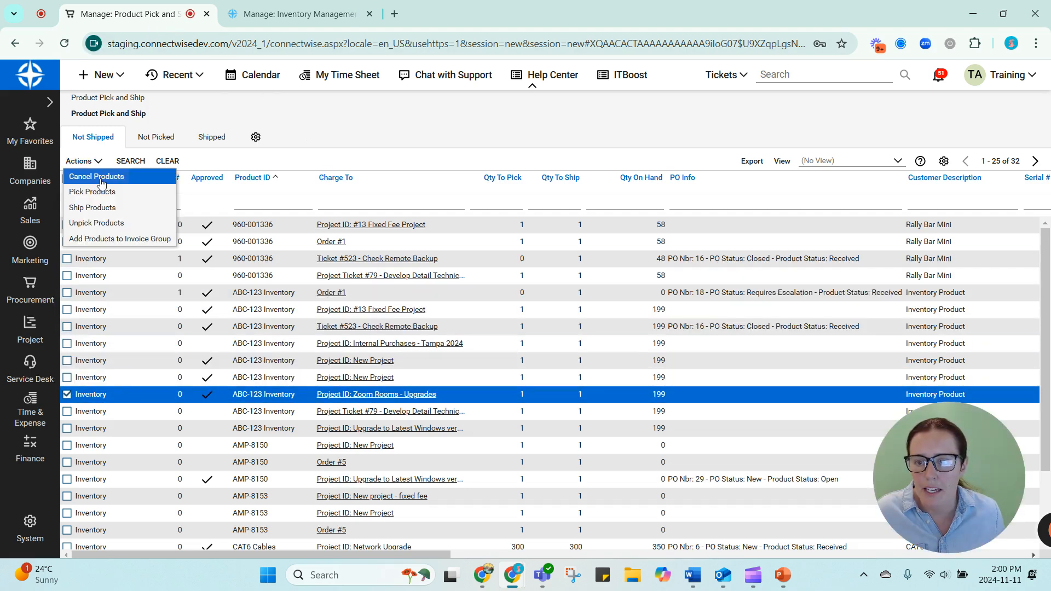
{"action": "left_click", "coordinate": [92, 207]}
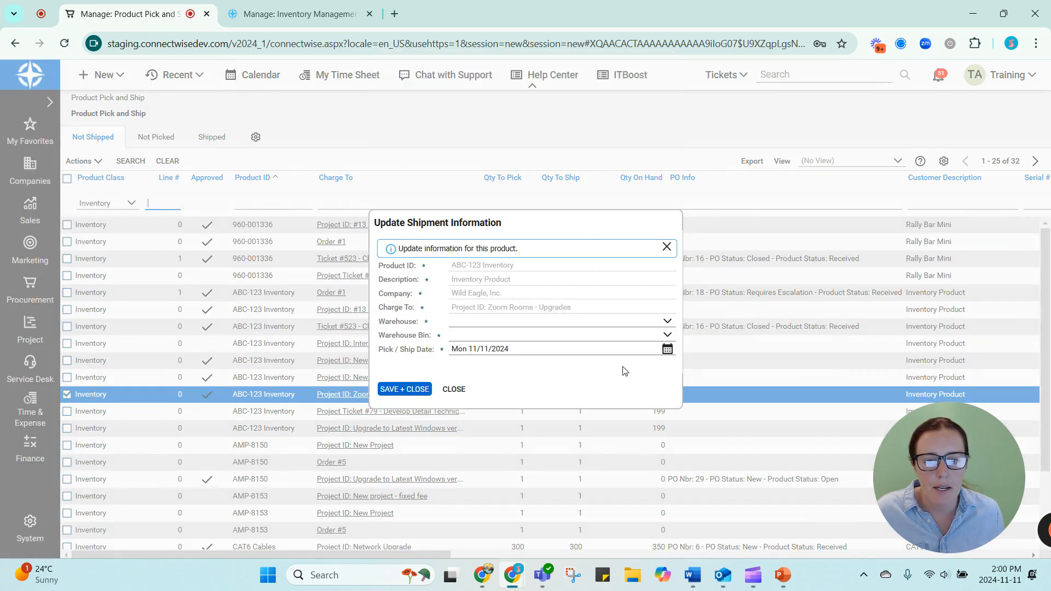
{"action": "left_click", "coordinate": [561, 321]}
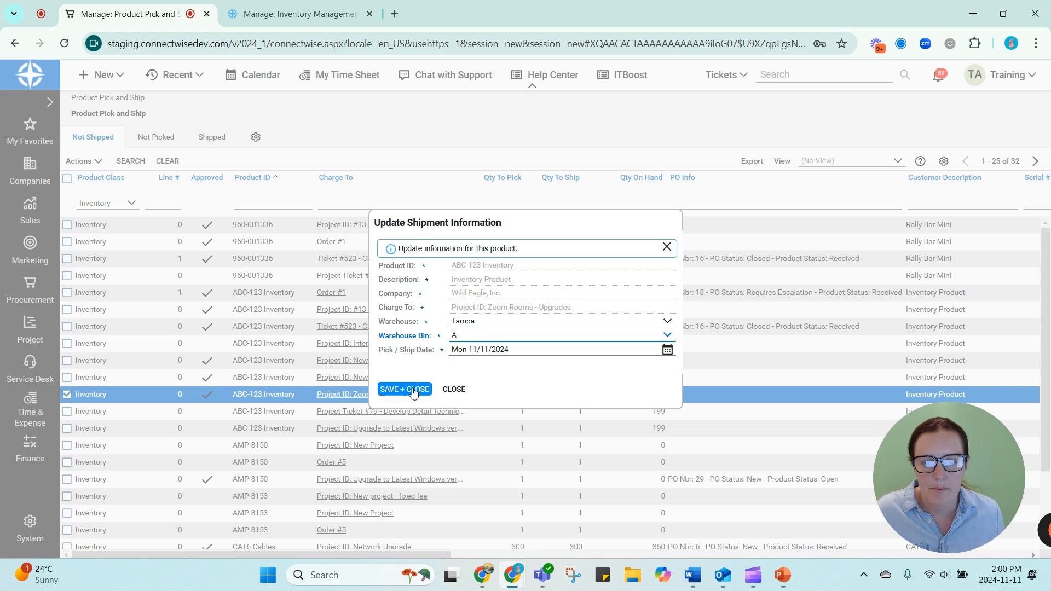
{"action": "left_click", "coordinate": [404, 388]}
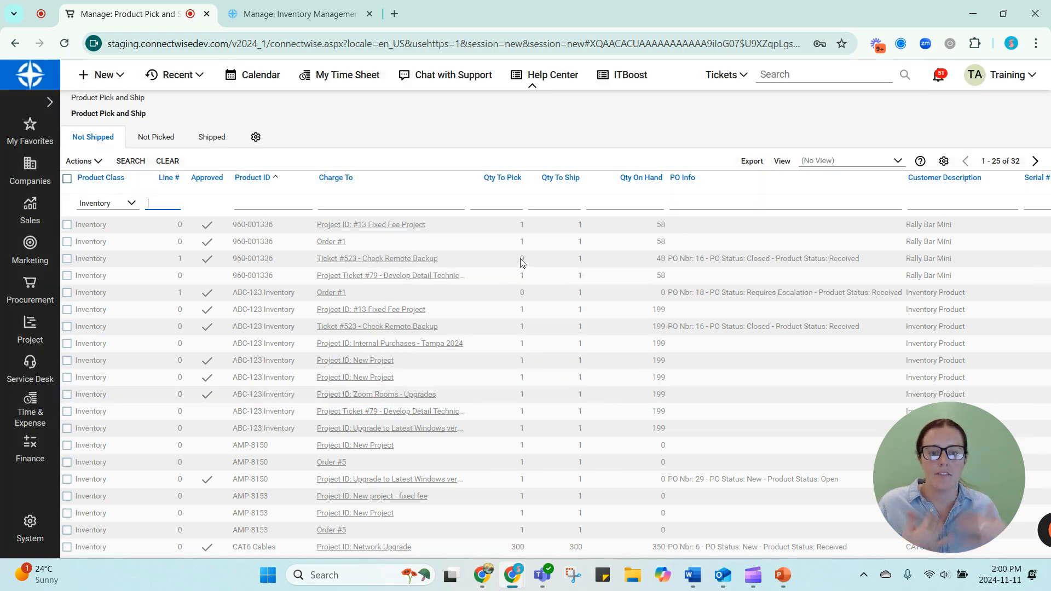
{"action": "left_click", "coordinate": [295, 13]}
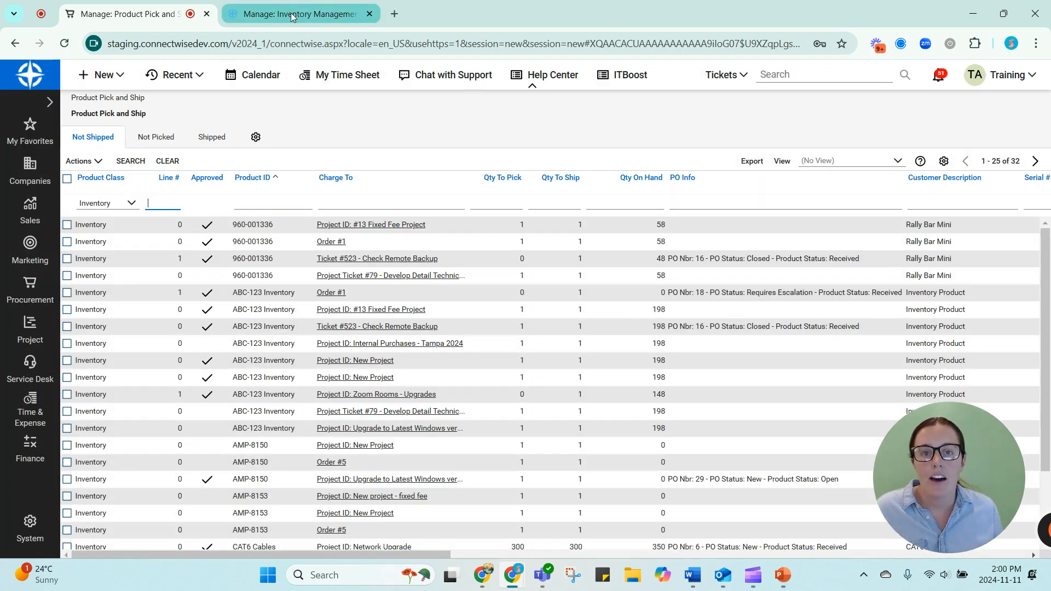
Switch to Inventory Management showing ABC-123 in Tampa bin A at 148 on hand
{"action": "left_click", "coordinate": [298, 13]}
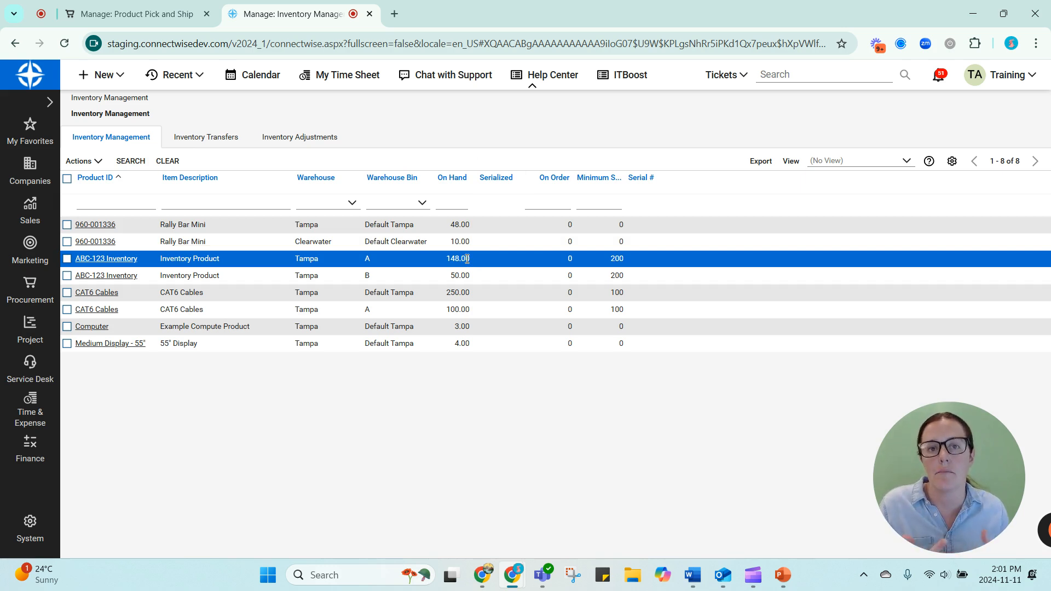
{"action": "mouse_move", "coordinate": [780, 575]}
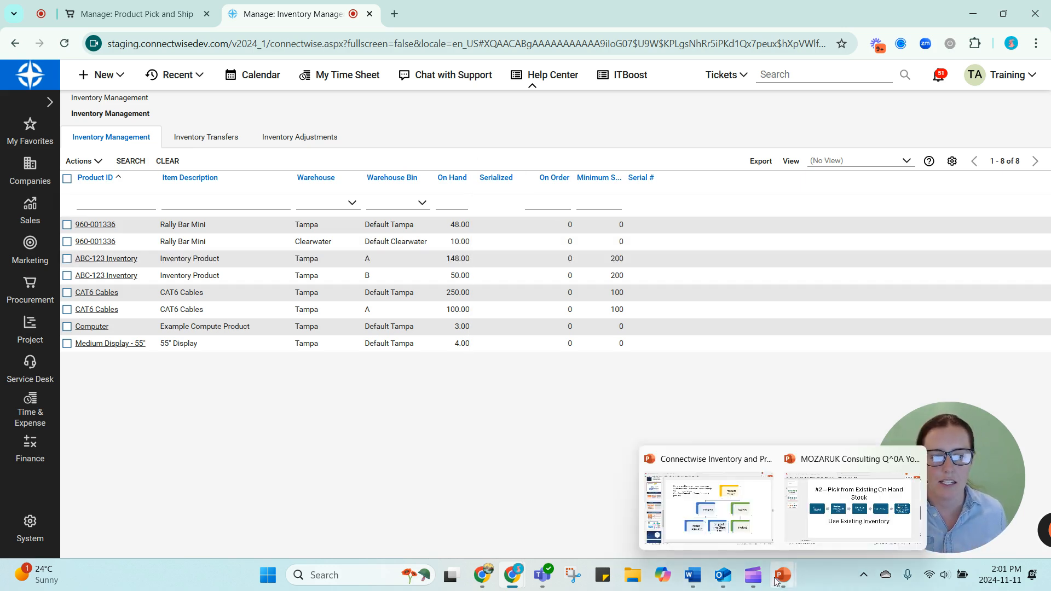
Revisit slide 1's viewer question and slide 3, land on #1 - Purchase Directly to Job, then return to ConnectWise
{"action": "left_click", "coordinate": [850, 503]}
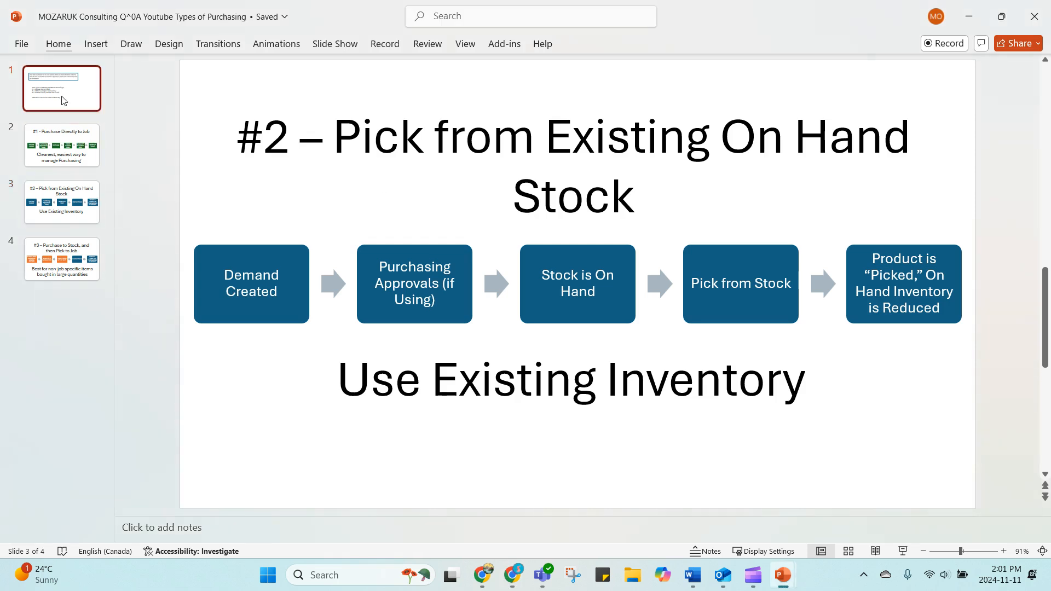
{"action": "left_click", "coordinate": [61, 88]}
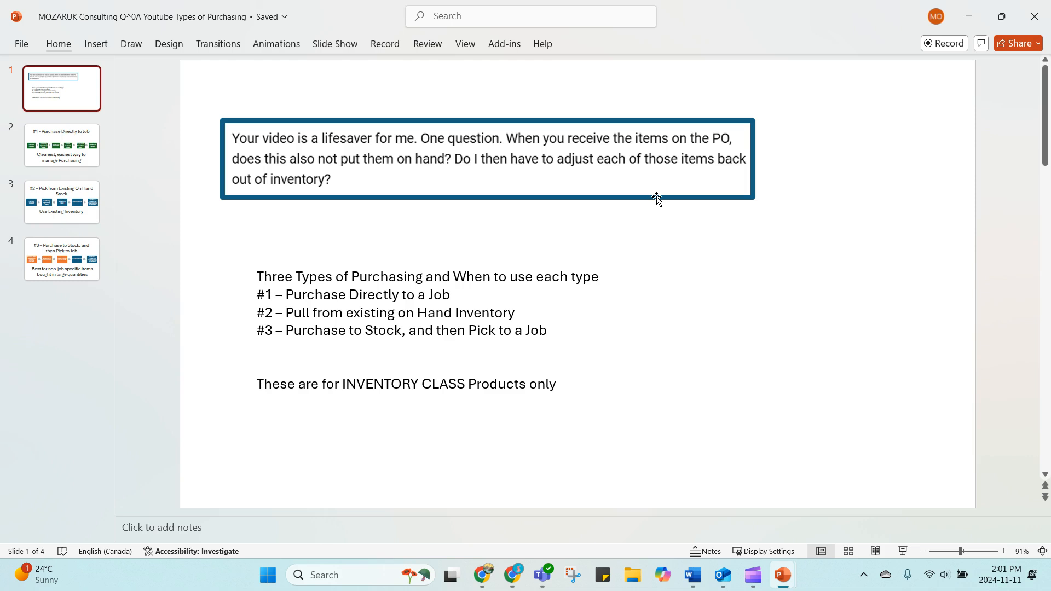
{"action": "left_click", "coordinate": [61, 201]}
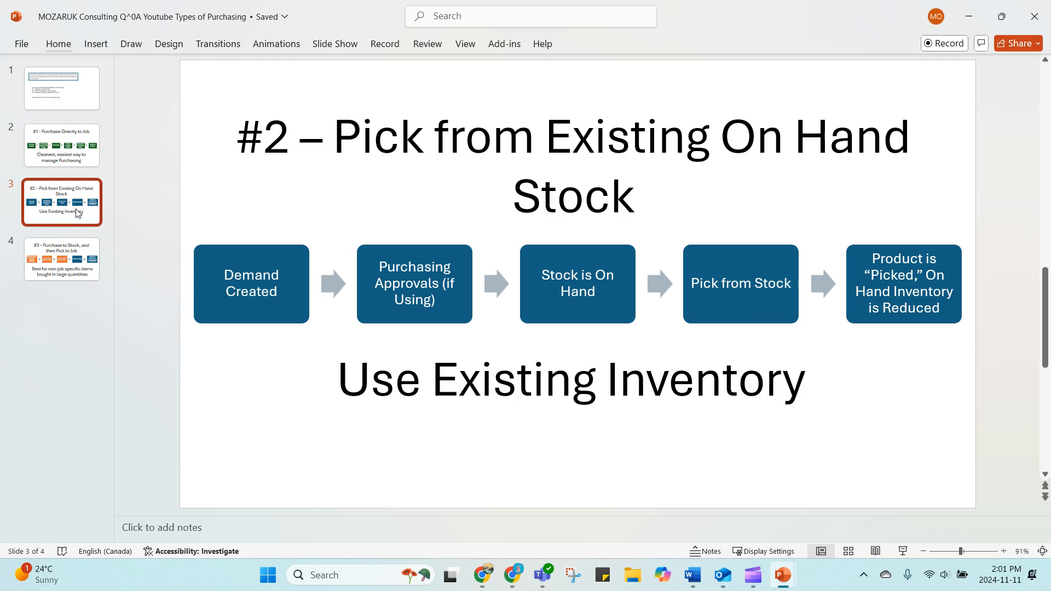
{"action": "mouse_move", "coordinate": [76, 154]}
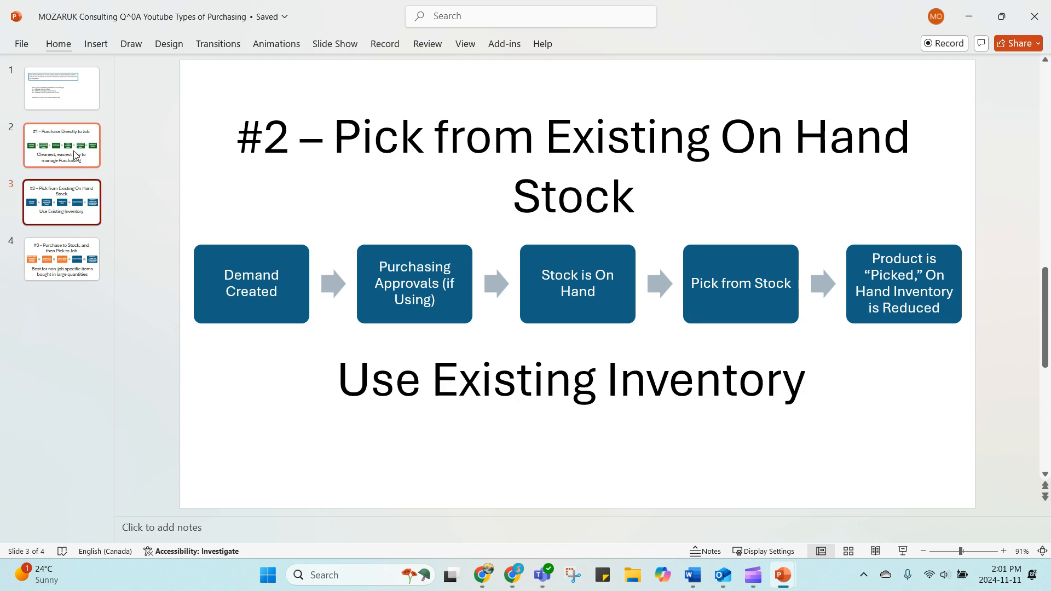
{"action": "left_click", "coordinate": [62, 145]}
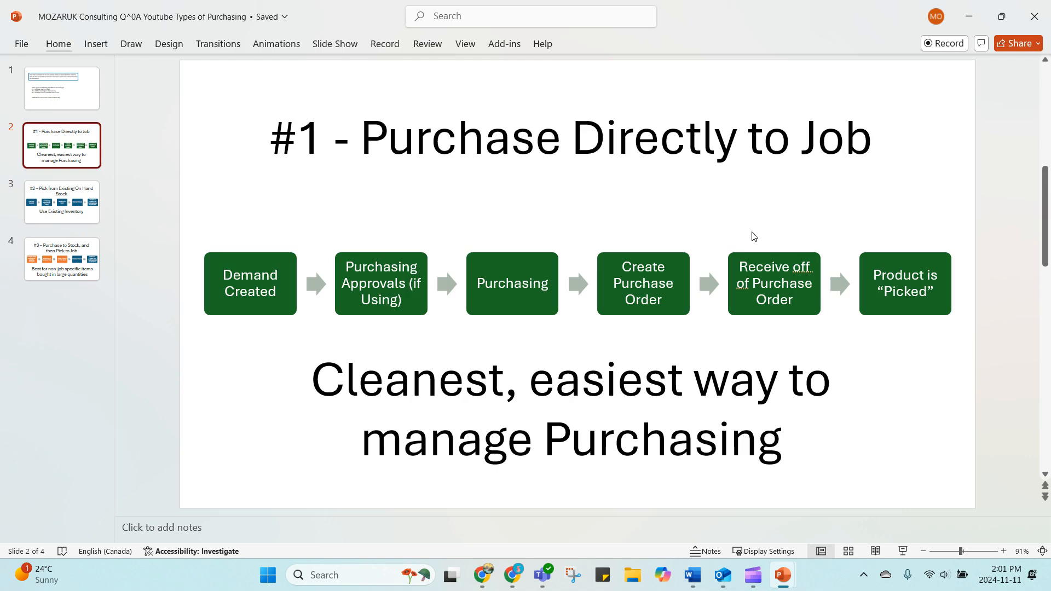
{"action": "mouse_move", "coordinate": [512, 575]}
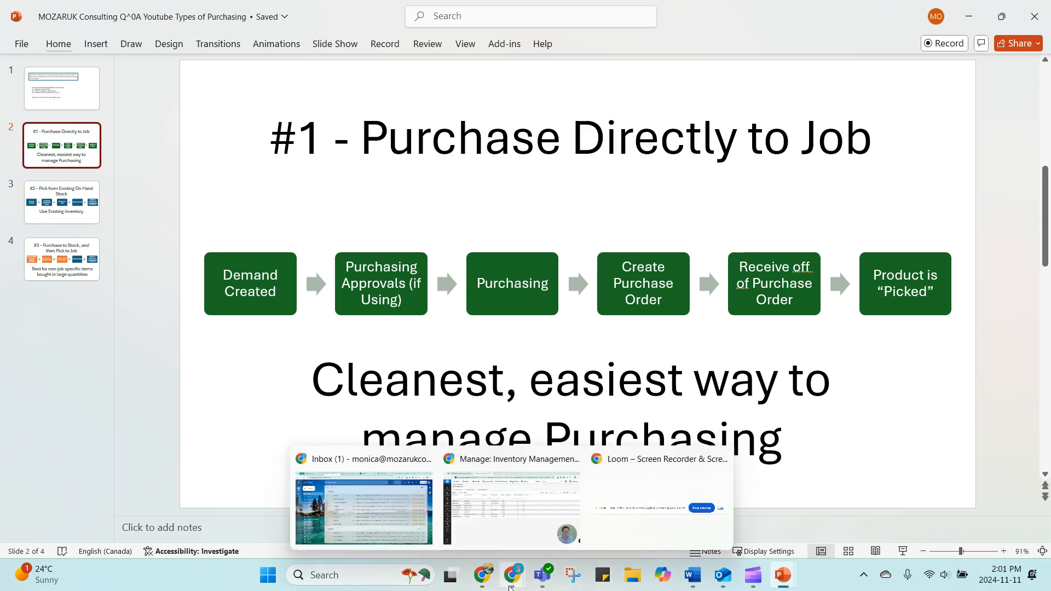
{"action": "left_click", "coordinate": [509, 507]}
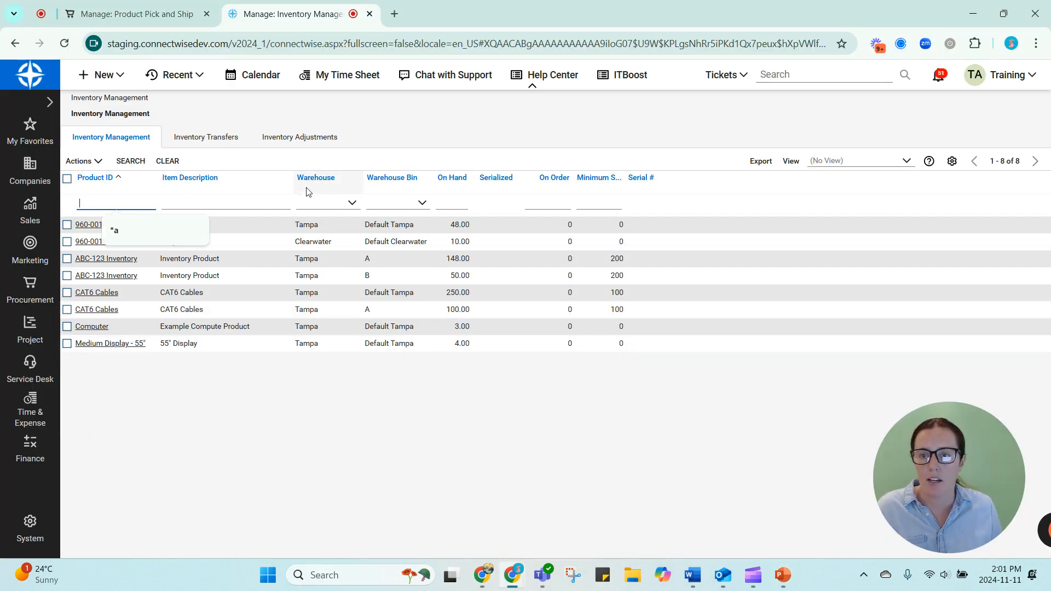
Bring up the Purchasing Approvals list and locate the AMP-8150 line for Order #5
{"action": "left_click", "coordinate": [127, 13]}
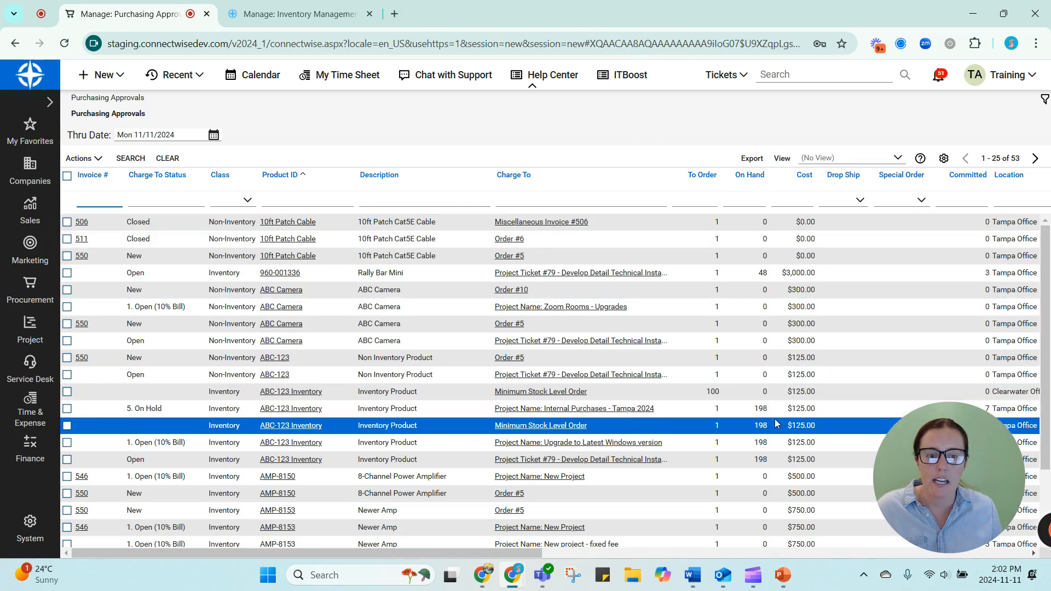
{"action": "left_click", "coordinate": [511, 289]}
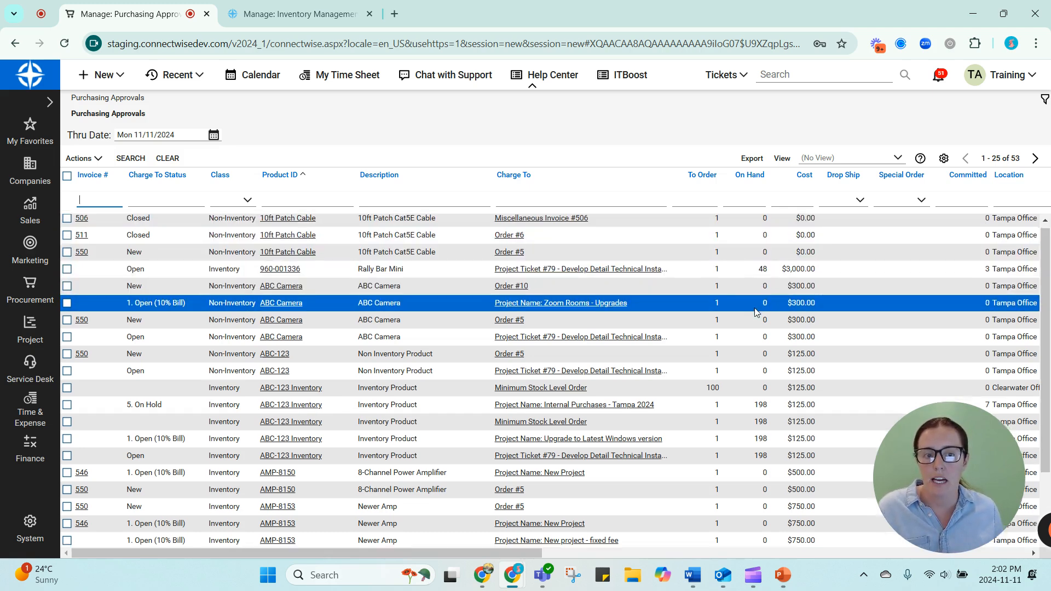
{"action": "scroll", "scroll_direction": "down", "scroll_amount": 3}
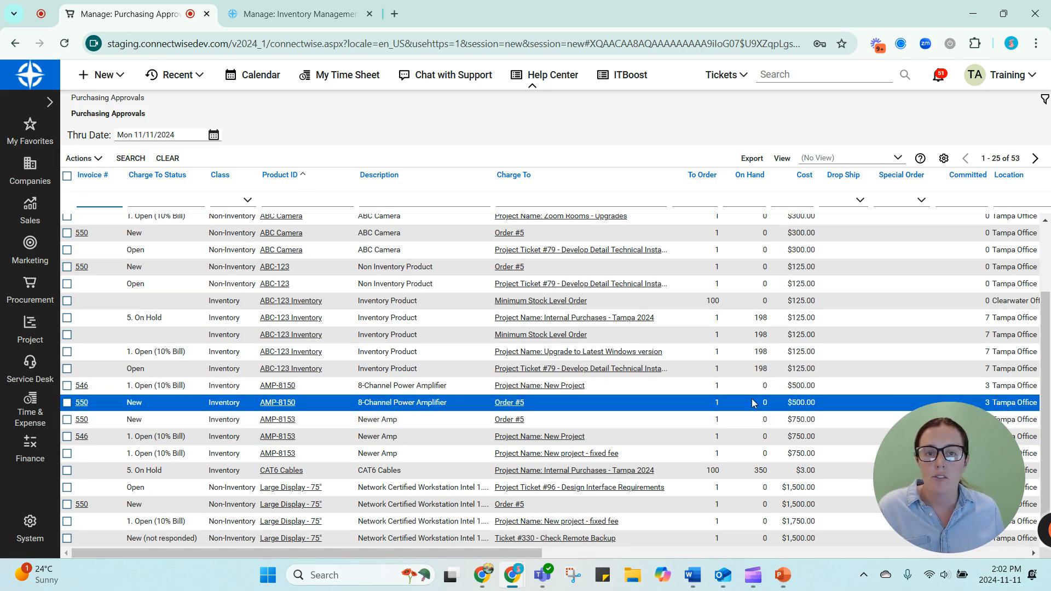
{"action": "mouse_move", "coordinate": [697, 403]}
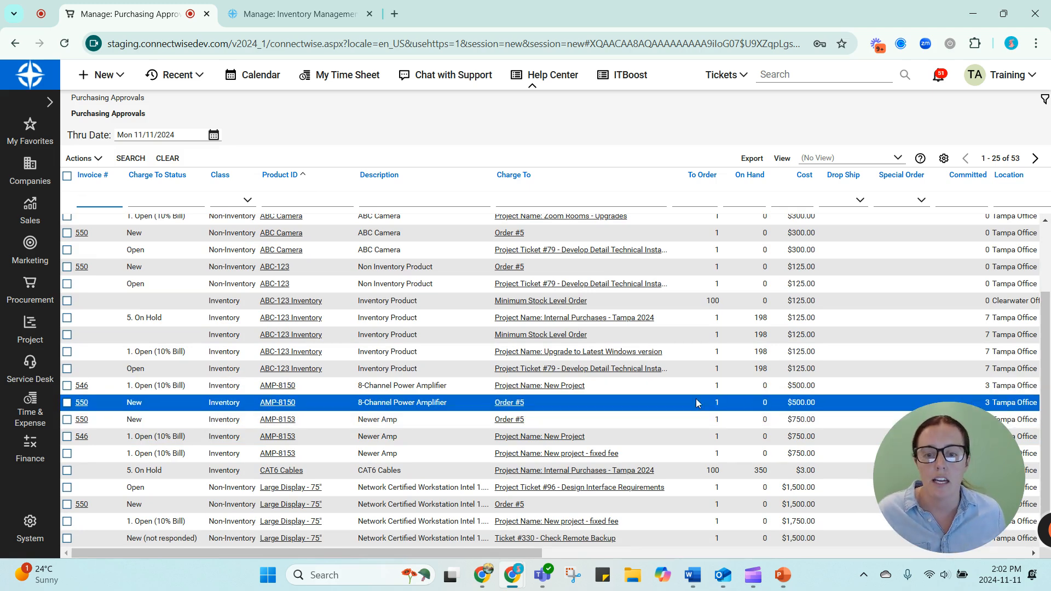
{"action": "mouse_move", "coordinate": [673, 408]}
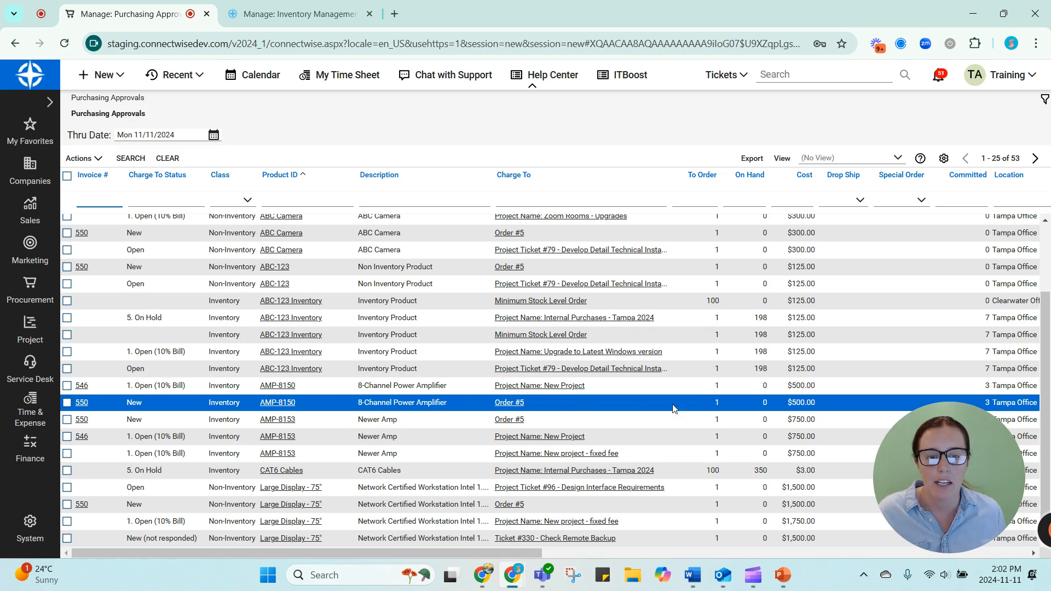
{"action": "mouse_move", "coordinate": [231, 410]}
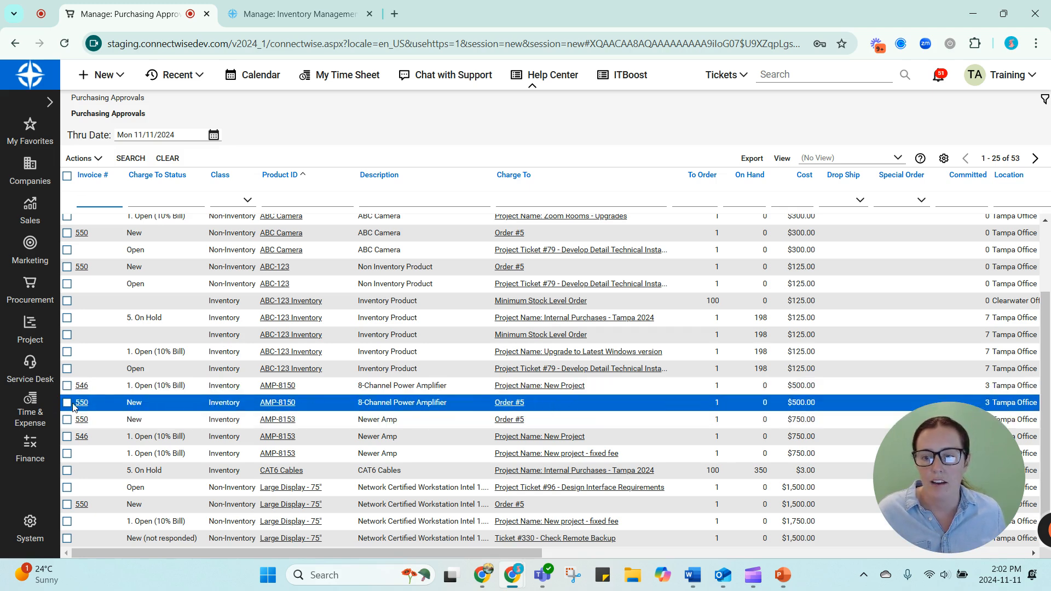
Approve the AMP-8150 8-Channel Power Amplifier for Order #5 via Approve Products
{"action": "left_click", "coordinate": [67, 402]}
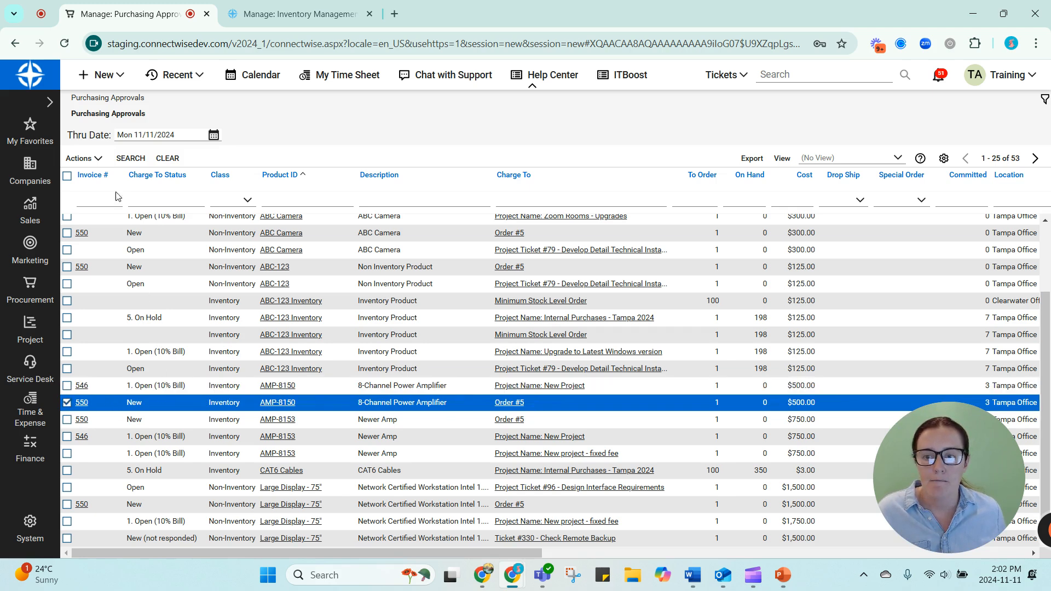
{"action": "left_click", "coordinate": [99, 174]}
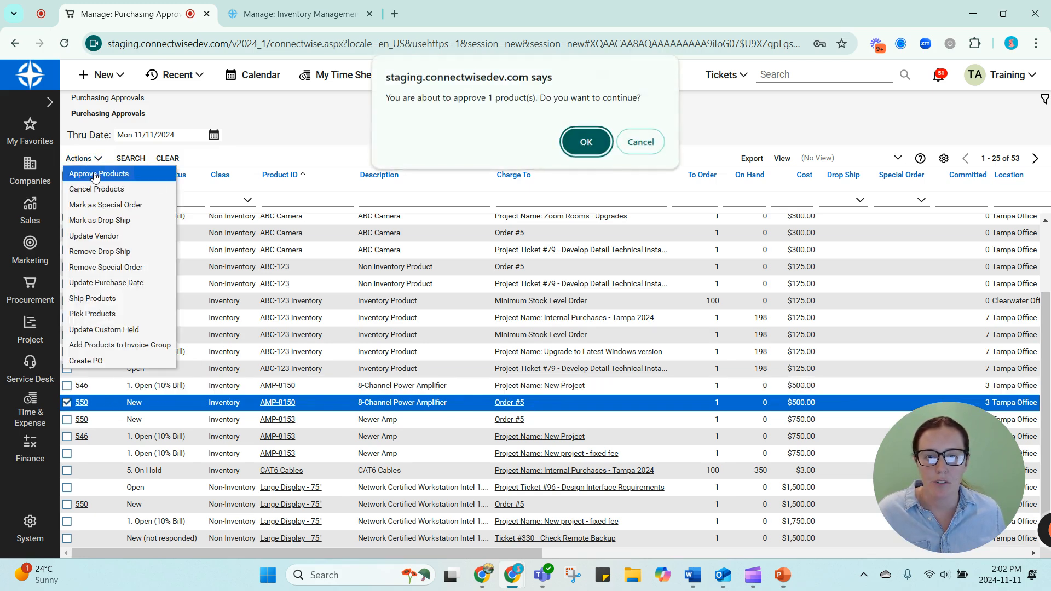
{"action": "left_click", "coordinate": [585, 141]}
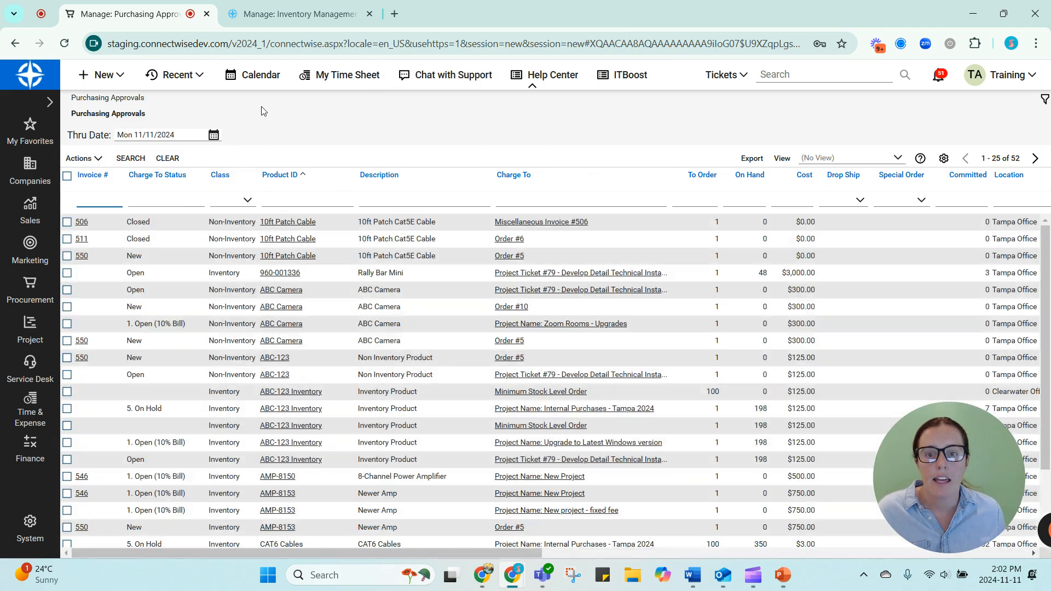
From Purchasing, create a PO for the AMP-8150 amplifier with vendor Green Torch, Inc
{"action": "left_click", "coordinate": [29, 291]}
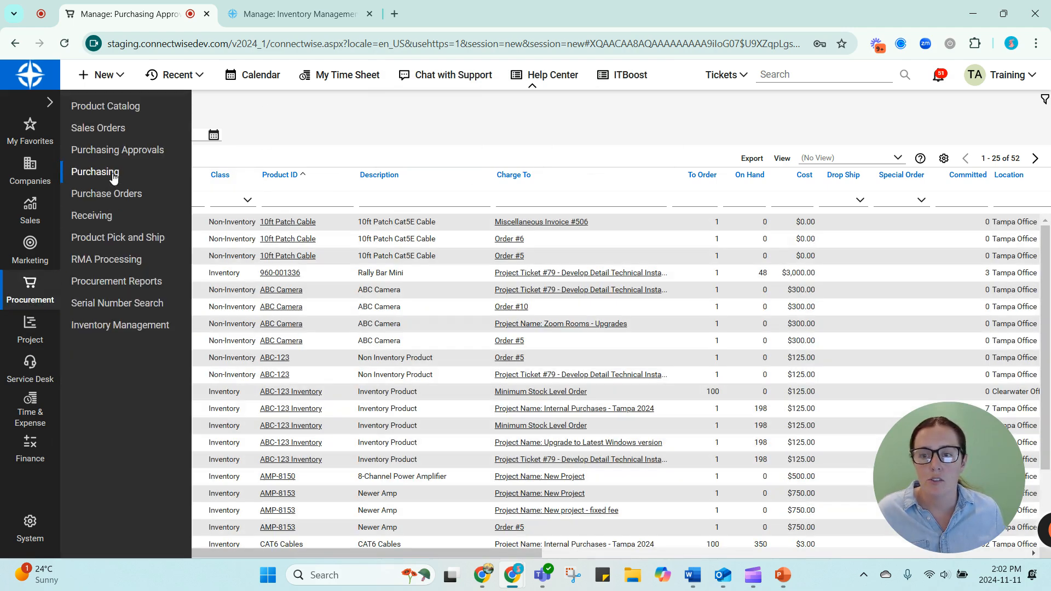
{"action": "left_click", "coordinate": [94, 171]}
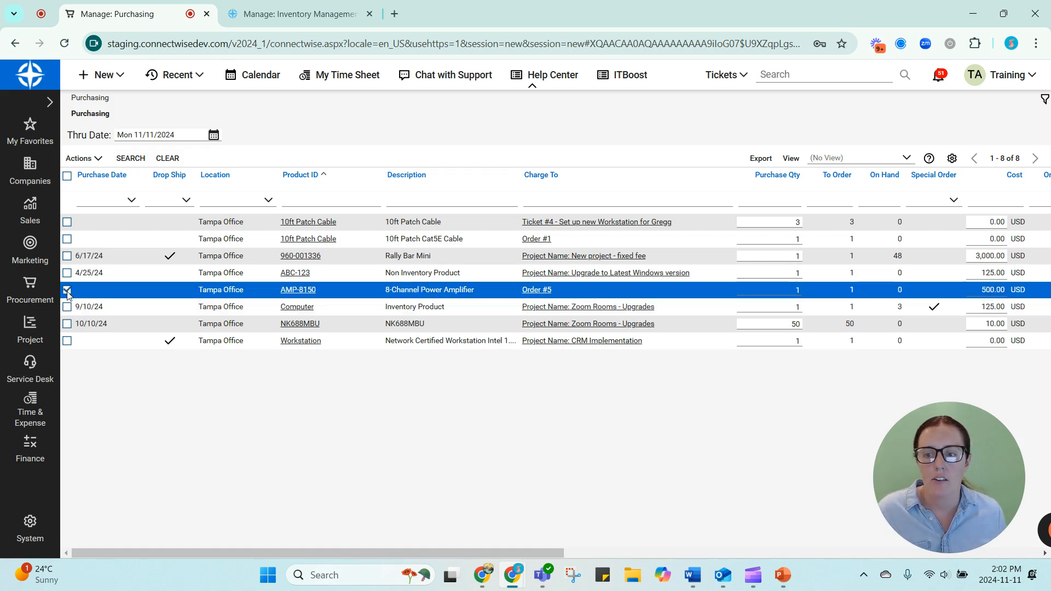
{"action": "left_click", "coordinate": [80, 158]}
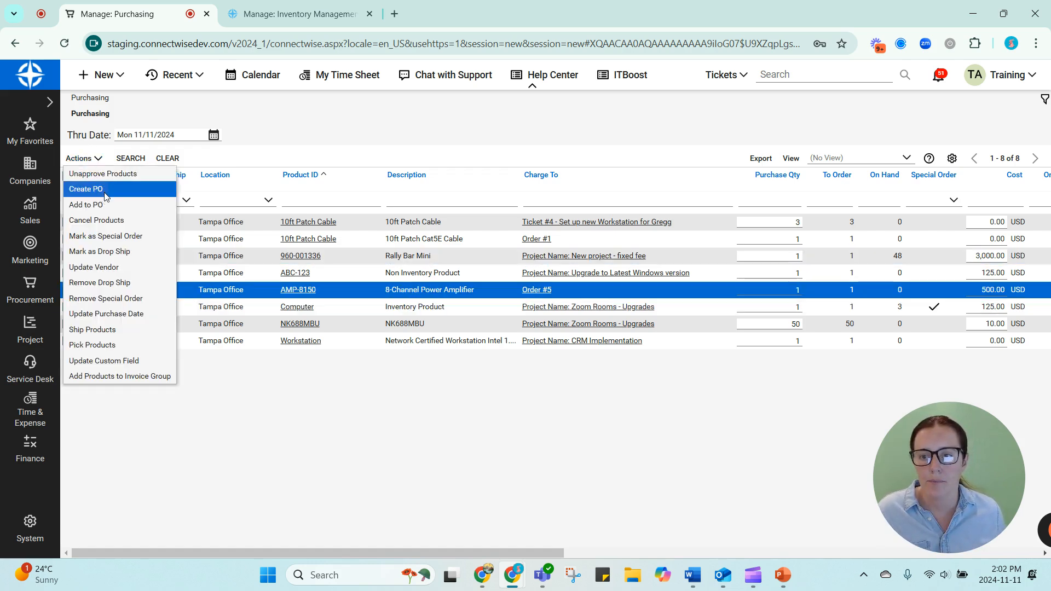
{"action": "left_click", "coordinate": [85, 189]}
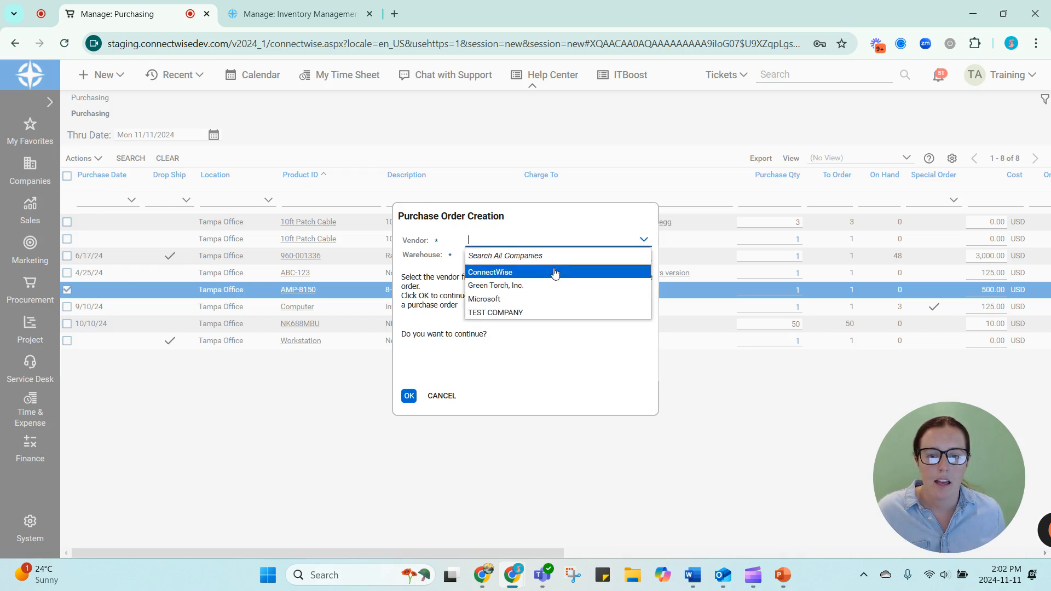
{"action": "left_click", "coordinate": [495, 285]}
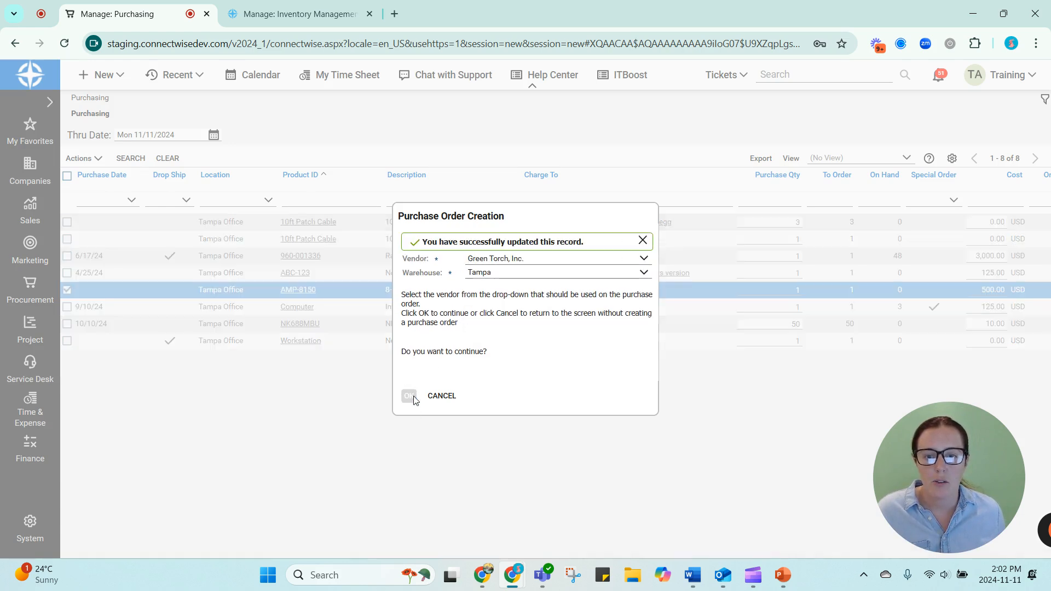
{"action": "left_click", "coordinate": [408, 395]}
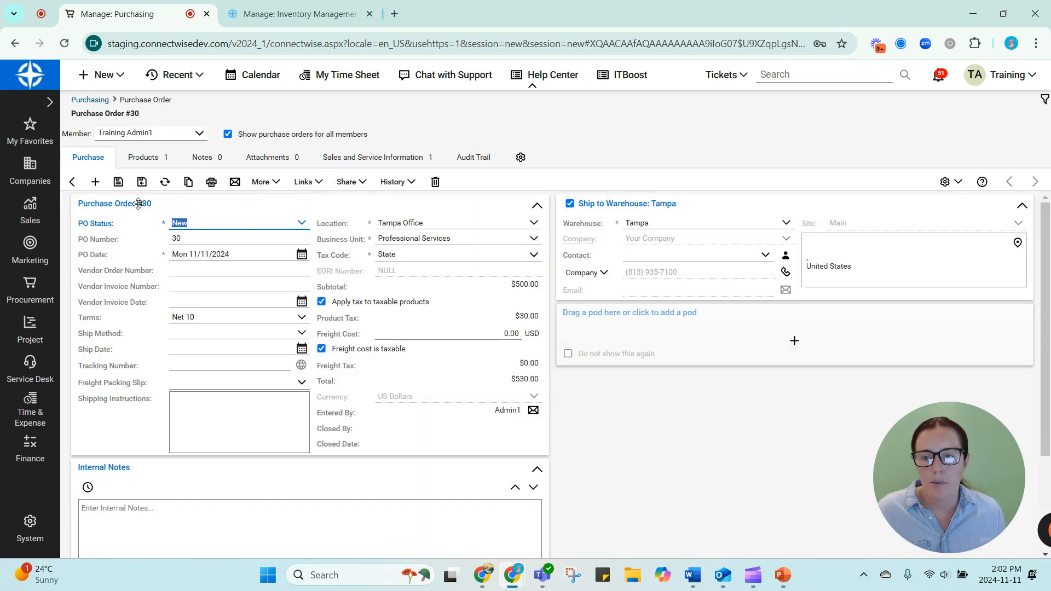
Save Purchase Order #30 and review its AMP-8150 product line at $500
{"action": "left_click", "coordinate": [141, 181]}
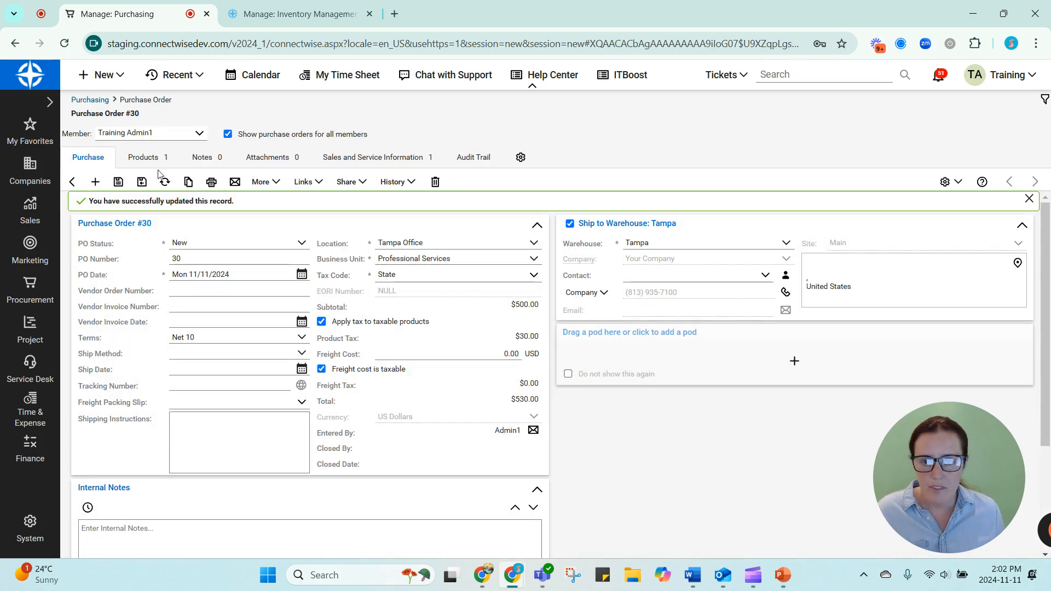
{"action": "left_click", "coordinate": [142, 156]}
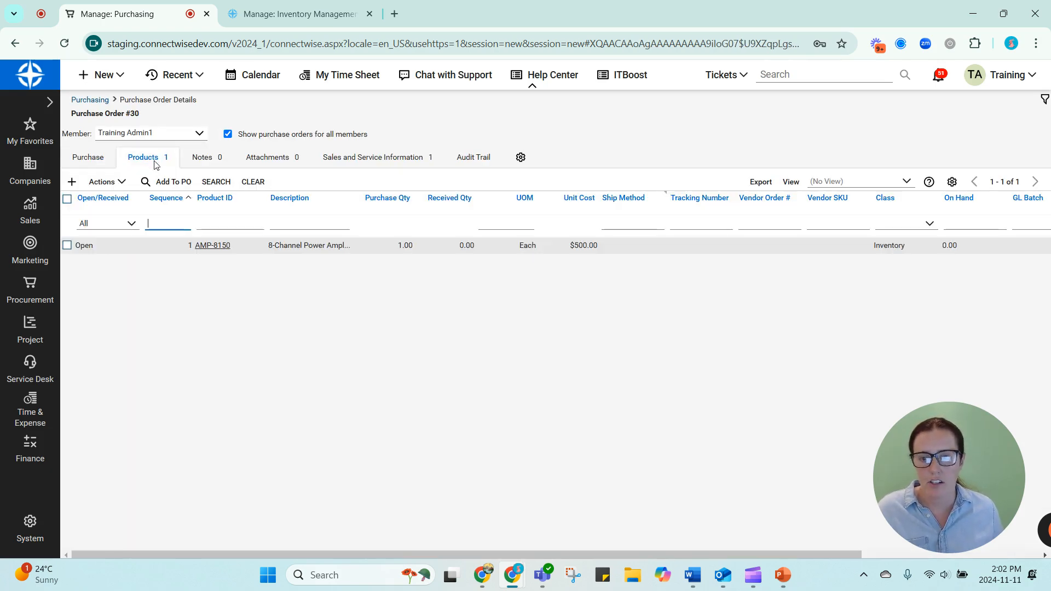
{"action": "mouse_move", "coordinate": [378, 319]}
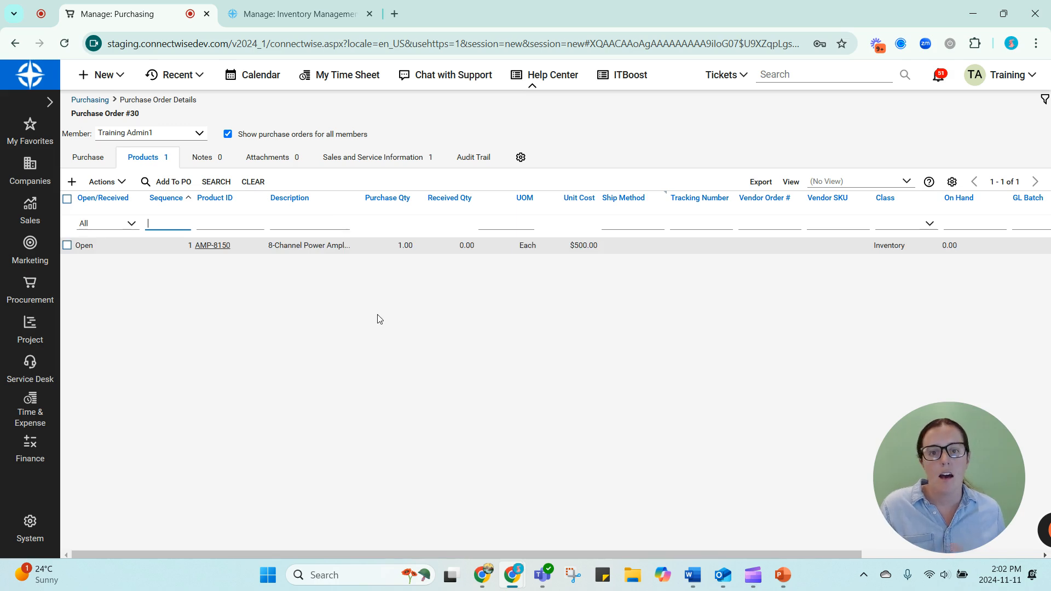
{"action": "mouse_move", "coordinate": [355, 322]}
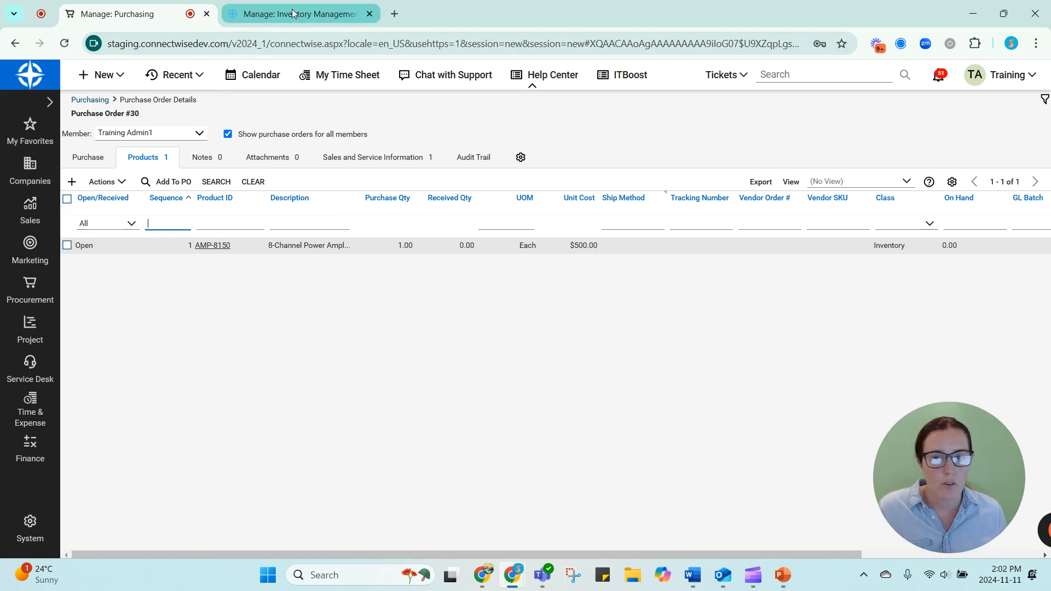
{"action": "mouse_move", "coordinate": [298, 14]}
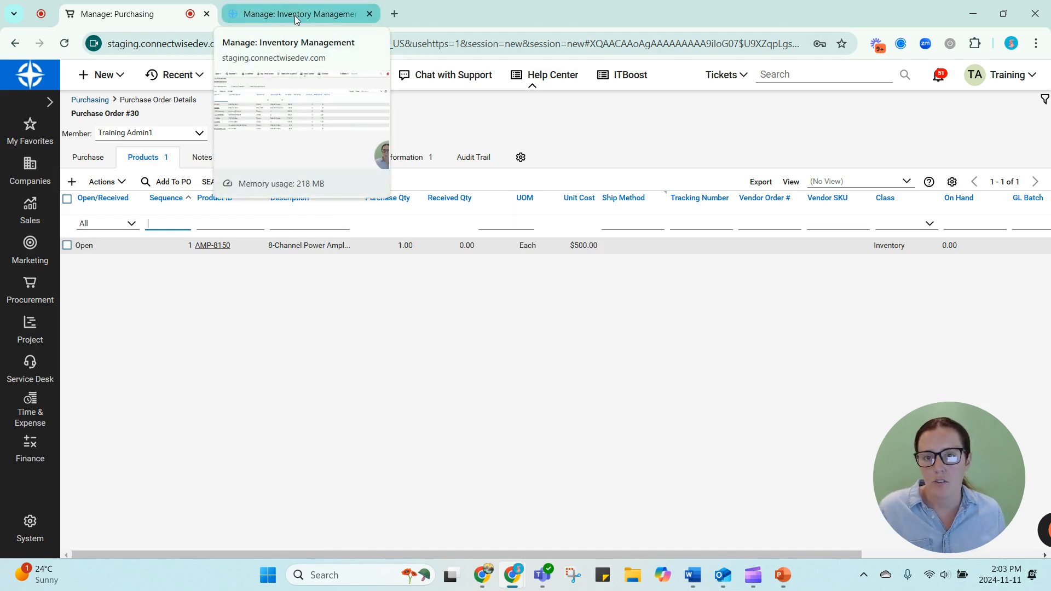
{"action": "left_click", "coordinate": [300, 14]}
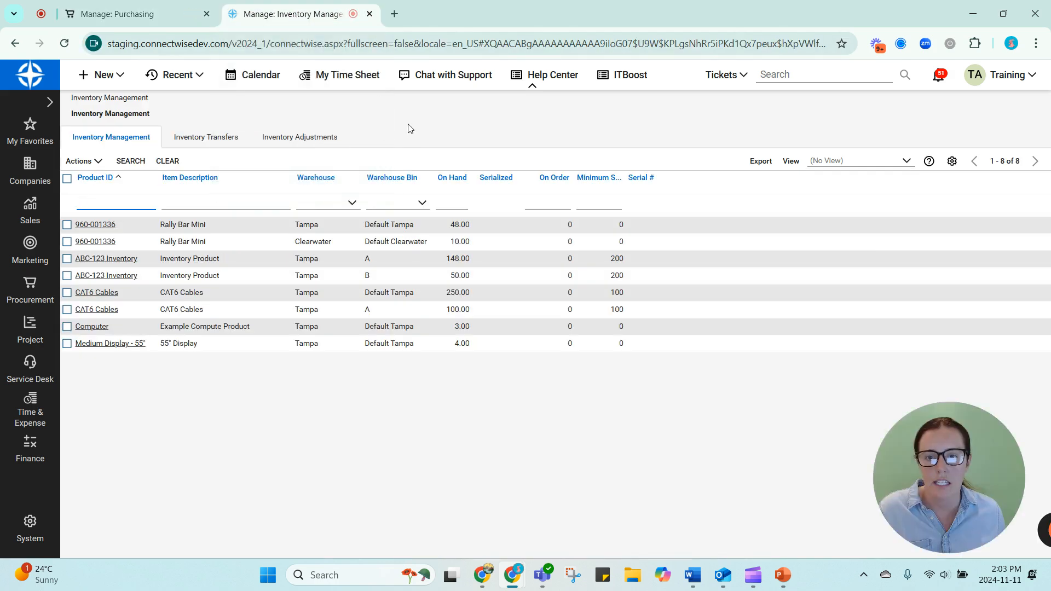
{"action": "mouse_move", "coordinate": [133, 424]}
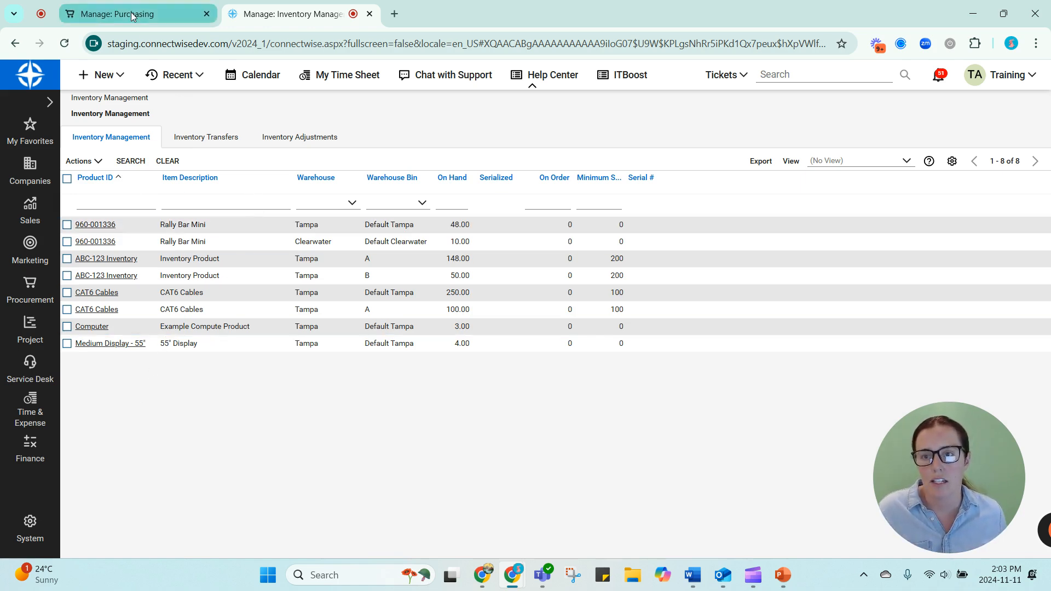
{"action": "left_click", "coordinate": [123, 13]}
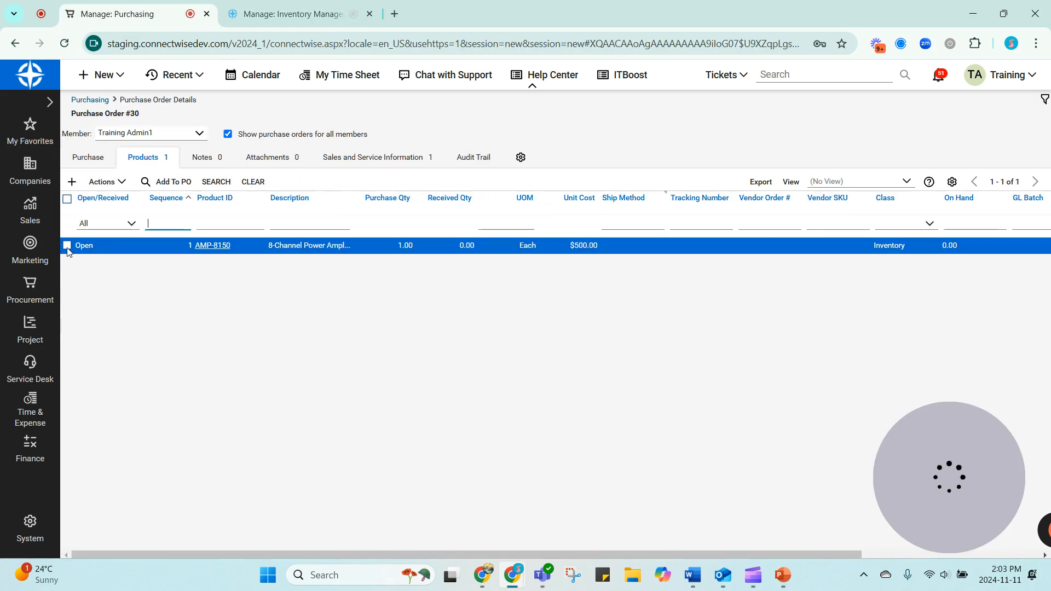
Receive the AMP-8150 amplifier on PO #30 so it shows Received with quantity 1.00
{"action": "left_click", "coordinate": [102, 182]}
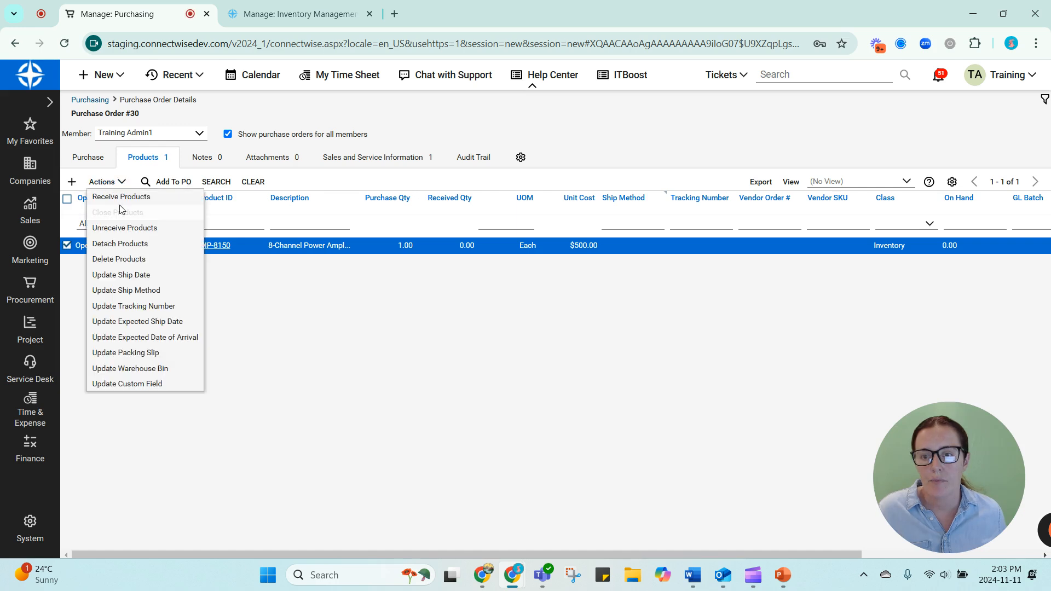
{"action": "mouse_move", "coordinate": [120, 196]}
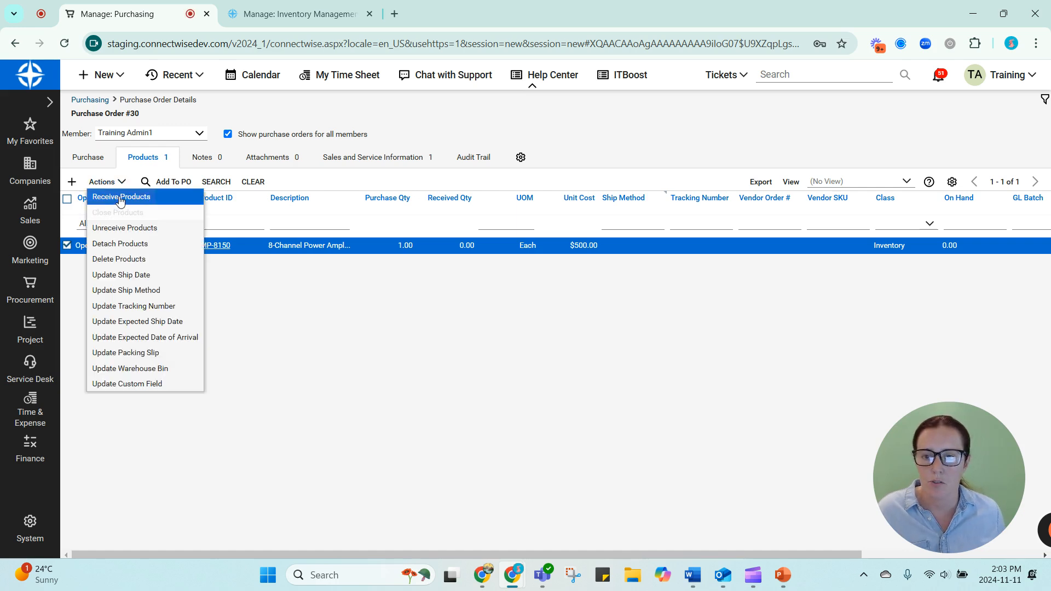
{"action": "left_click", "coordinate": [122, 196]}
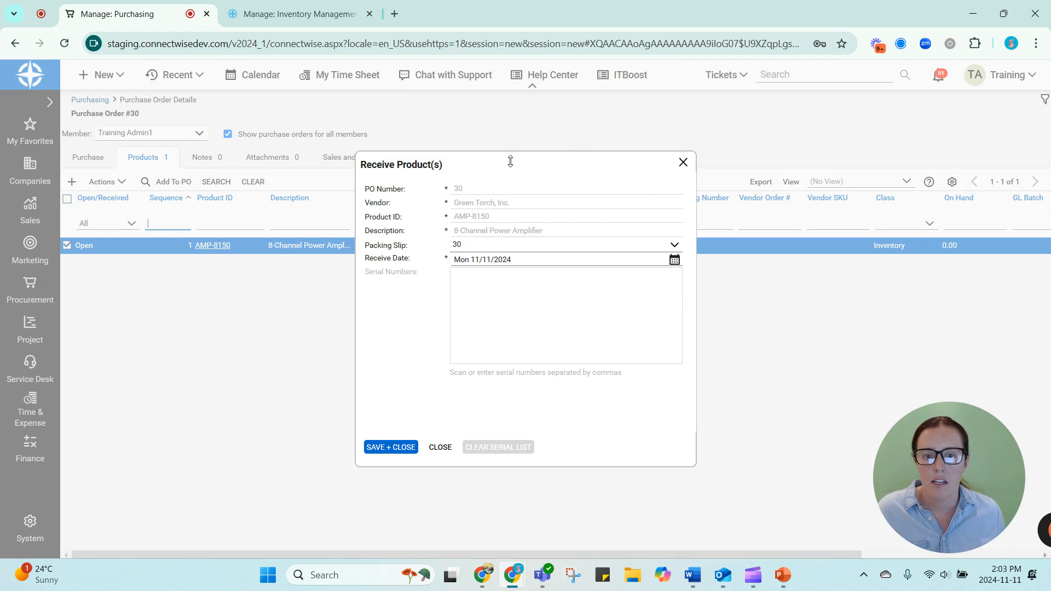
{"action": "left_click", "coordinate": [389, 446]}
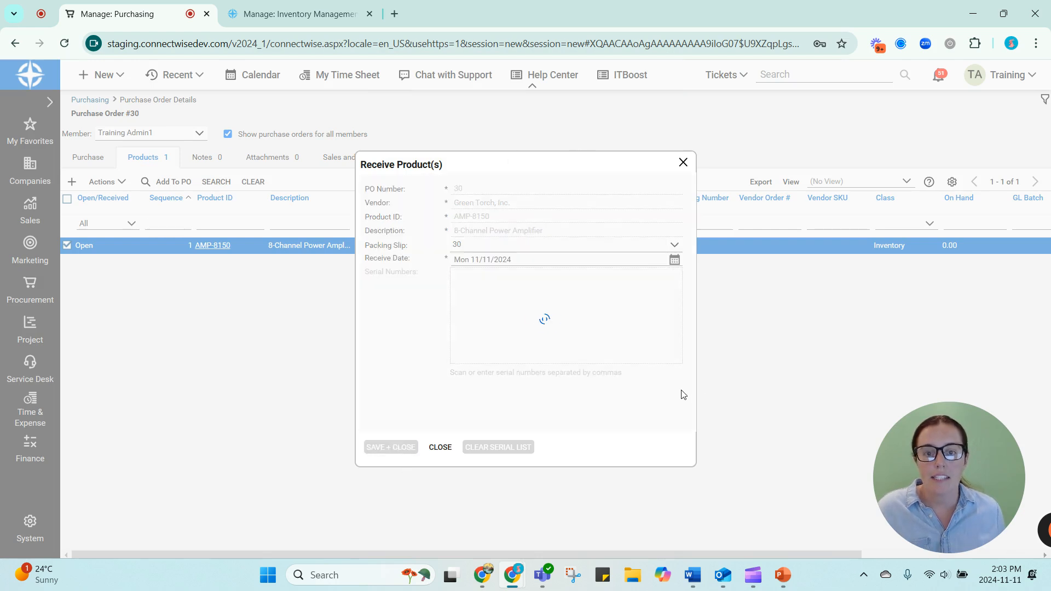
{"action": "left_click", "coordinate": [389, 447]}
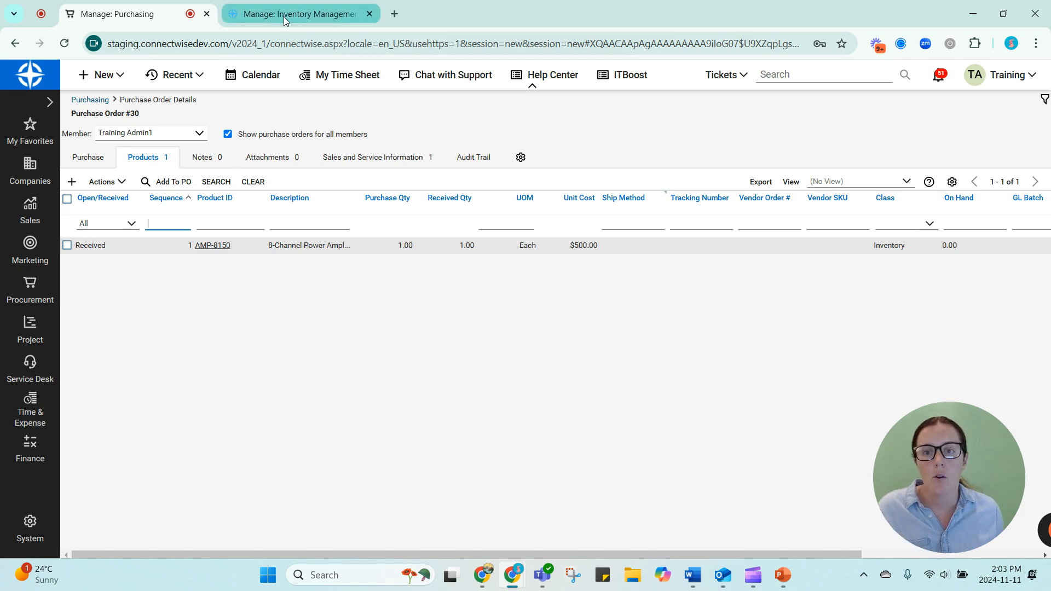
Check the Inventory Management on-hand list, then return to the purchasing types presentation
{"action": "left_click", "coordinate": [298, 13]}
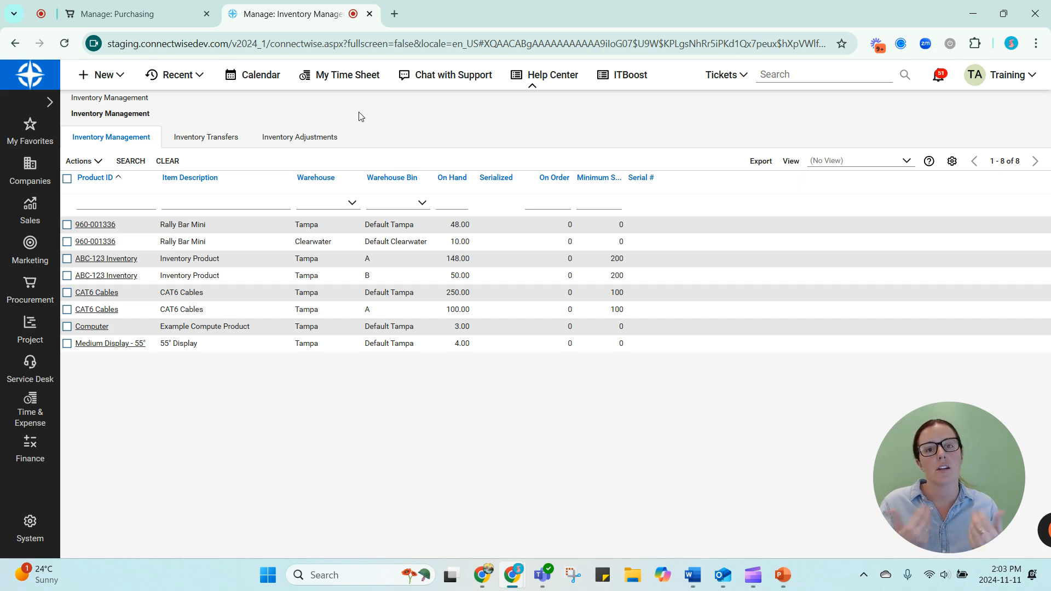
{"action": "mouse_move", "coordinate": [711, 503]}
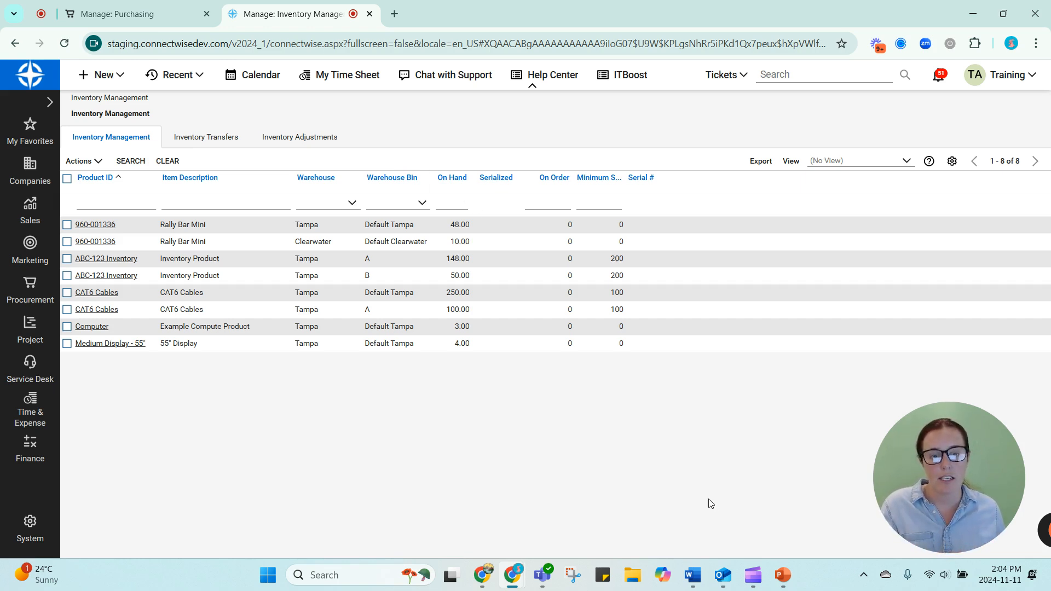
{"action": "left_click", "coordinate": [780, 574]}
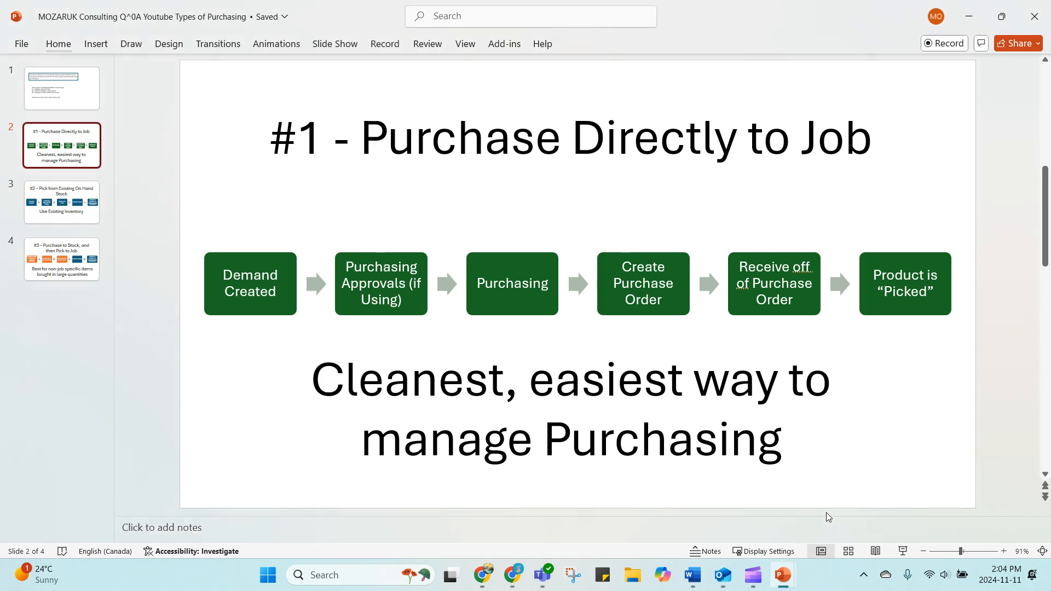
Step through slides 2 to 4 covering the three purchasing types, ending on Purchase to Stock then Pick to Job
{"action": "left_click", "coordinate": [61, 260]}
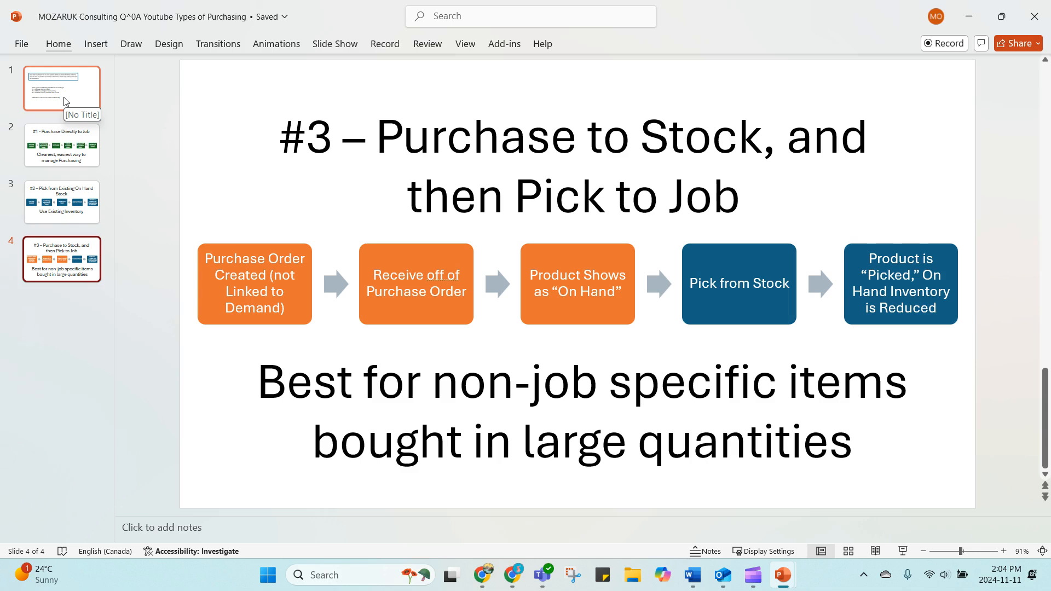
{"action": "mouse_move", "coordinate": [718, 268]}
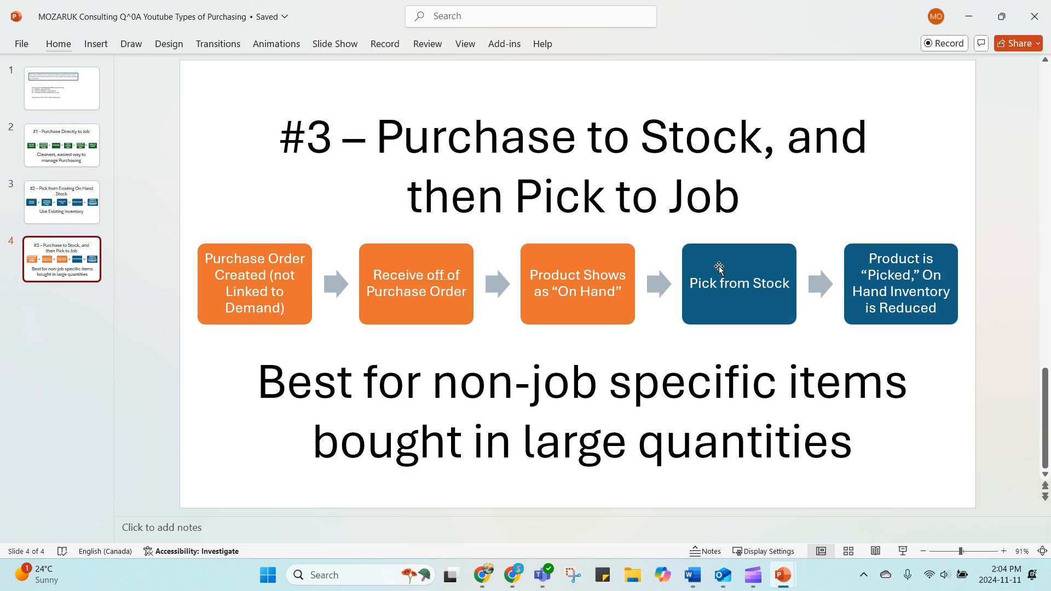
{"action": "mouse_move", "coordinate": [568, 440]}
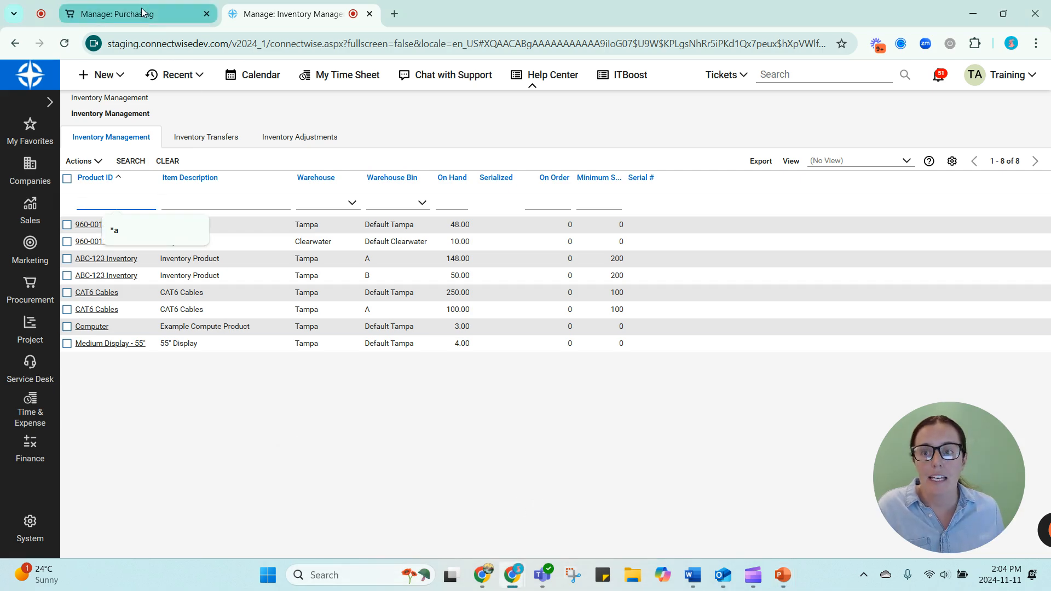
Return to ConnectWise, check Purchasing Approvals, and bring up the Purchasing list of seven approved products
{"action": "left_click", "coordinate": [127, 13]}
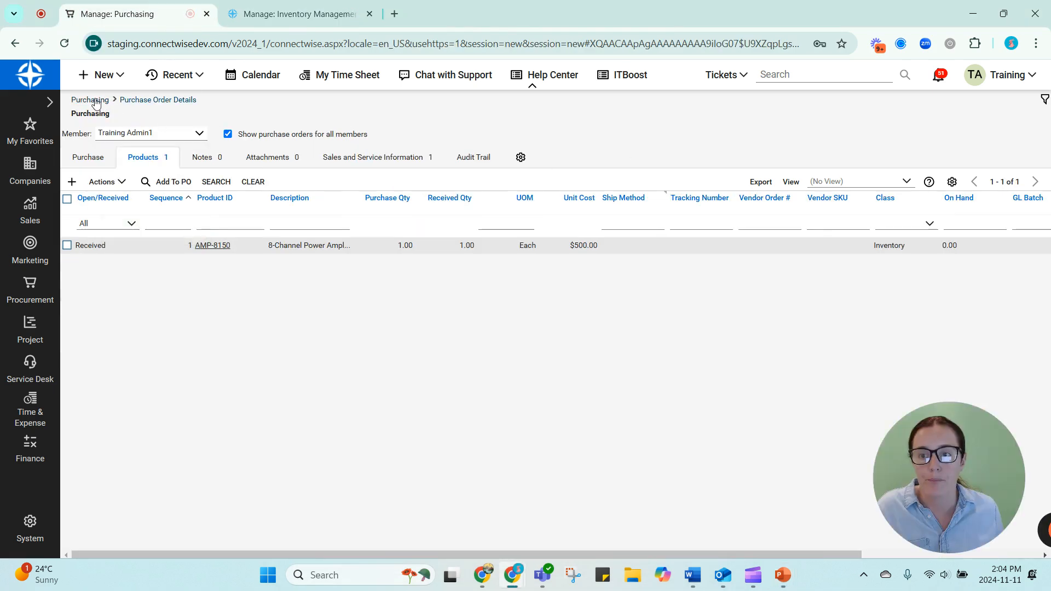
{"action": "left_click", "coordinate": [88, 100]}
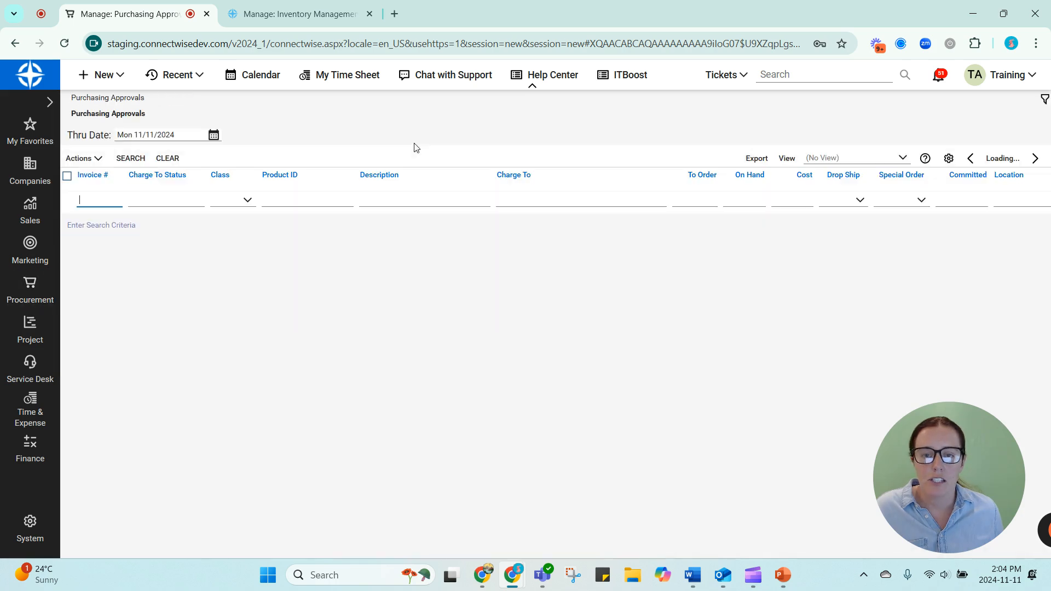
{"action": "left_click", "coordinate": [130, 158]}
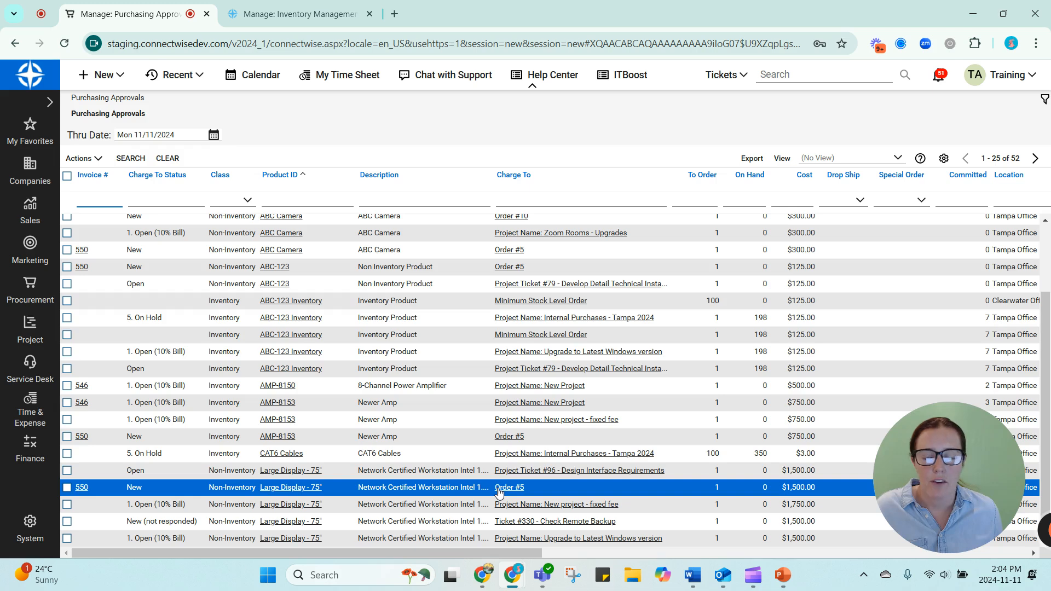
{"action": "left_click", "coordinate": [29, 291]}
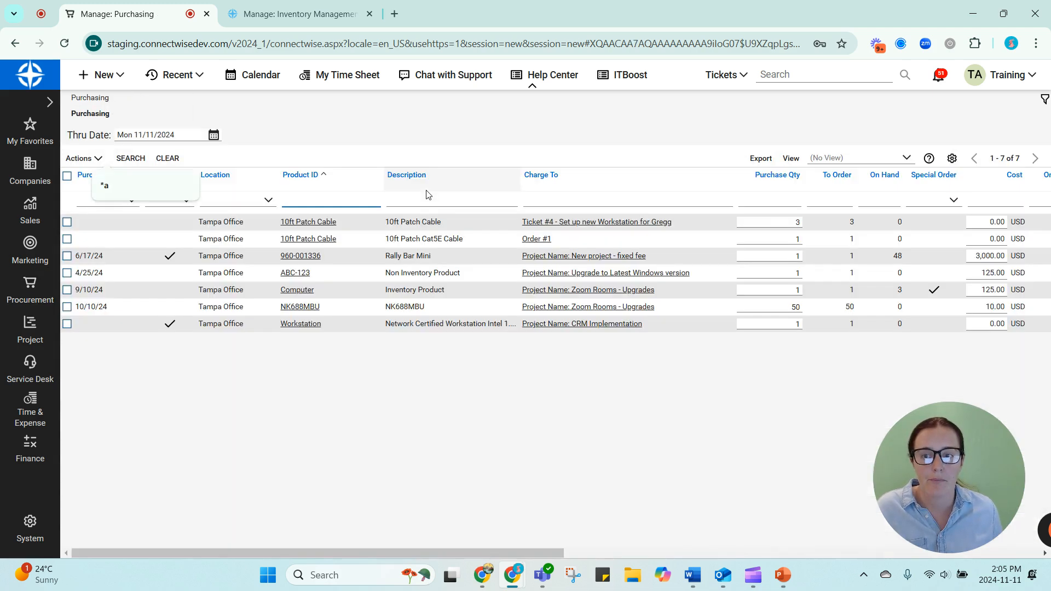
Attempt Create PO with nothing ticked and dismiss the no-products-selected warning
{"action": "left_click", "coordinate": [83, 157]}
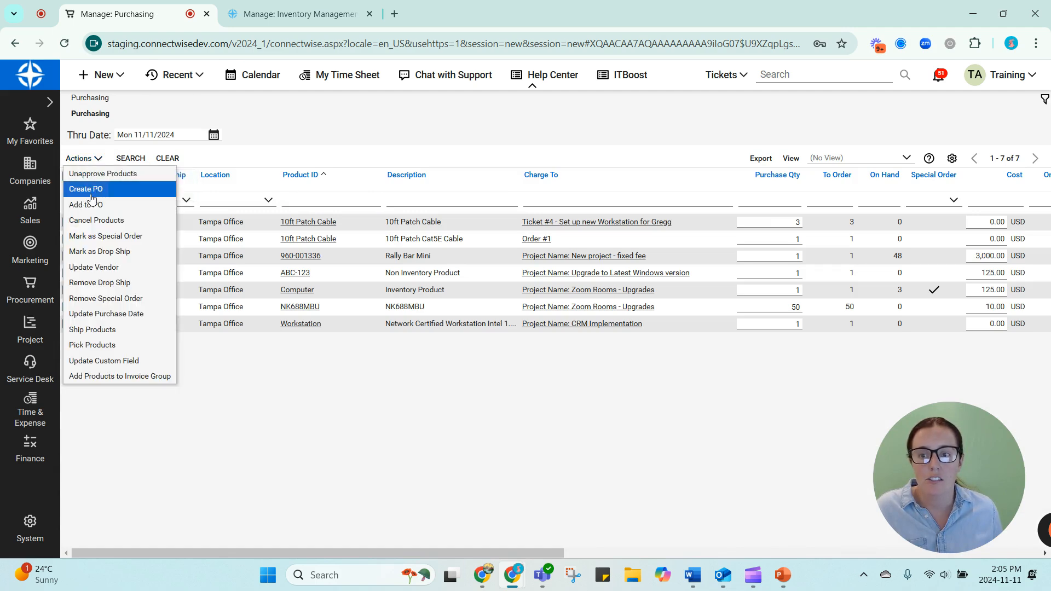
{"action": "left_click", "coordinate": [85, 189]}
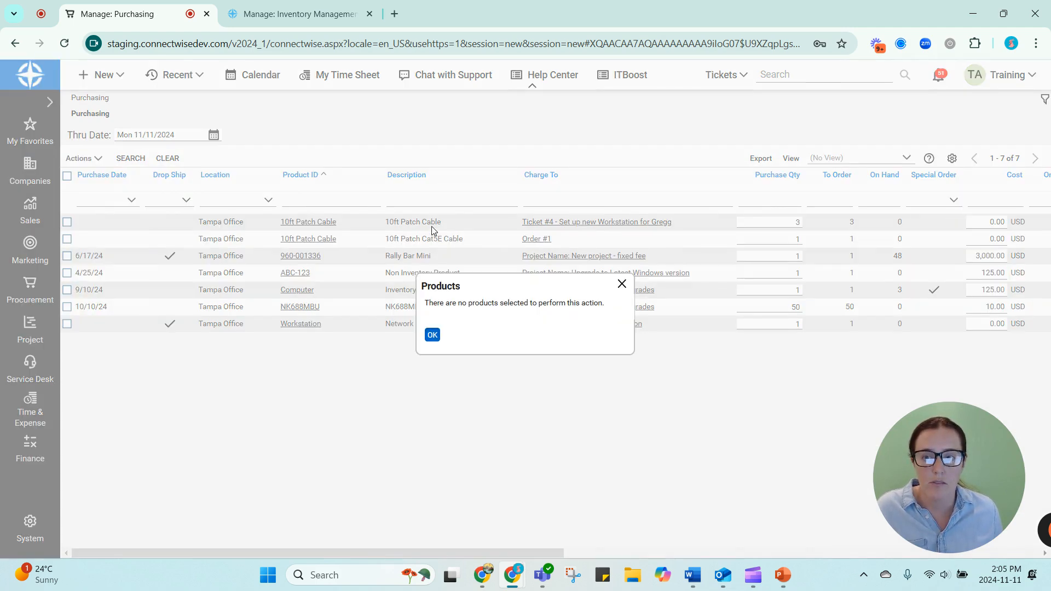
{"action": "left_click", "coordinate": [431, 335]}
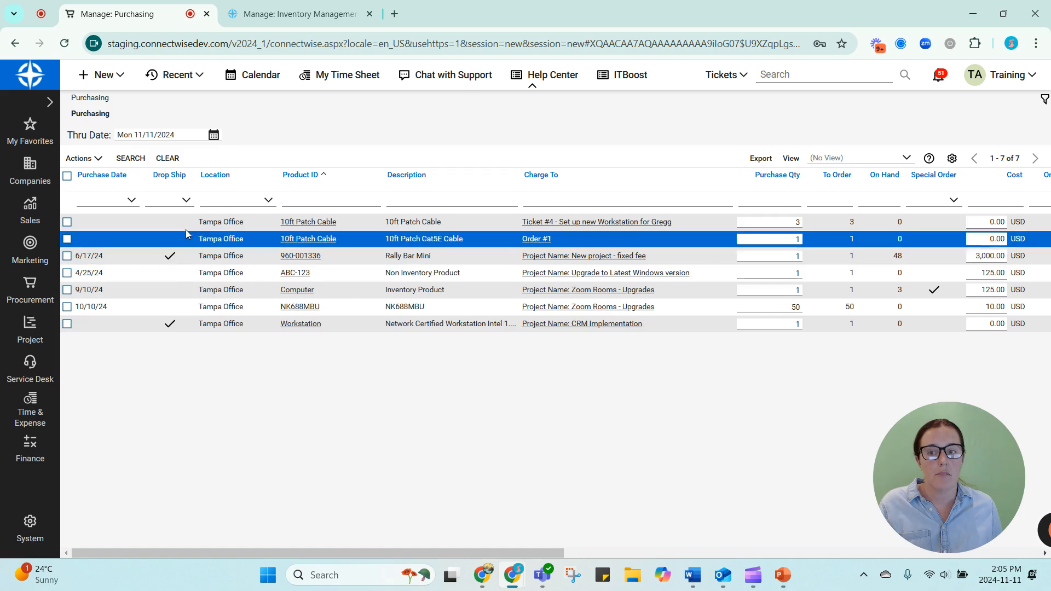
{"action": "mouse_move", "coordinate": [107, 278]}
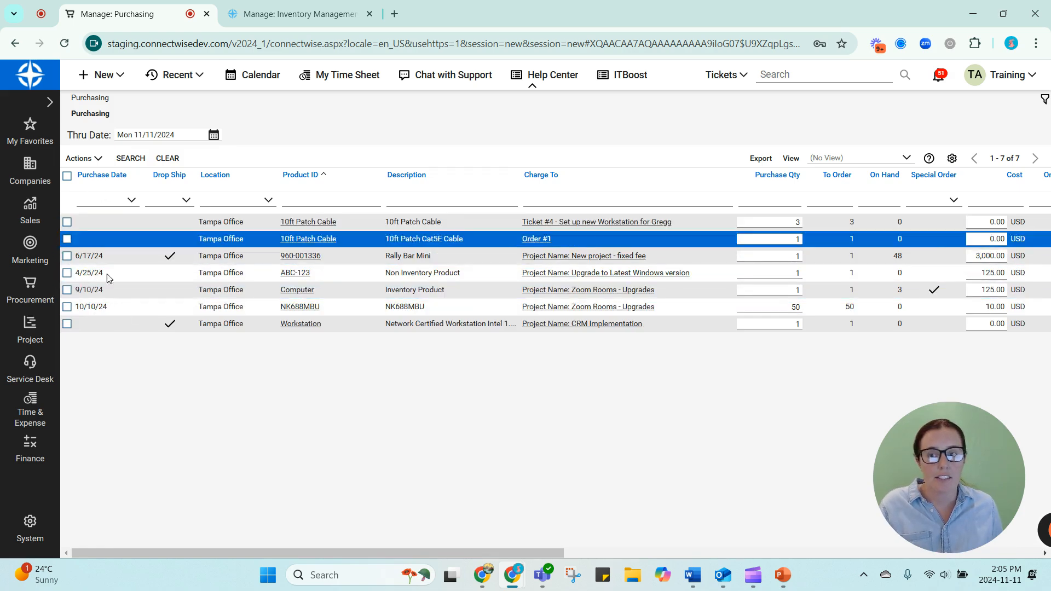
Bring up the Purchase Orders list filtered to open orders
{"action": "left_click", "coordinate": [30, 289]}
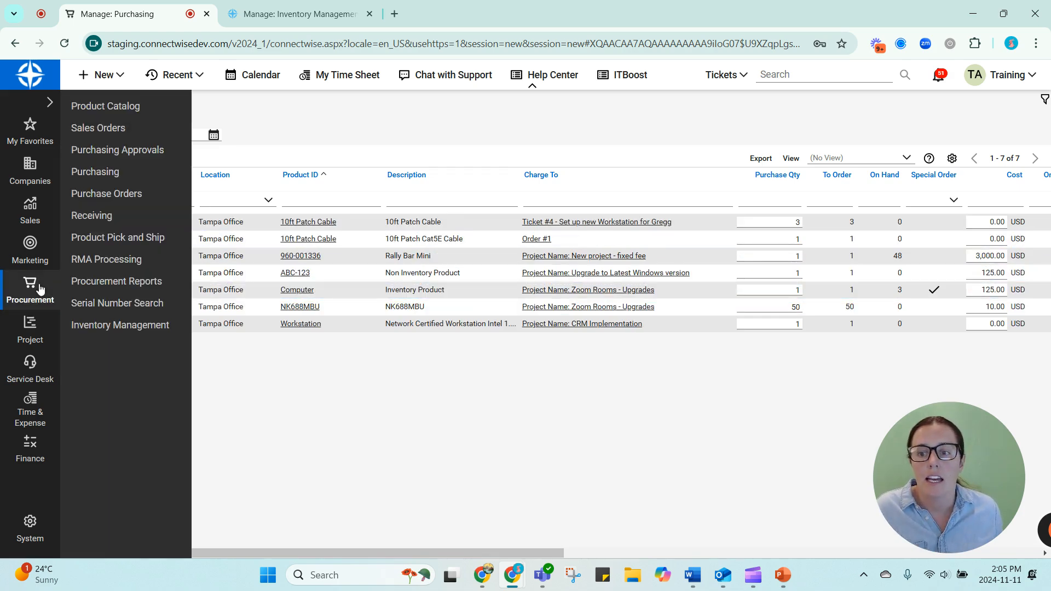
{"action": "left_click", "coordinate": [106, 194]}
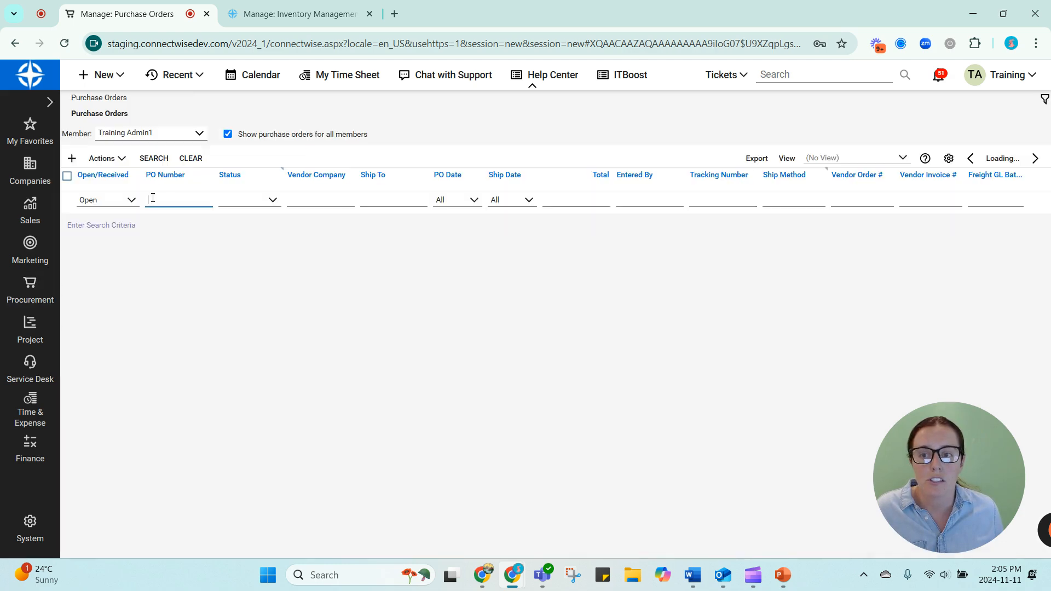
Create and save new Purchase Order #31 with Green Torch, Inc. as vendor company, then view its empty product lines
{"action": "left_click", "coordinate": [153, 157]}
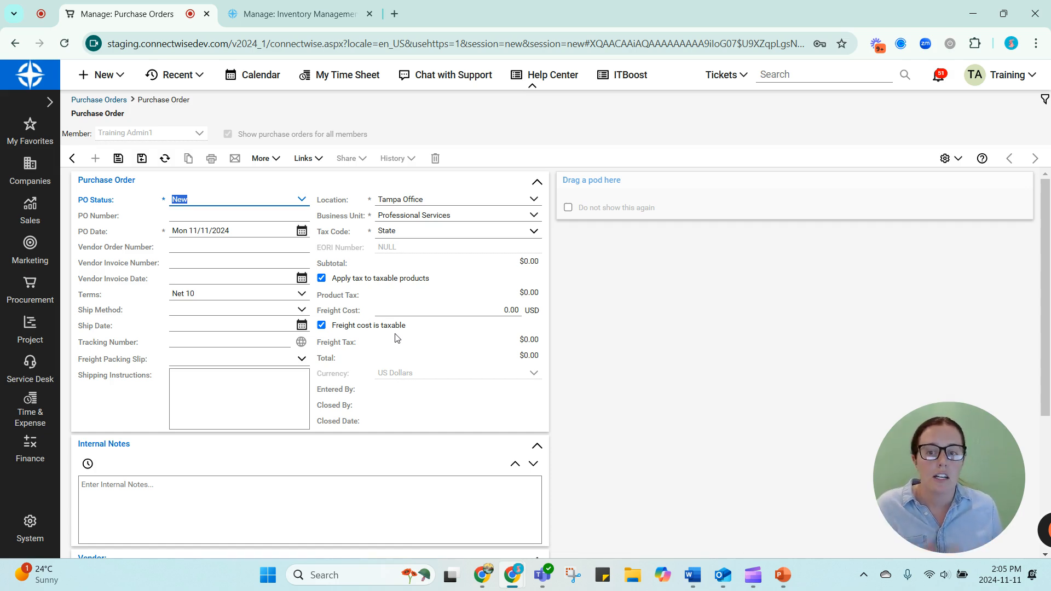
{"action": "mouse_move", "coordinate": [191, 270]}
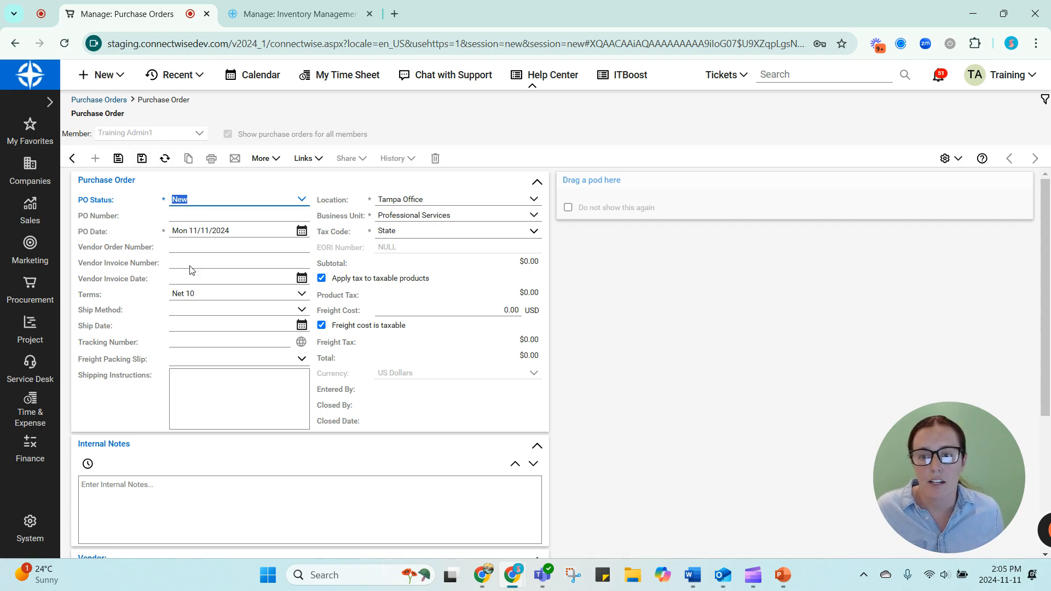
{"action": "left_click", "coordinate": [118, 158]}
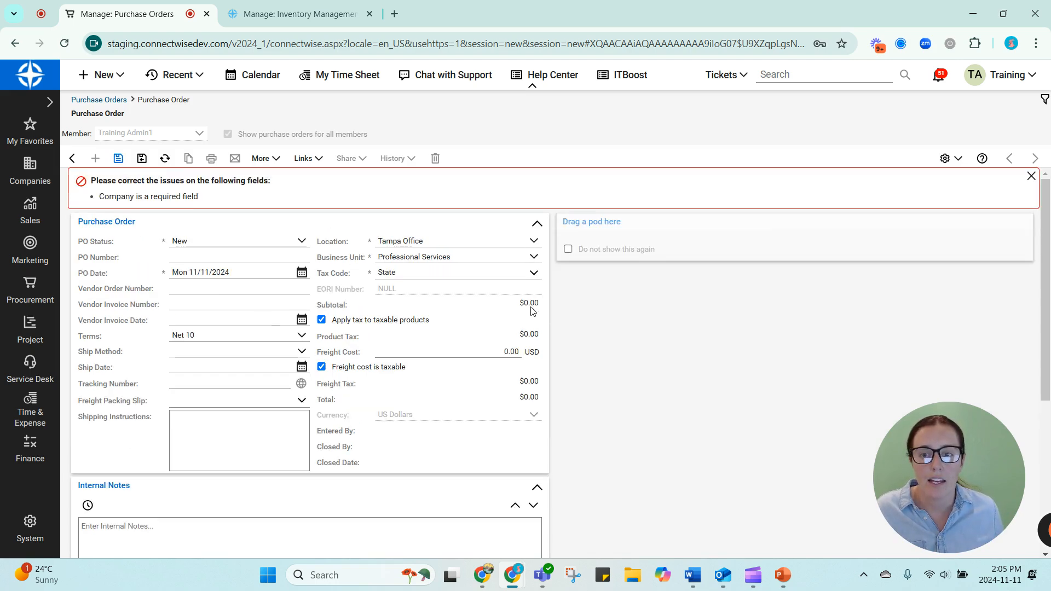
{"action": "scroll", "scroll_direction": "down", "scroll_amount": 3}
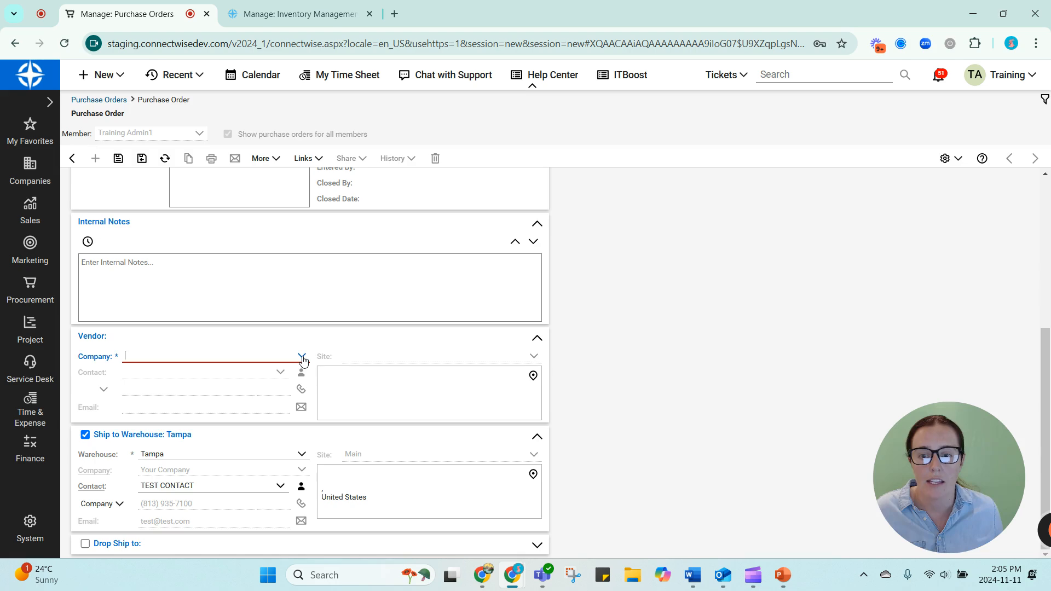
{"action": "left_click", "coordinate": [301, 356]}
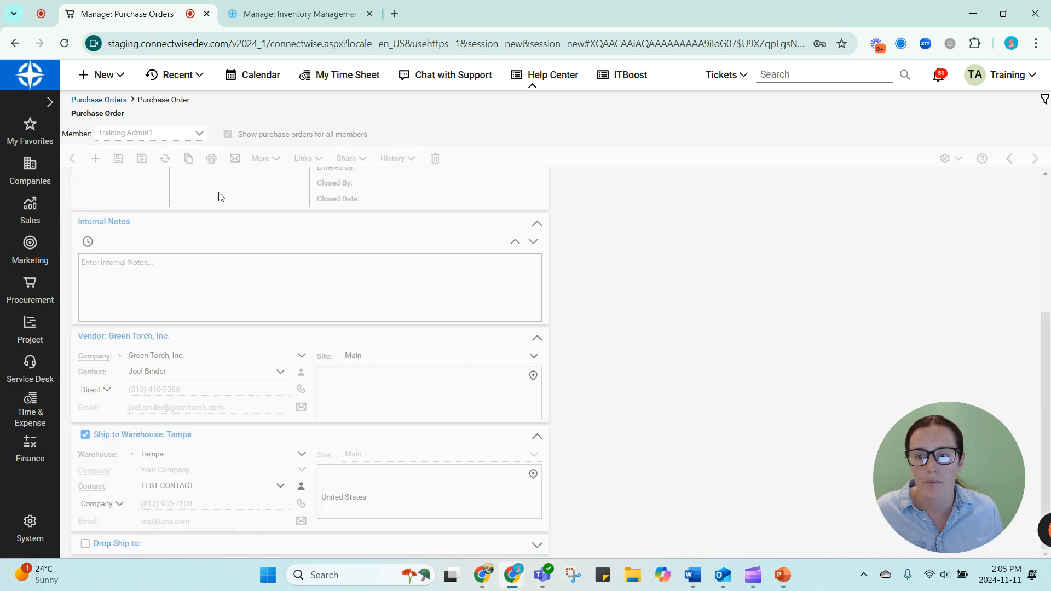
{"action": "left_click", "coordinate": [119, 180]}
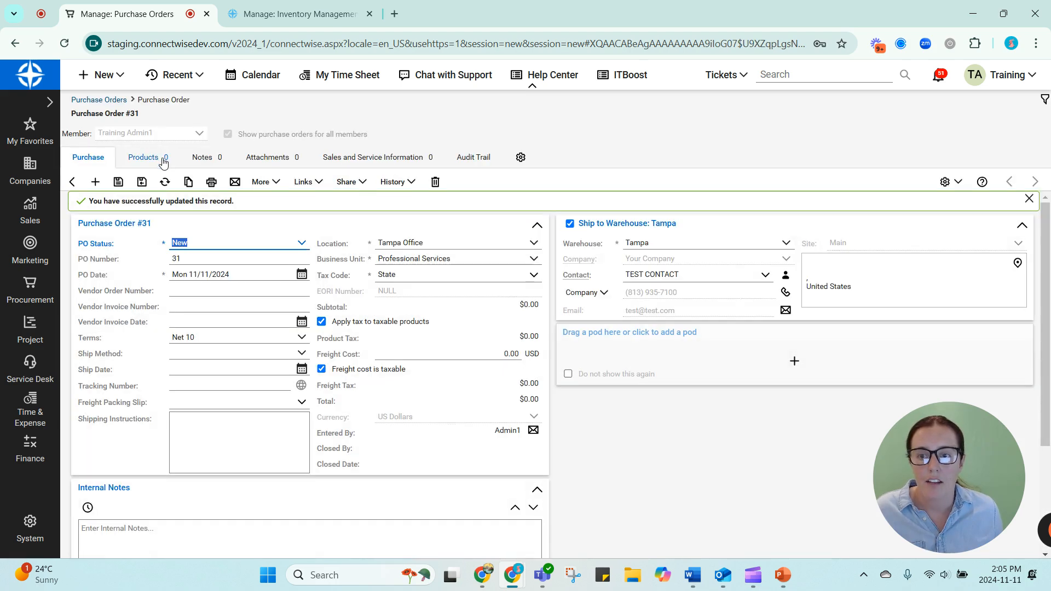
{"action": "left_click", "coordinate": [143, 156]}
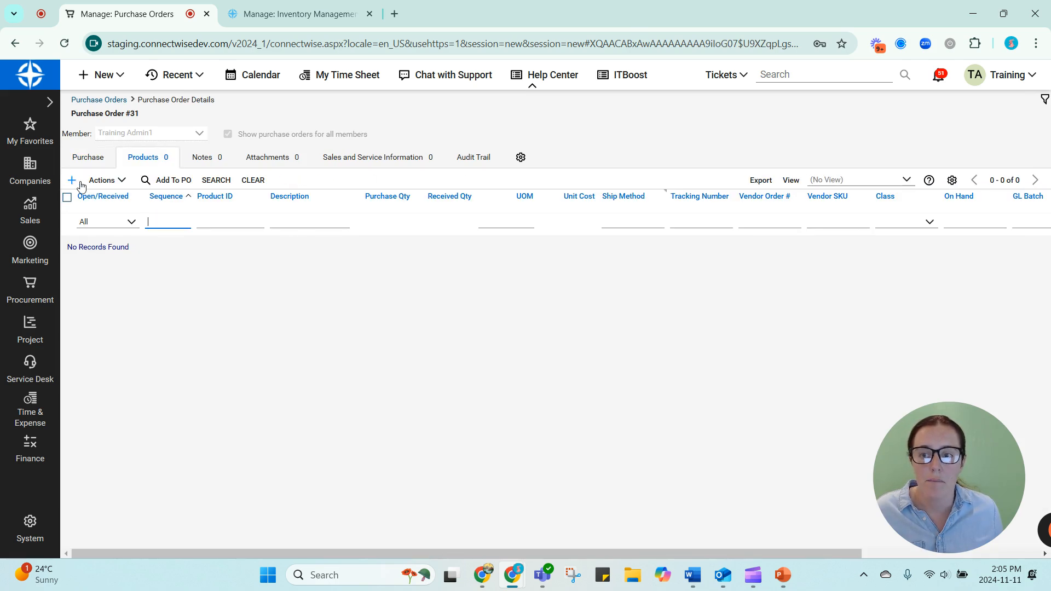
Add a Large Display - 75" product line, quantity 3 at $1,500, to Purchase Order #31
{"action": "left_click", "coordinate": [71, 180]}
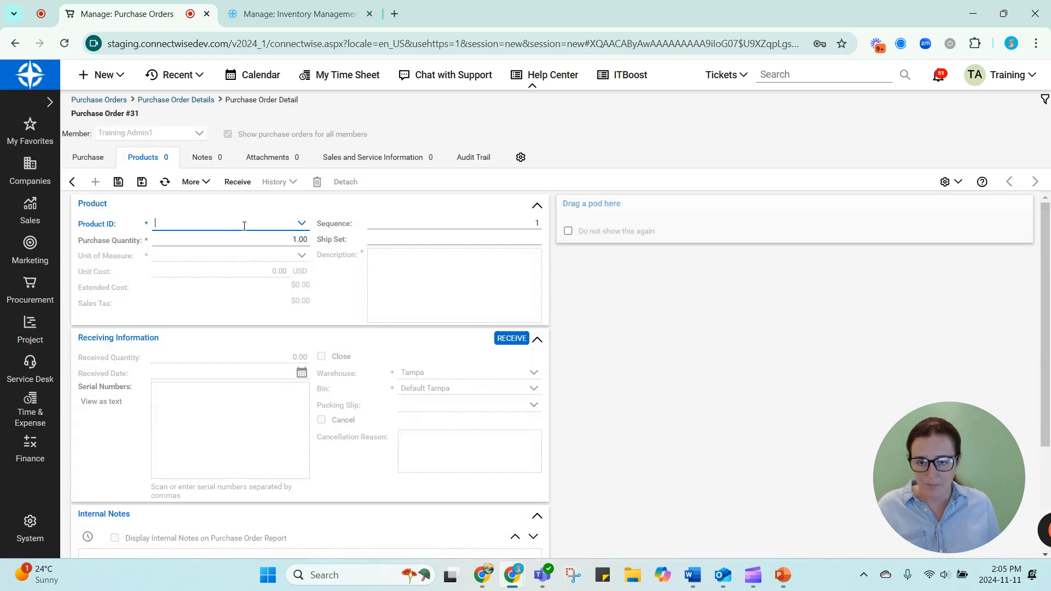
{"action": "type", "text": "Large Display - 75\""}
{"action": "type", "text": "3"}
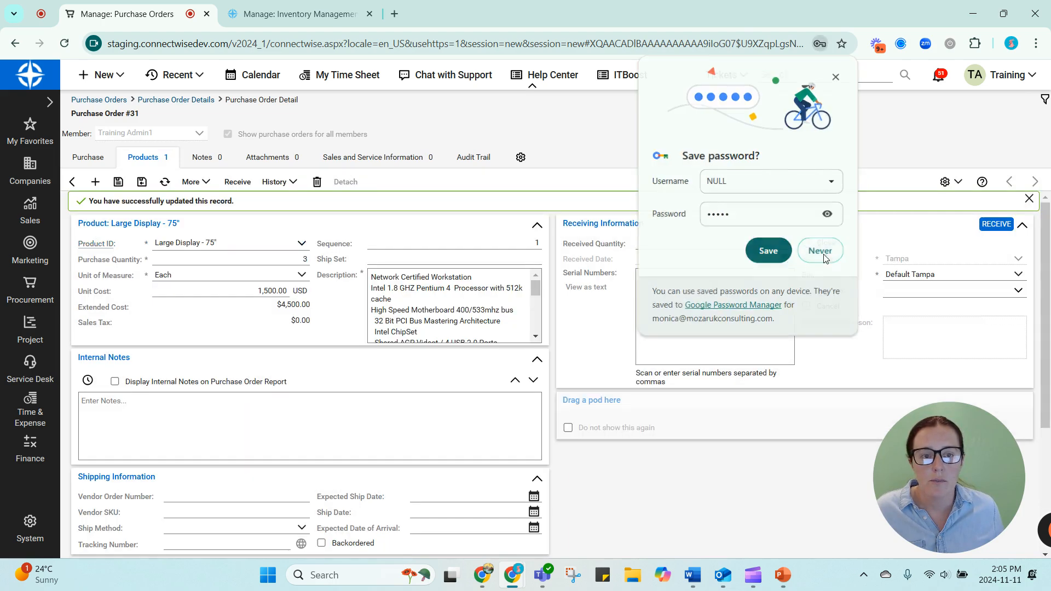
{"action": "left_click", "coordinate": [87, 156]}
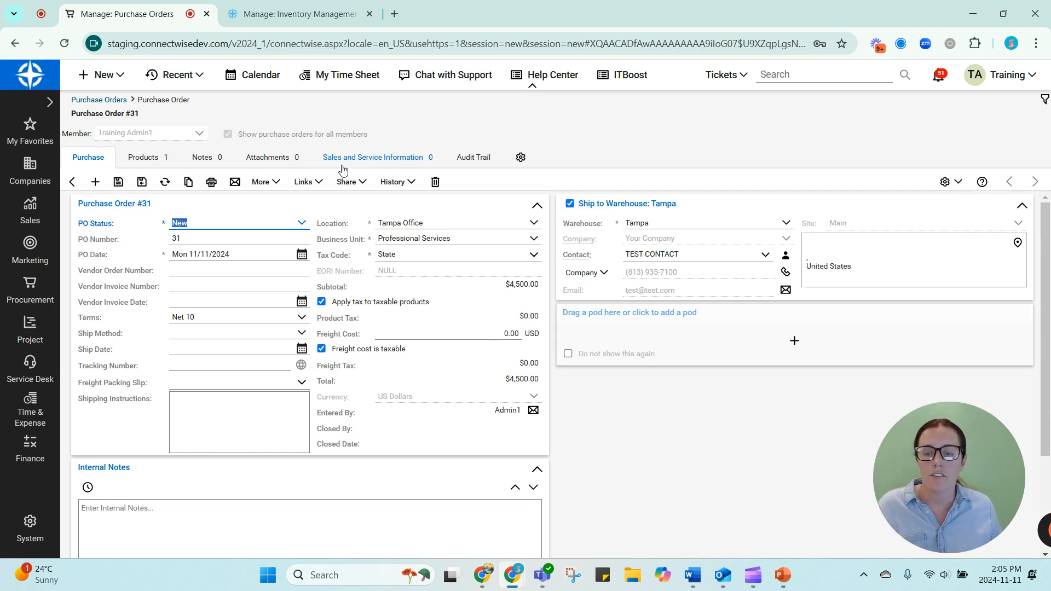
{"action": "mouse_move", "coordinate": [405, 161]}
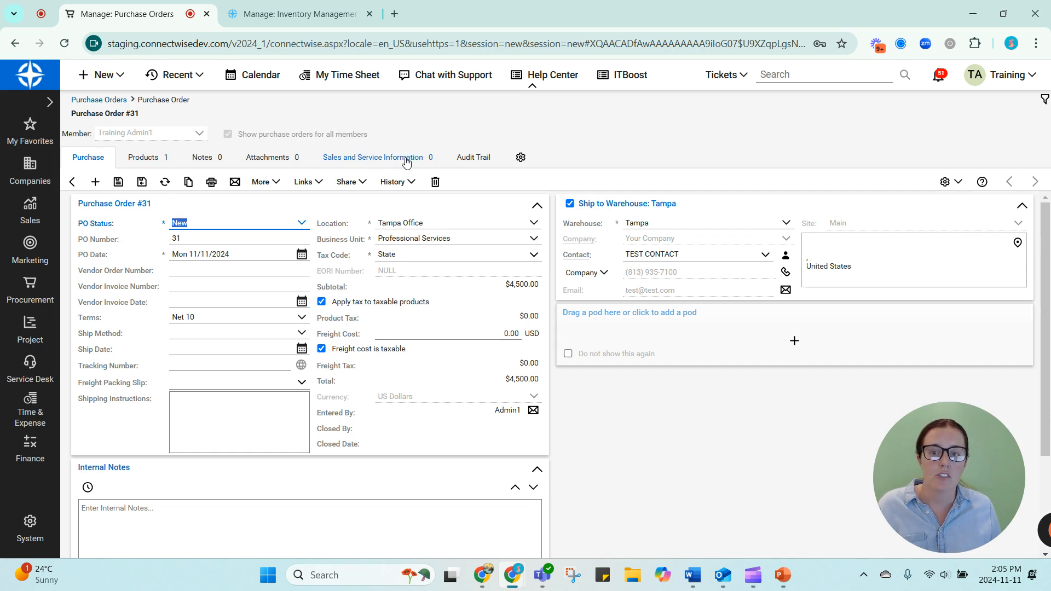
{"action": "mouse_move", "coordinate": [385, 164]}
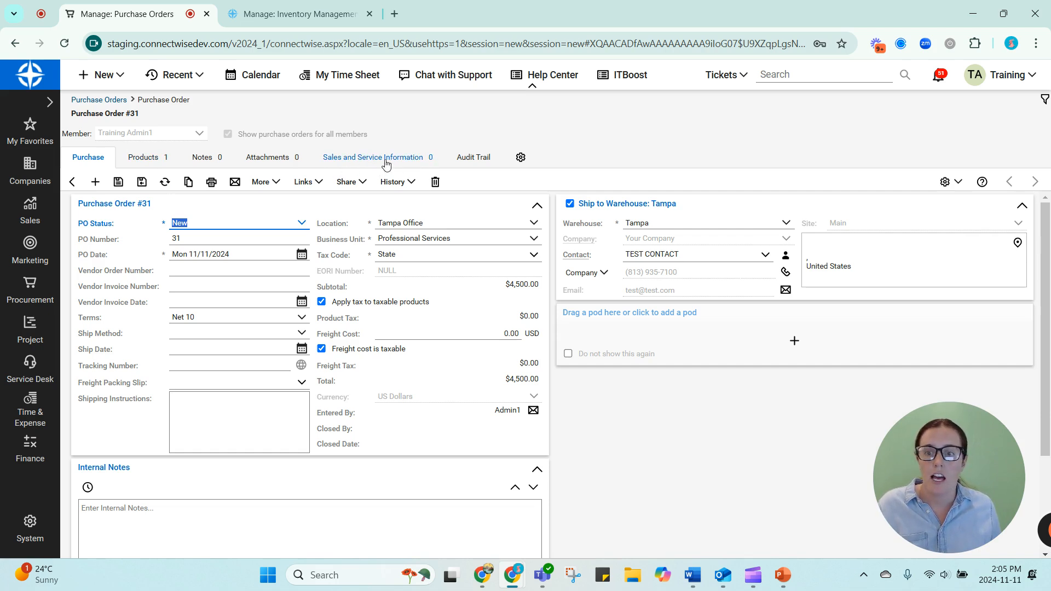
{"action": "mouse_move", "coordinate": [142, 156]}
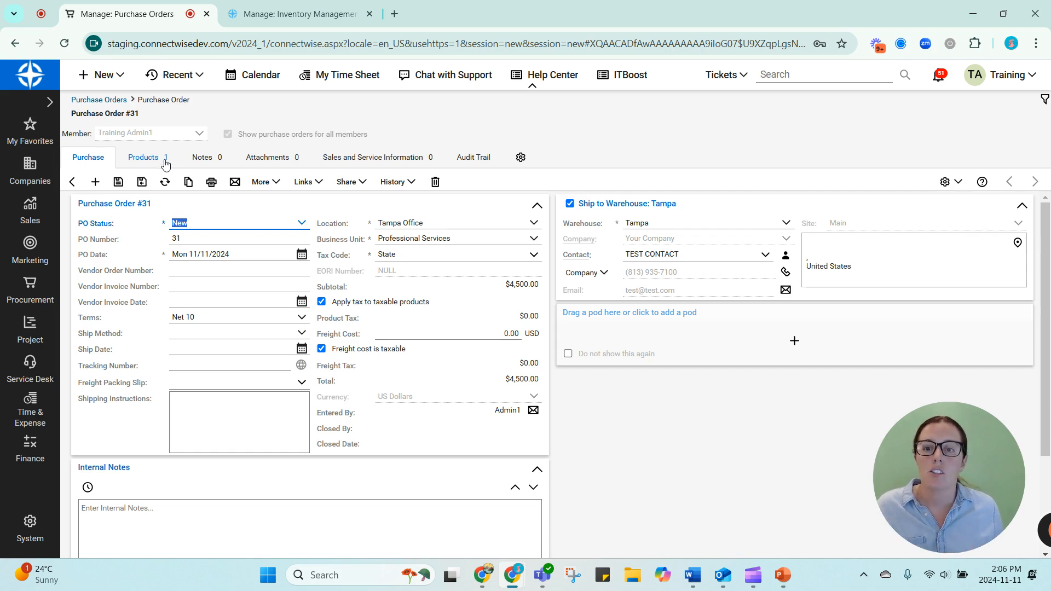
Receive the Large Display - 75" line on PO #31 so it shows Received with quantity 3.00
{"action": "left_click", "coordinate": [142, 156]}
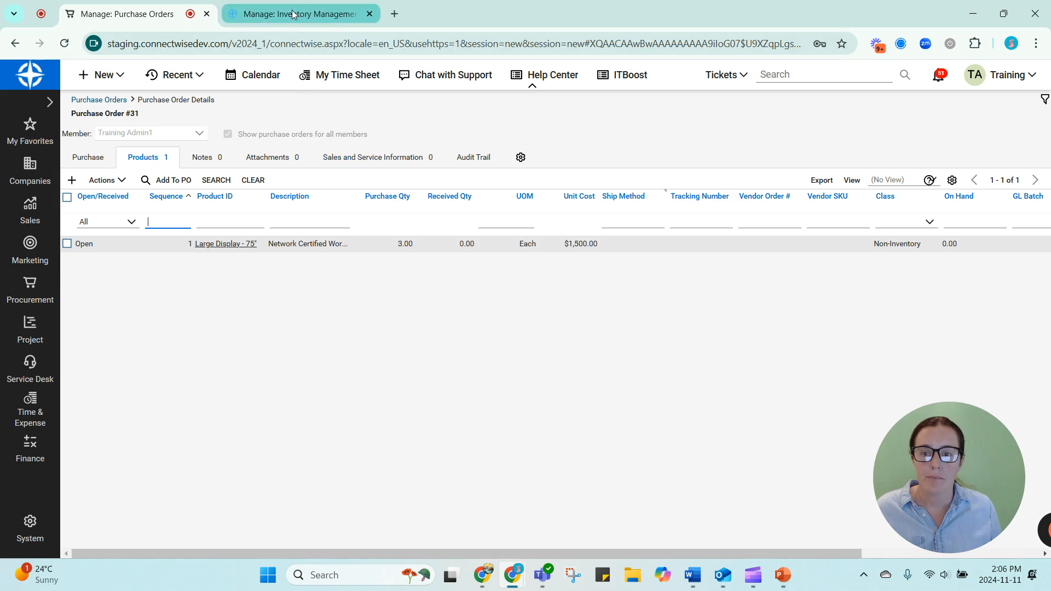
{"action": "left_click", "coordinate": [300, 13]}
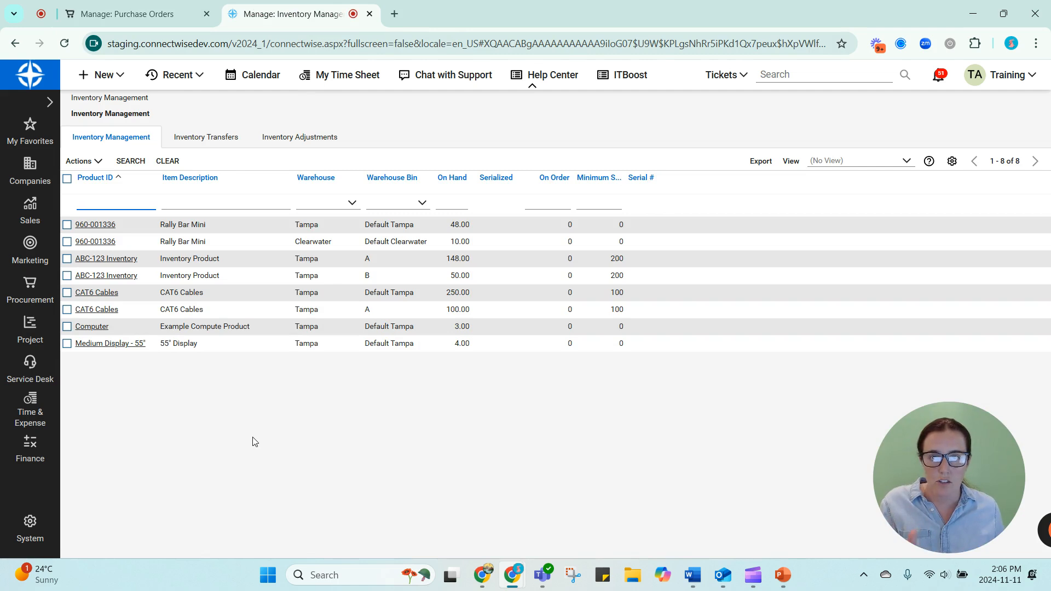
{"action": "left_click", "coordinate": [124, 13]}
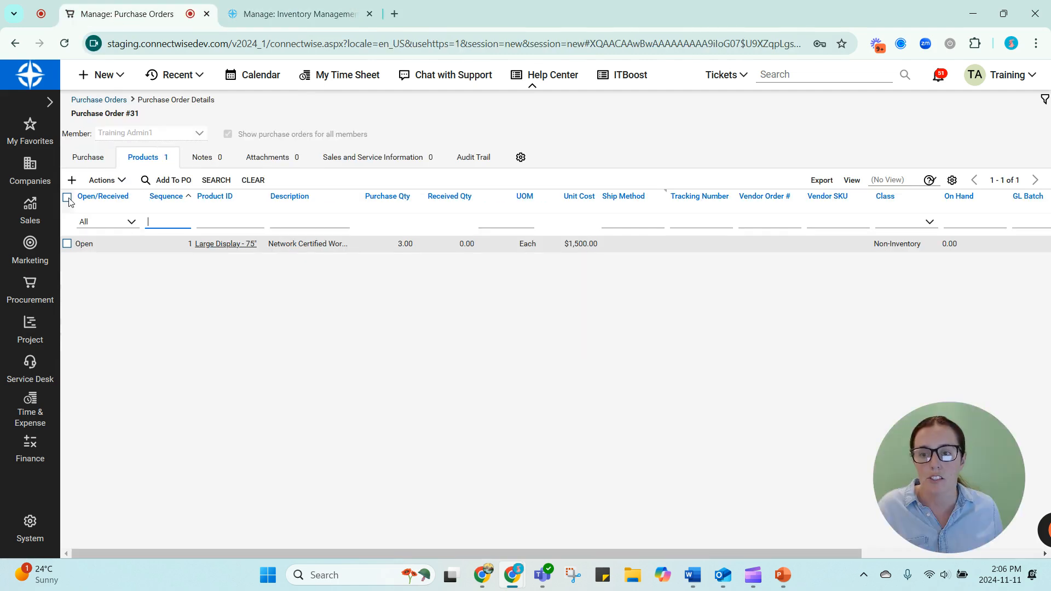
{"action": "left_click", "coordinate": [121, 194]}
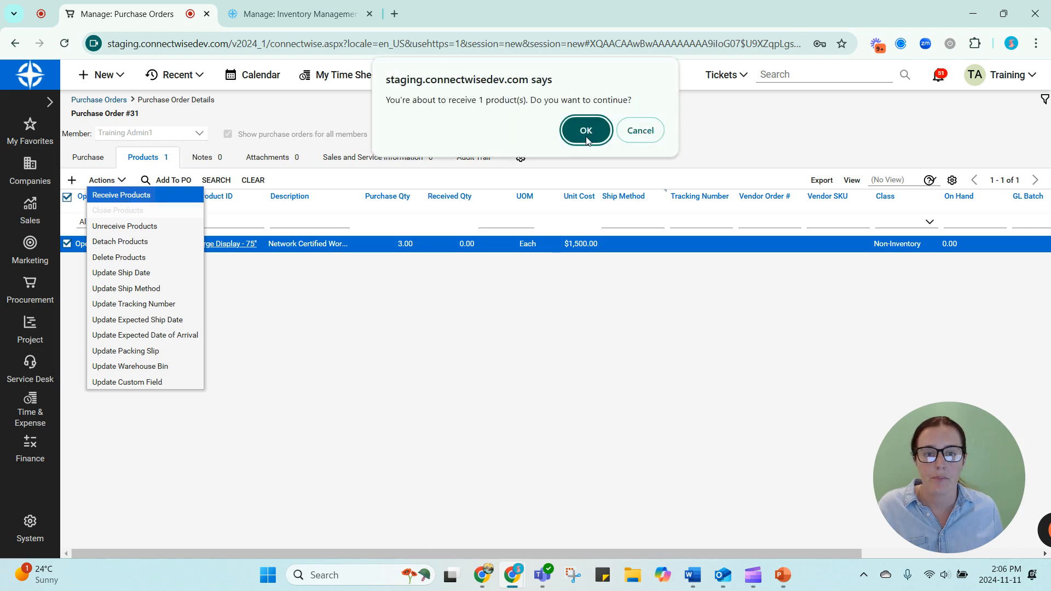
{"action": "left_click", "coordinate": [584, 131]}
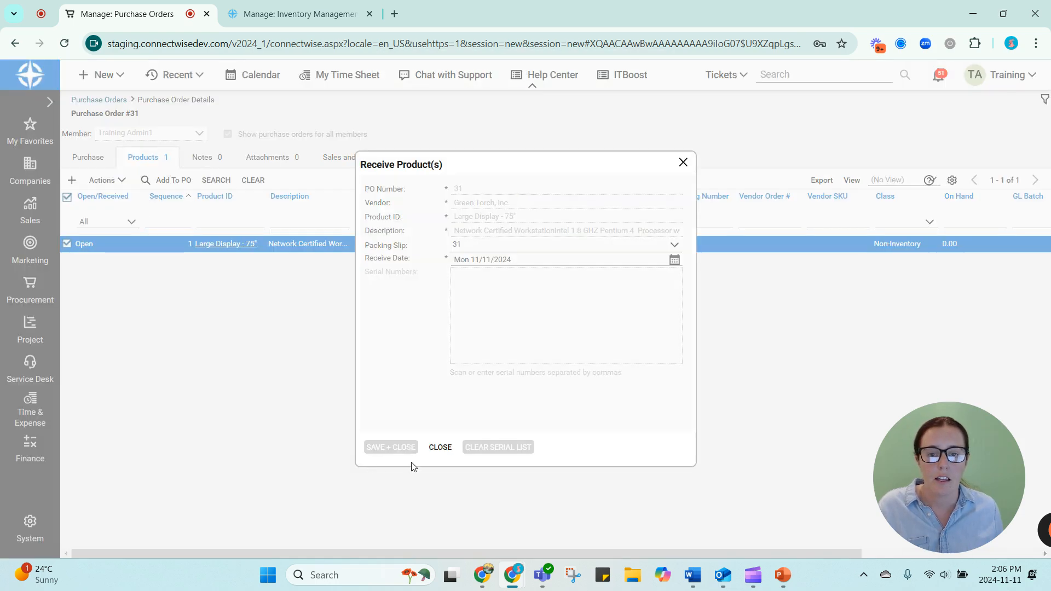
{"action": "left_click", "coordinate": [390, 447]}
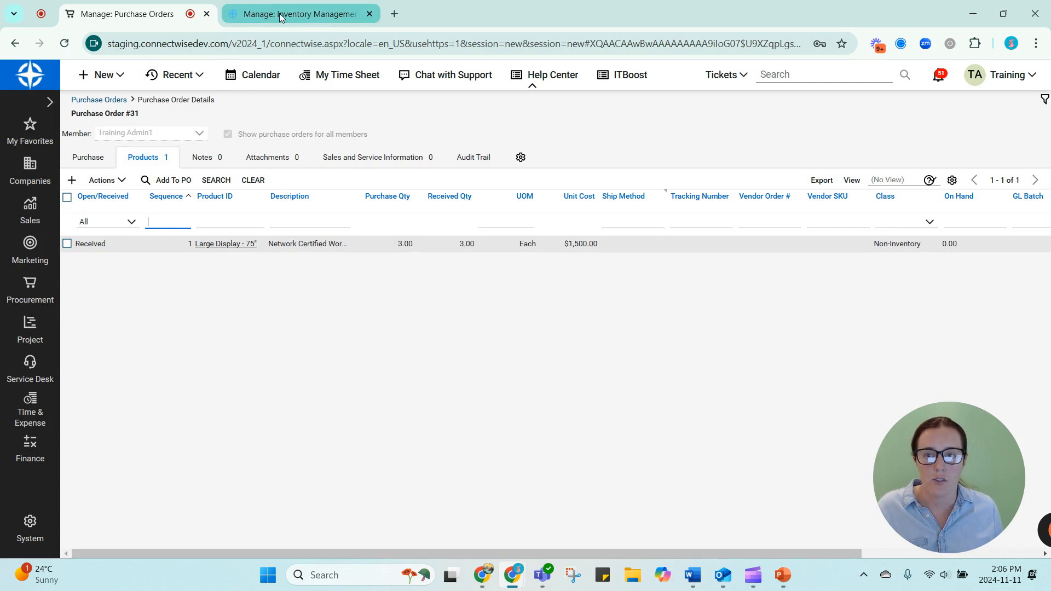
Compare the Inventory Management on-hand list against PO #31 to confirm no stock was added for the display
{"action": "left_click", "coordinate": [301, 14]}
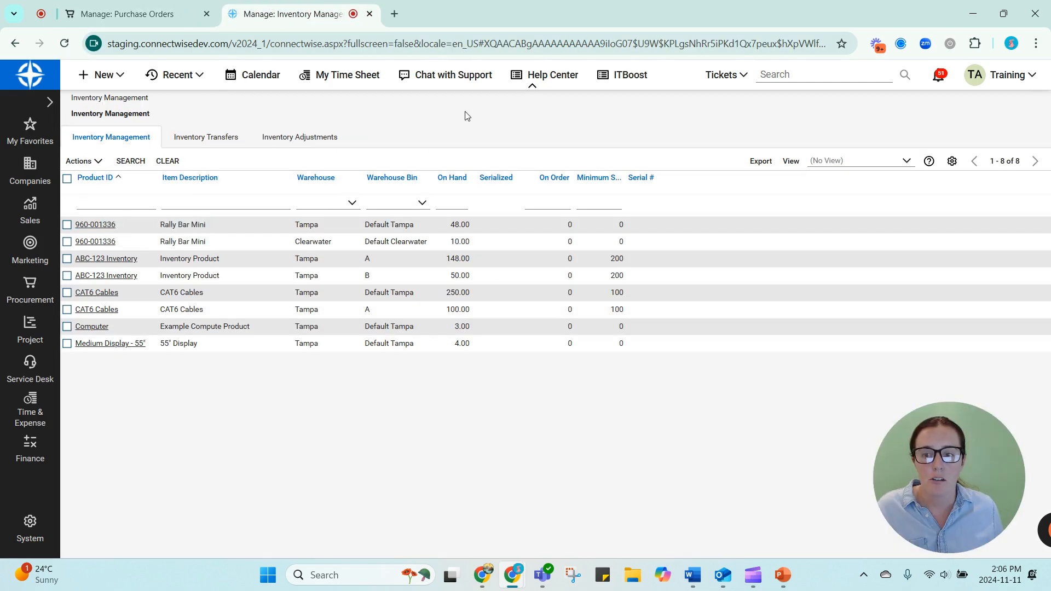
{"action": "left_click", "coordinate": [124, 13]}
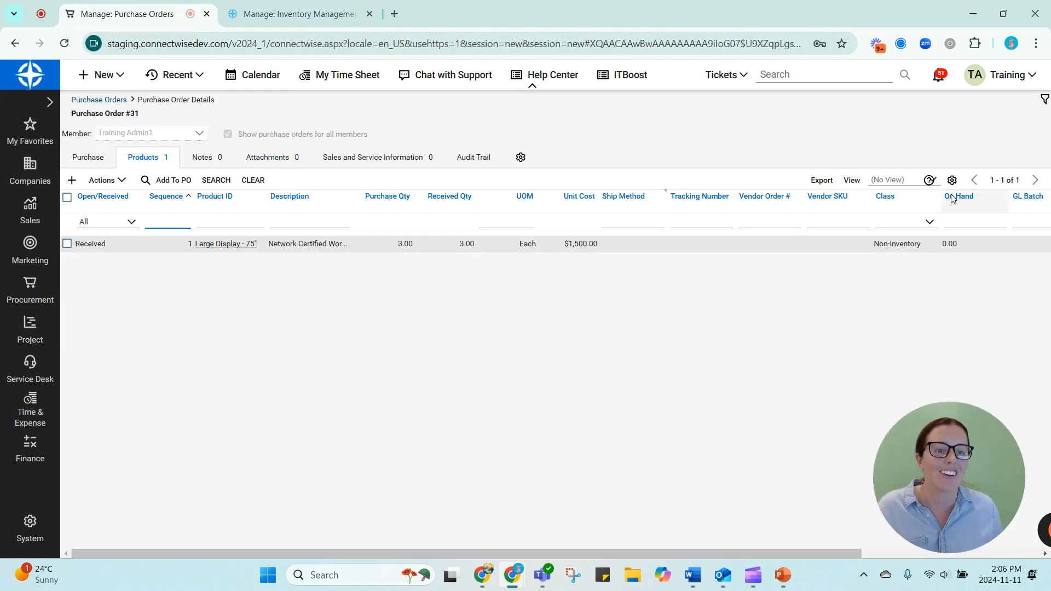
{"action": "mouse_move", "coordinate": [634, 262]}
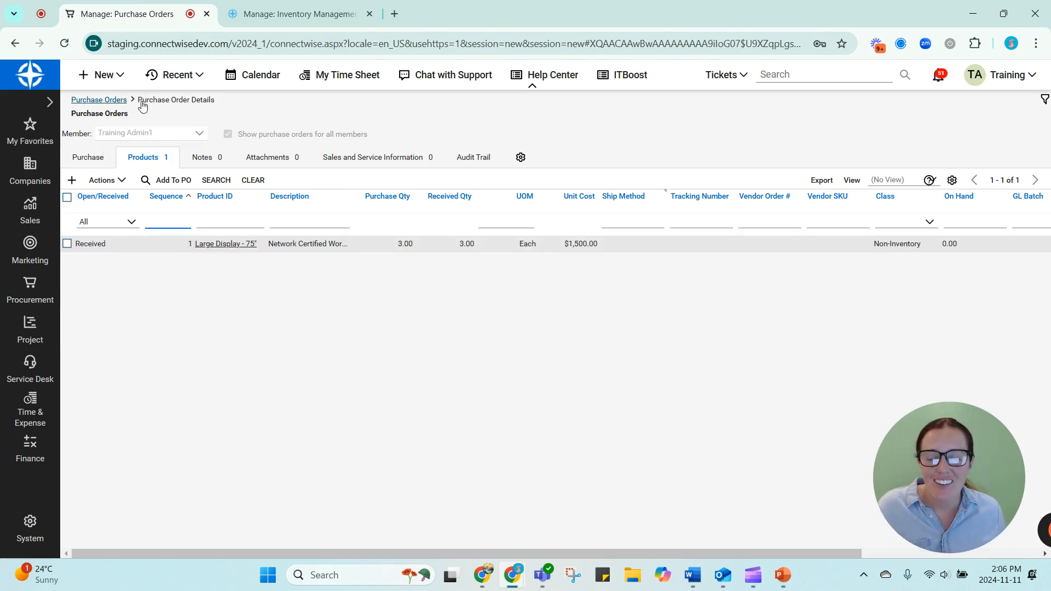
{"action": "left_click", "coordinate": [299, 13]}
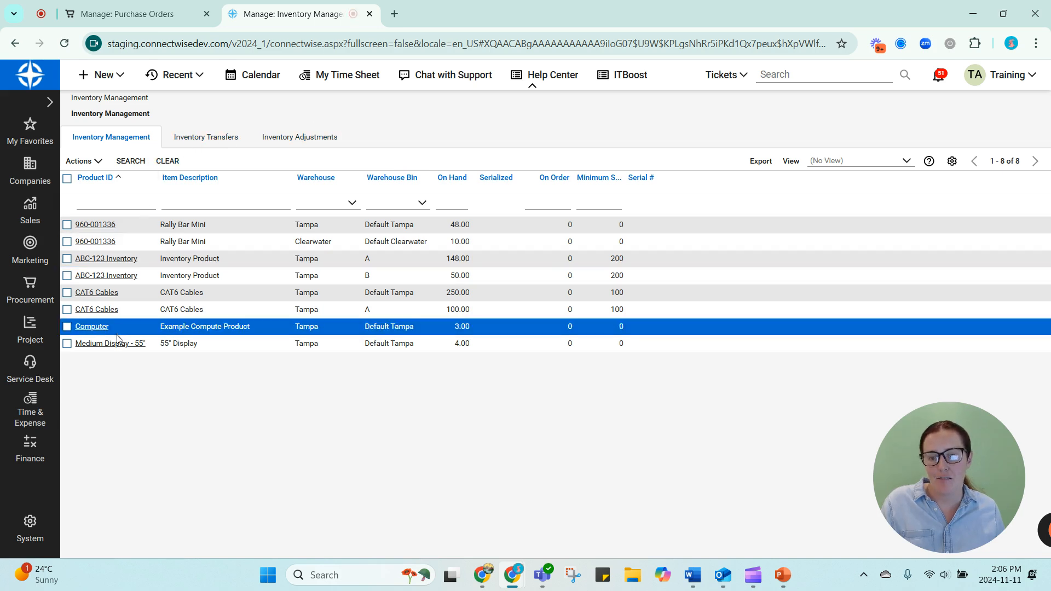
{"action": "left_click", "coordinate": [272, 406]}
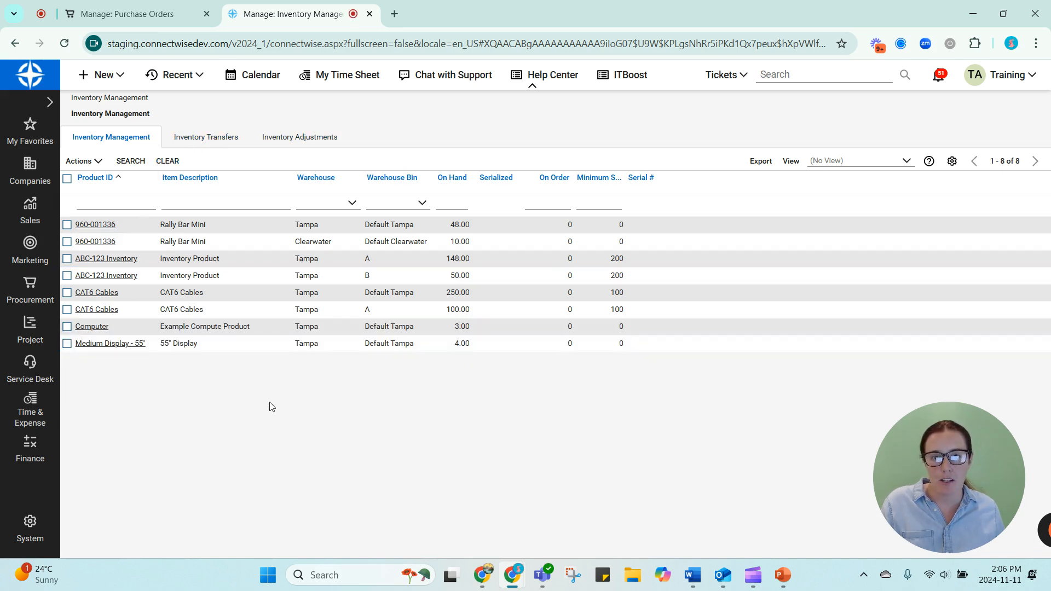
{"action": "mouse_move", "coordinate": [201, 381]}
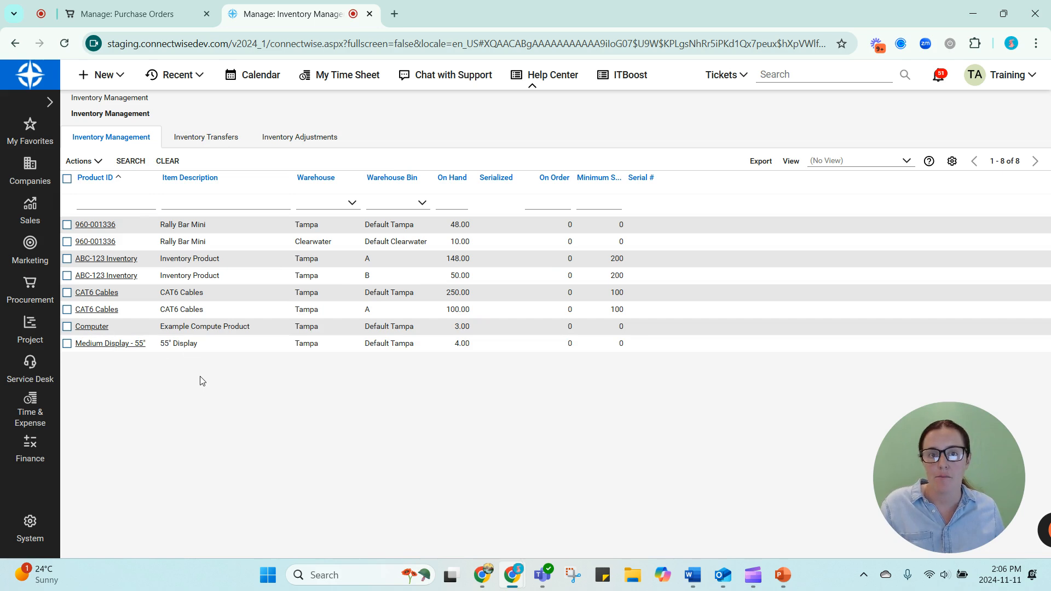
{"action": "mouse_move", "coordinate": [234, 384]}
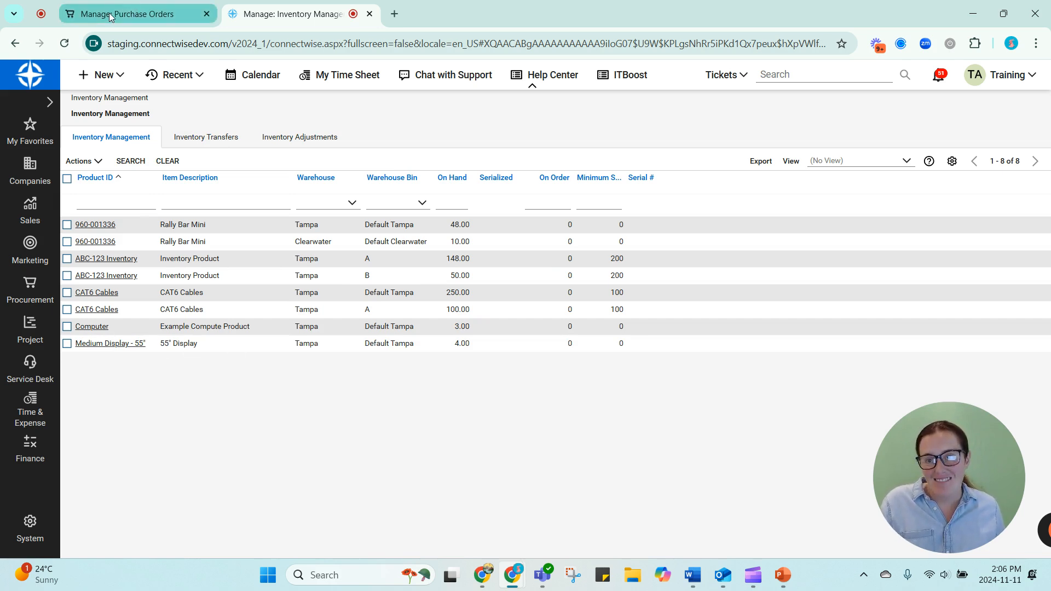
{"action": "mouse_move", "coordinate": [137, 13]}
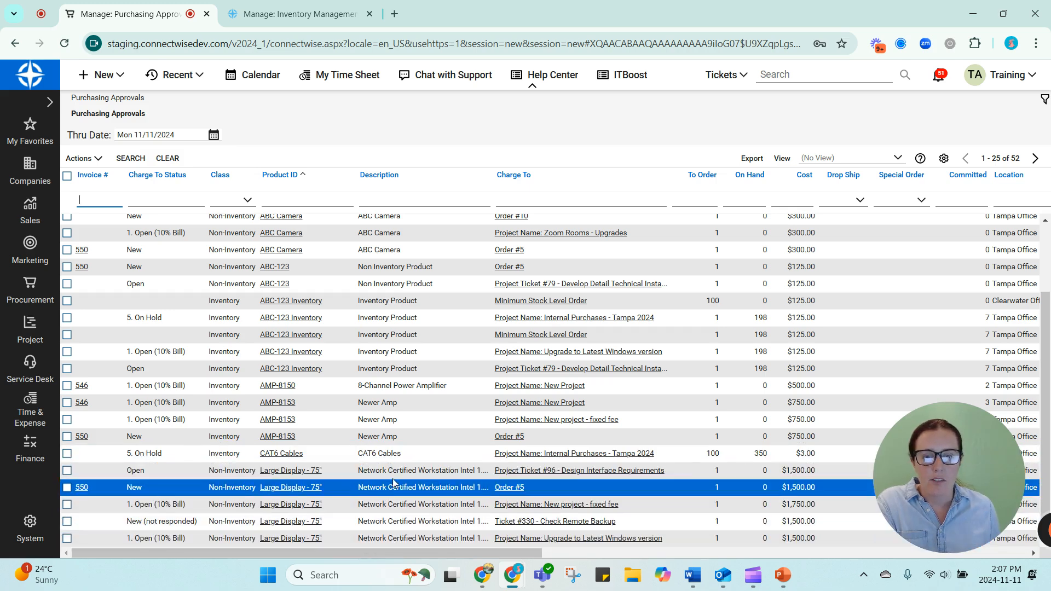
Review Purchasing Approvals, tick the fixed-fee project display line, and reach Procurement > Purchasing
{"action": "left_click", "coordinate": [402, 504]}
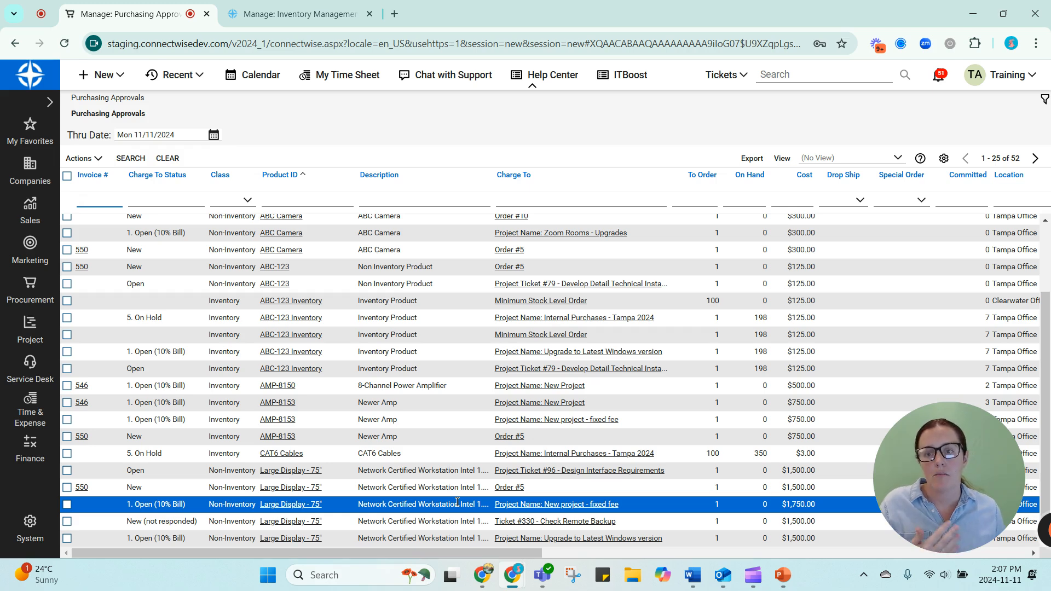
{"action": "left_click", "coordinate": [30, 294]}
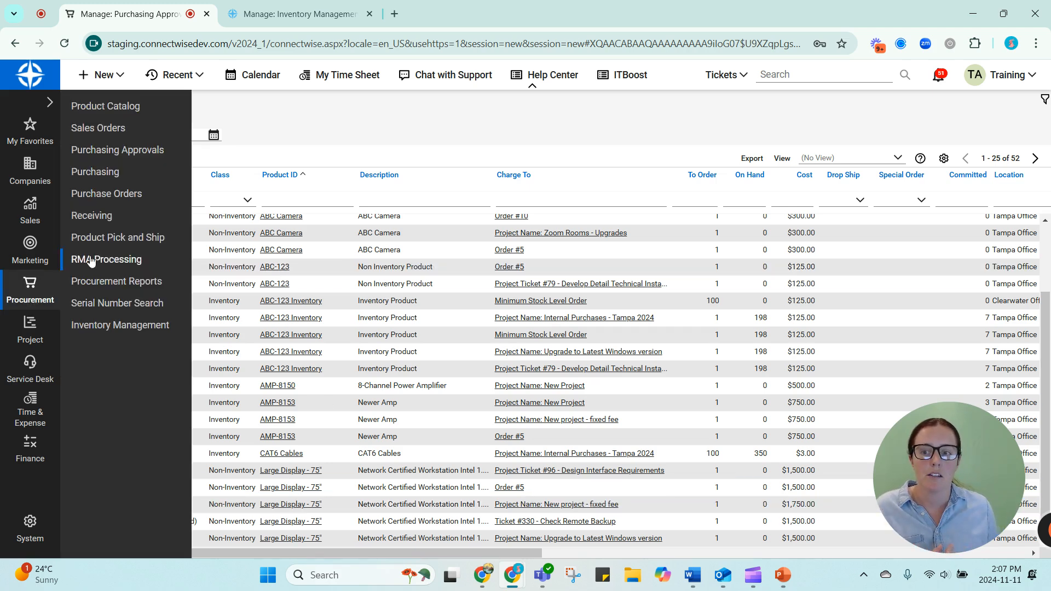
{"action": "mouse_move", "coordinate": [106, 192]}
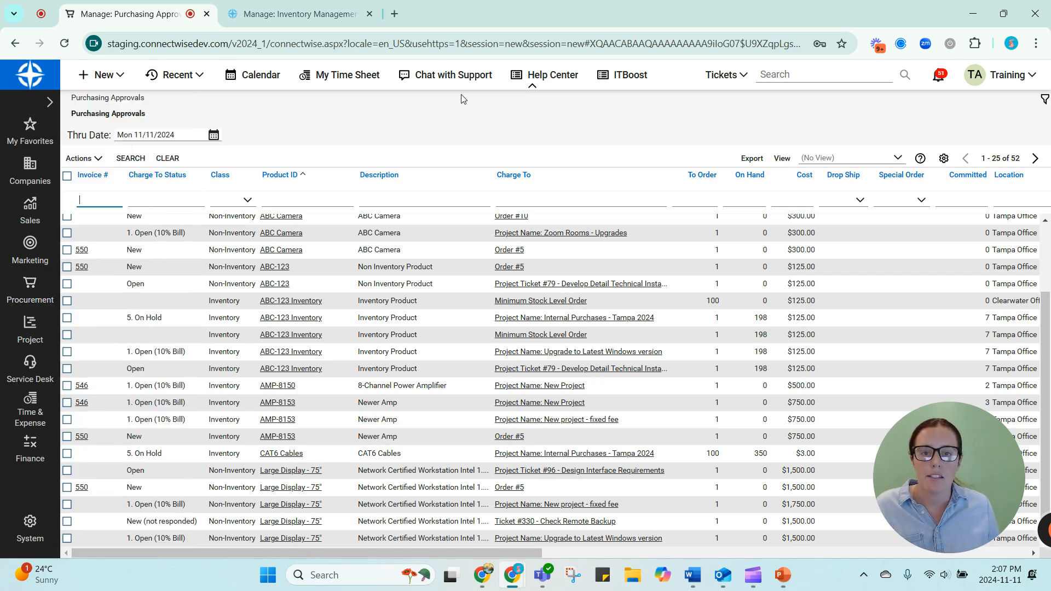
{"action": "left_click", "coordinate": [67, 503]}
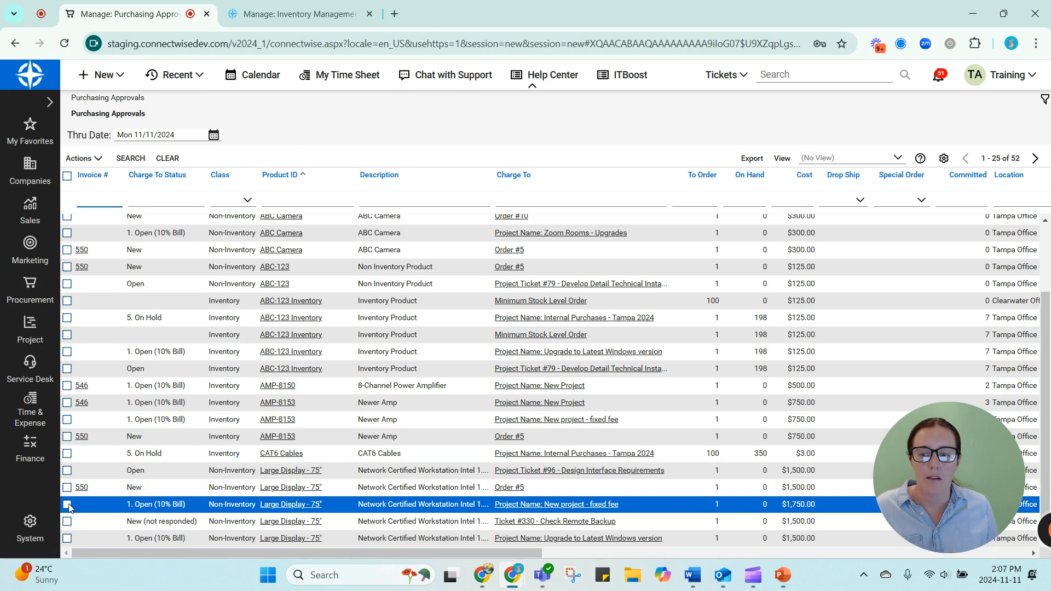
{"action": "left_click", "coordinate": [80, 157]}
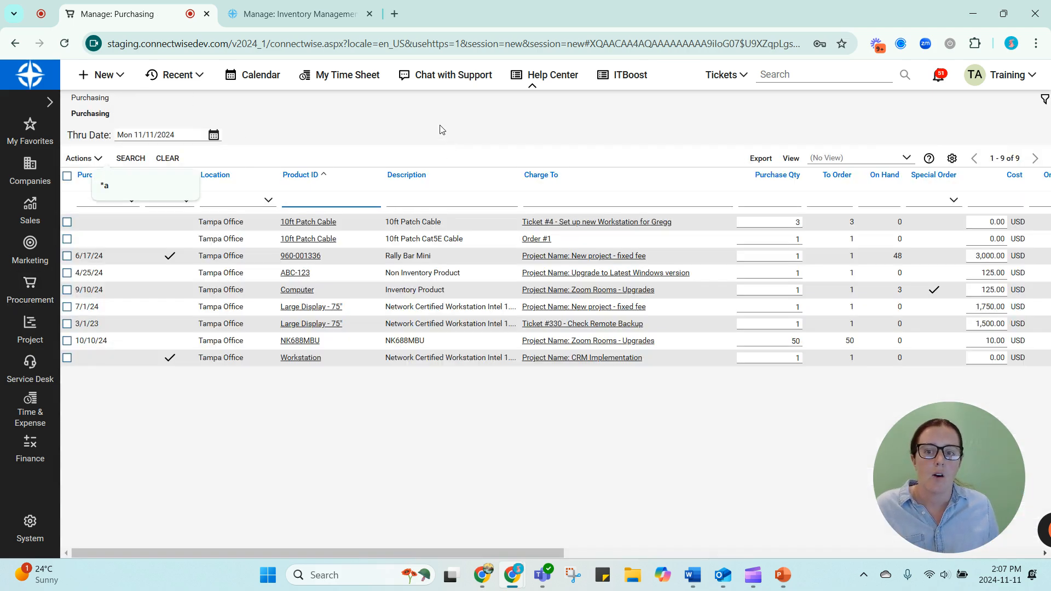
Tick both Large Display - 75" lines and create PO #32 with the chosen vendor for the Tampa warehouse
{"action": "left_click", "coordinate": [67, 306]}
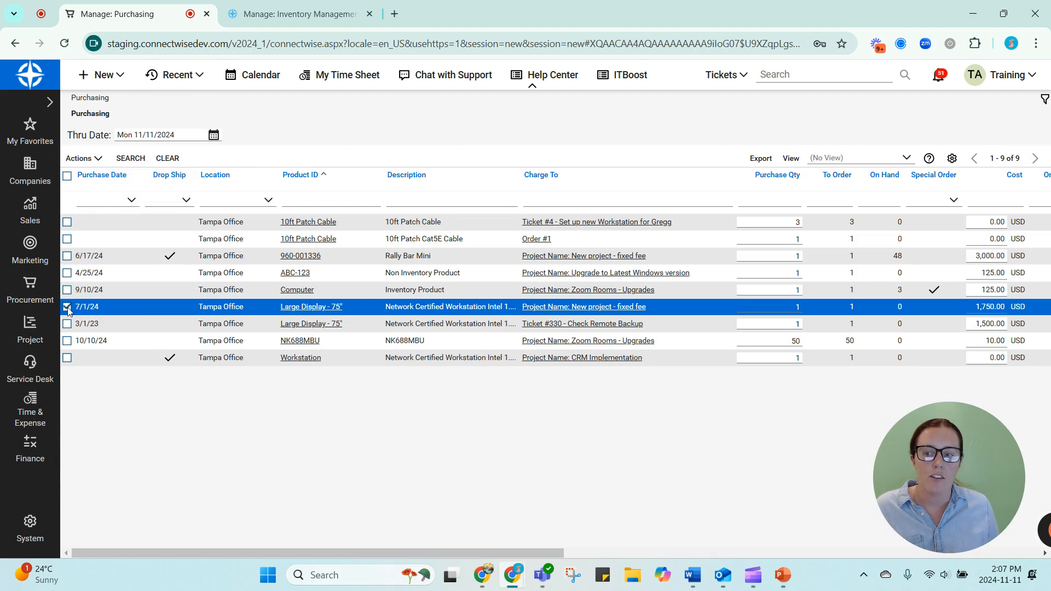
{"action": "left_click", "coordinate": [80, 158]}
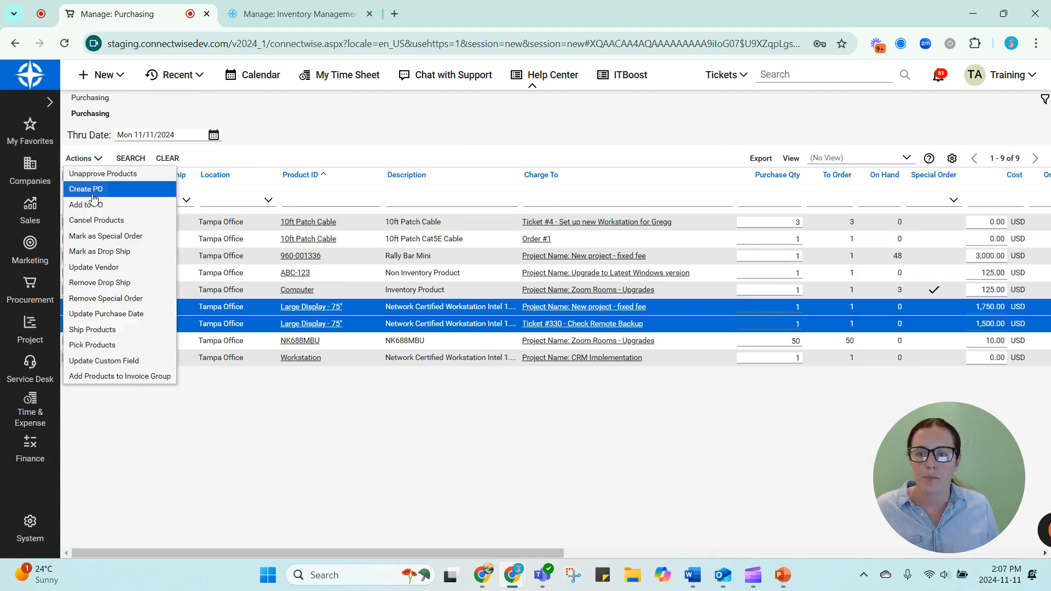
{"action": "left_click", "coordinate": [85, 189]}
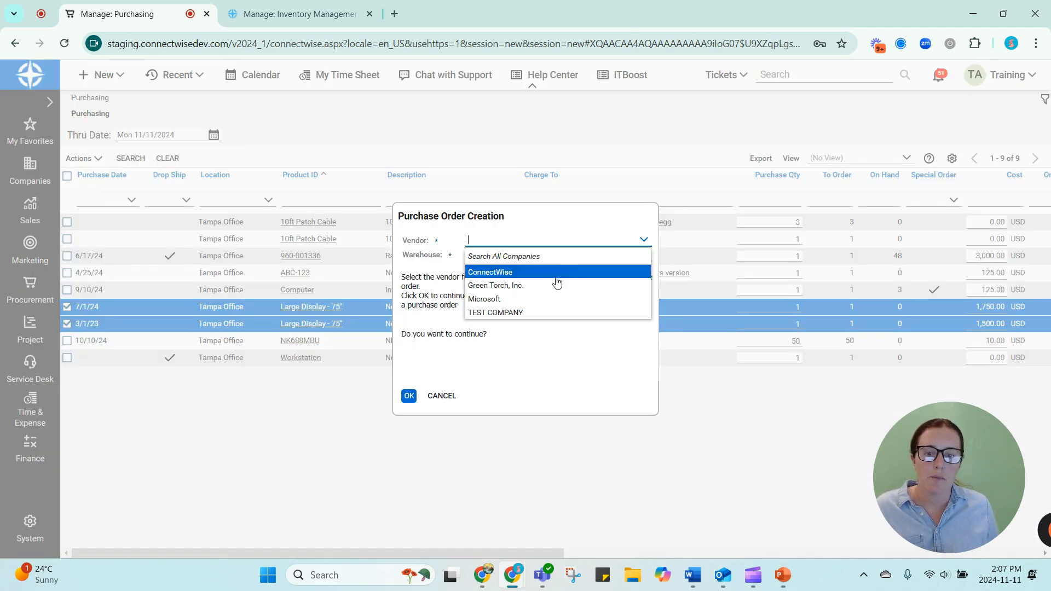
{"action": "left_click", "coordinate": [441, 395]}
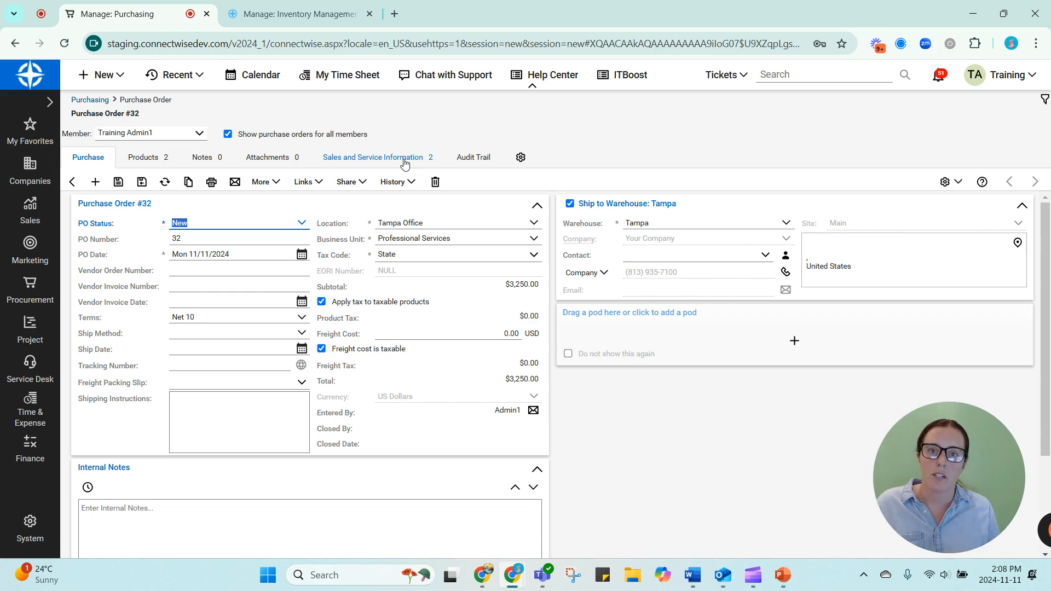
{"action": "mouse_move", "coordinate": [782, 575]}
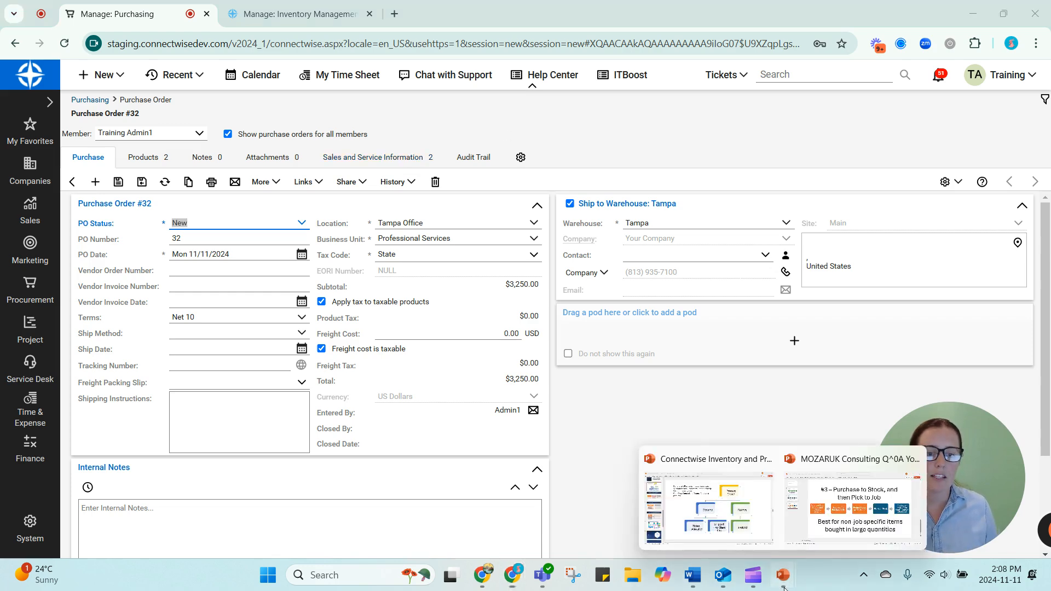
{"action": "left_click", "coordinate": [853, 499]}
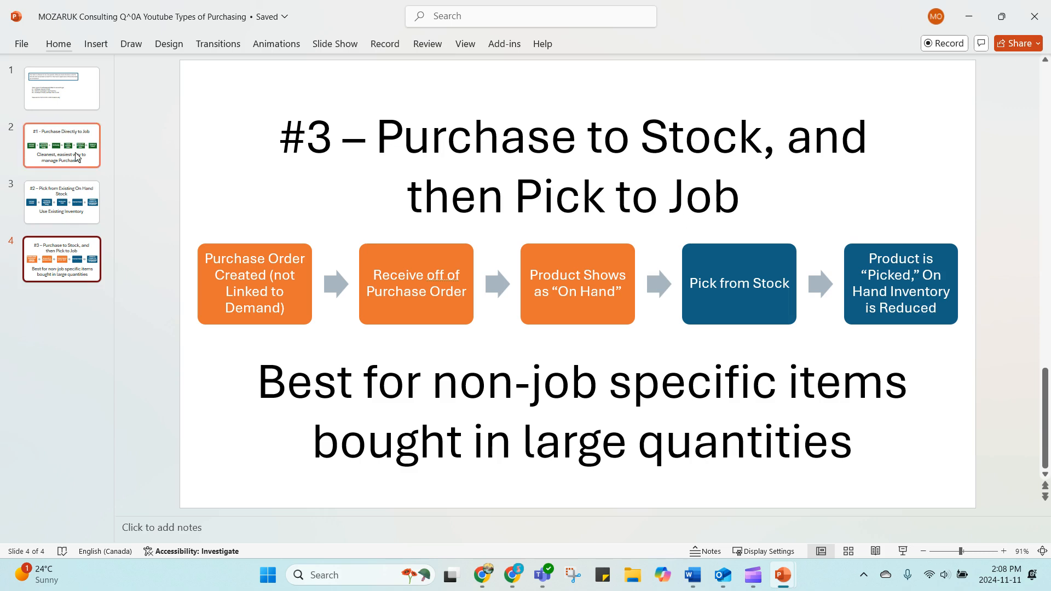
{"action": "left_click", "coordinate": [61, 144]}
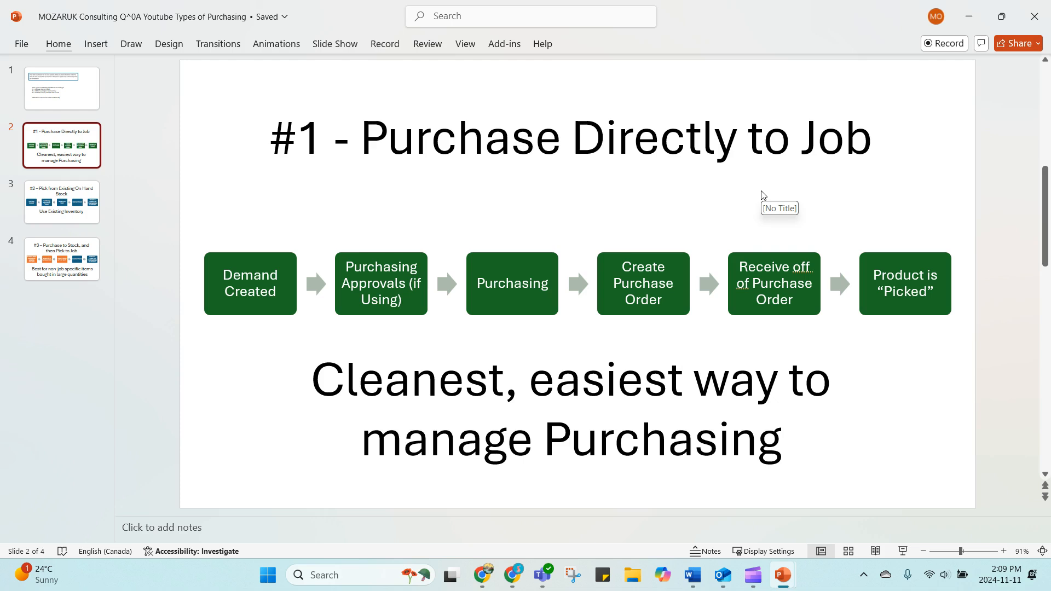
{"action": "mouse_move", "coordinate": [769, 199]}
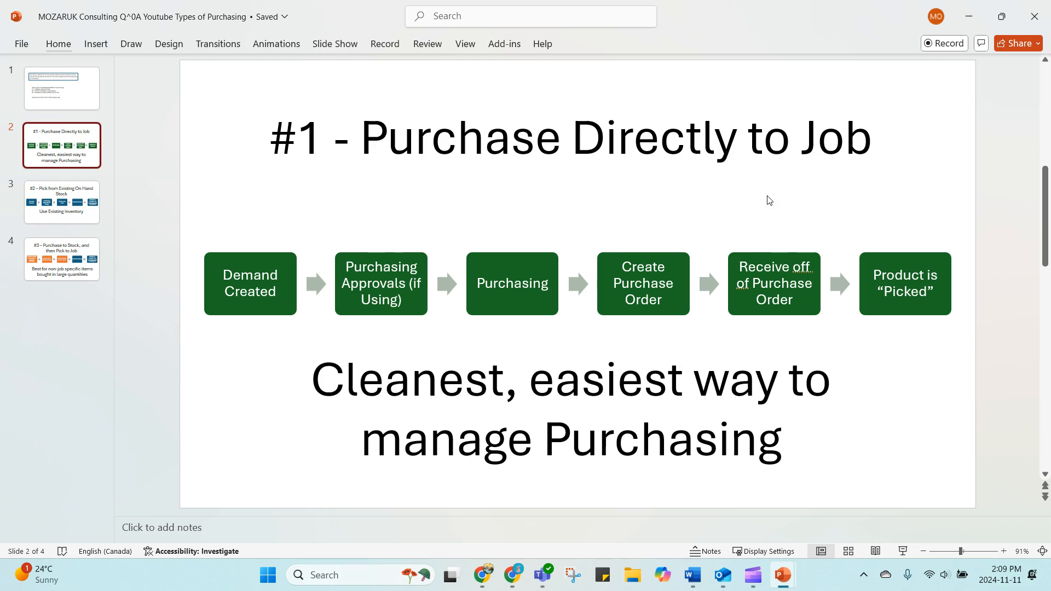
{"action": "left_click", "coordinate": [61, 88]}
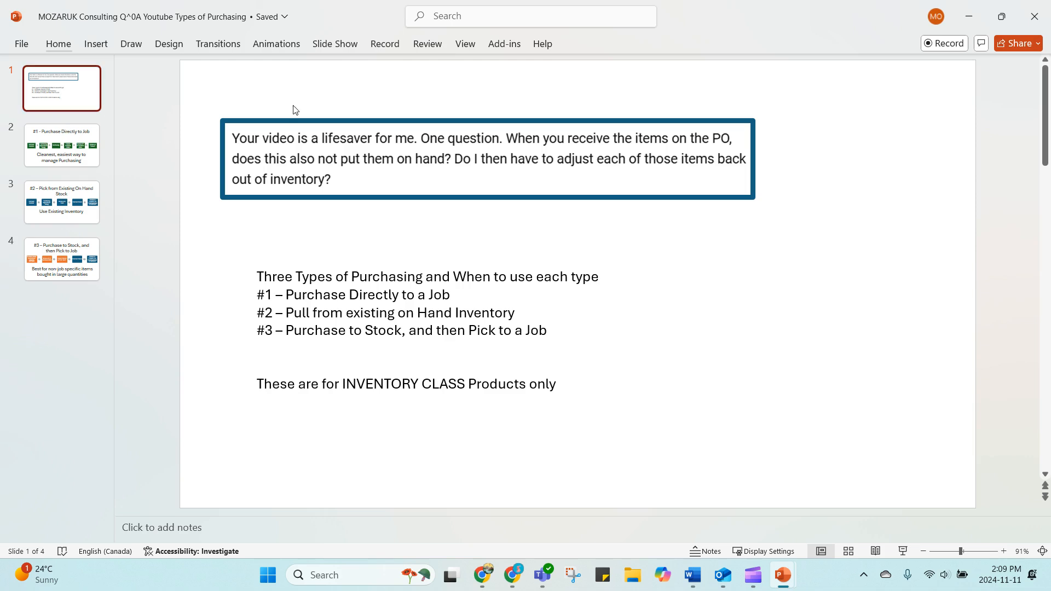
{"action": "mouse_move", "coordinate": [513, 198]}
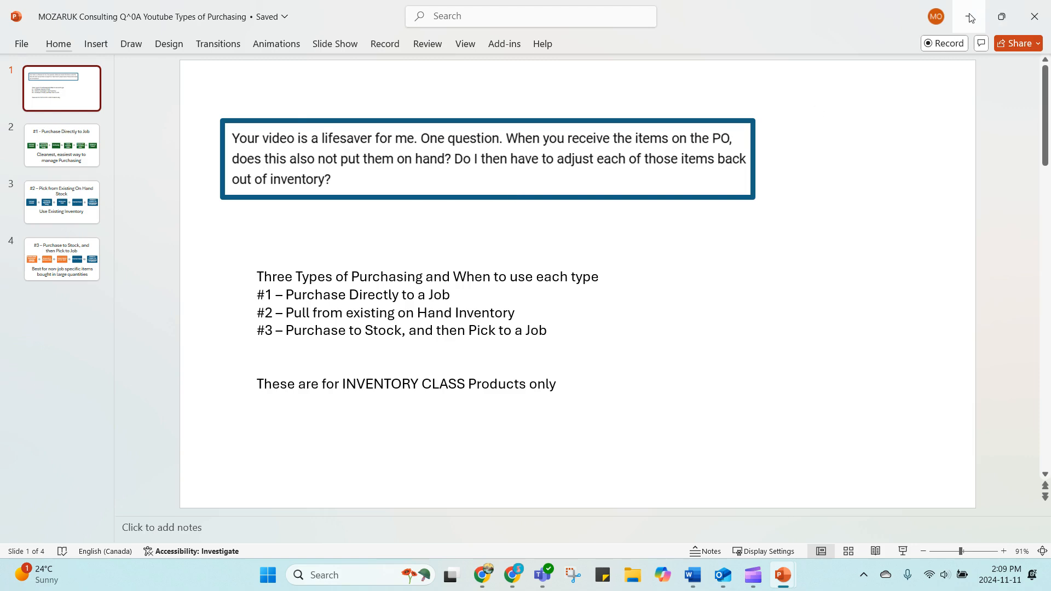
{"action": "left_click", "coordinate": [511, 574]}
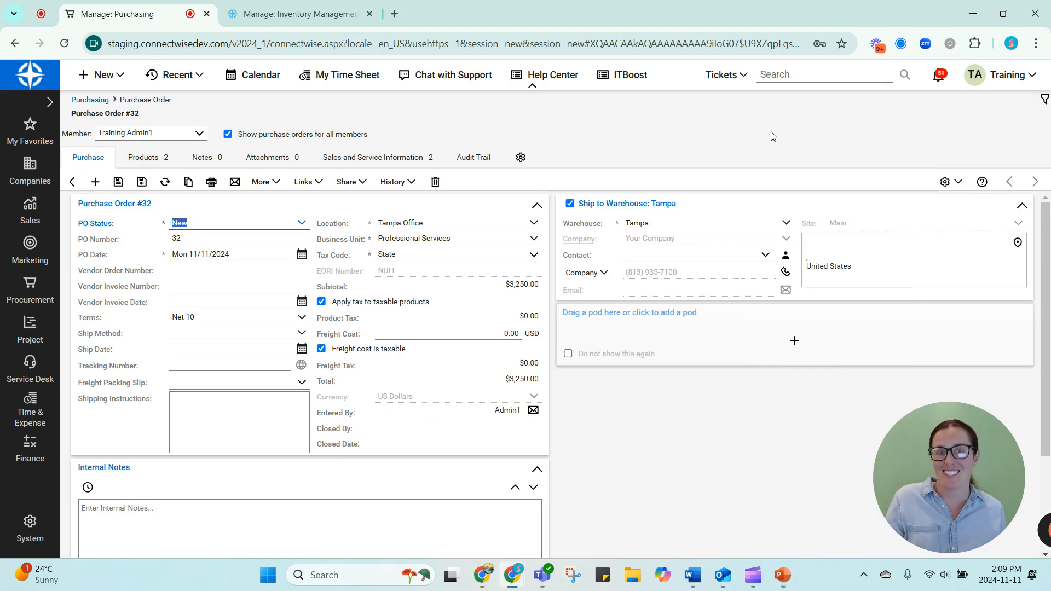